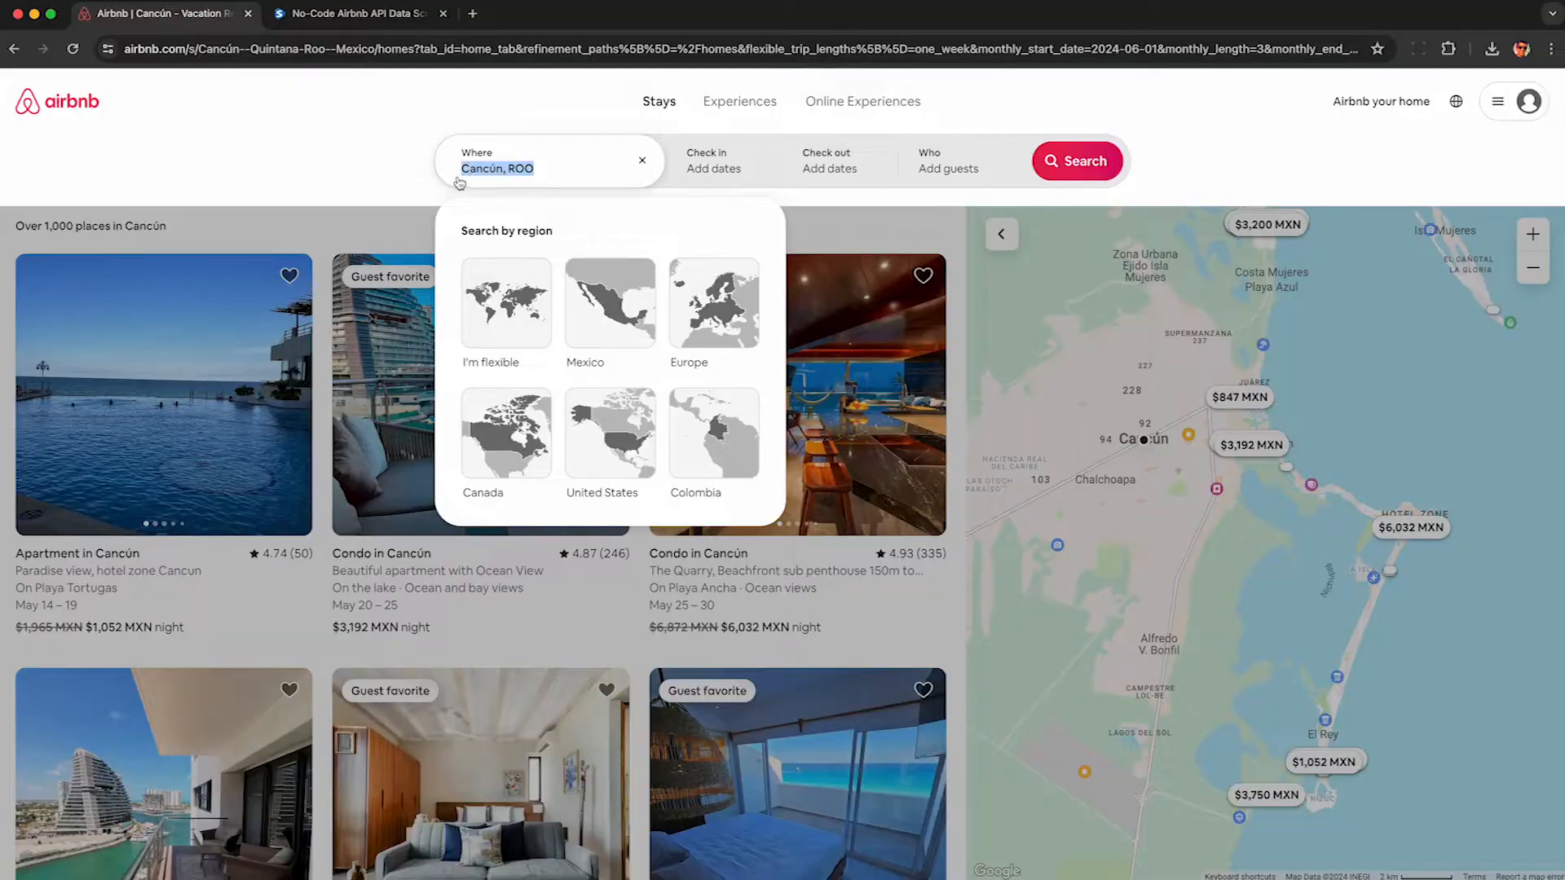
mouse_move(639, 172)
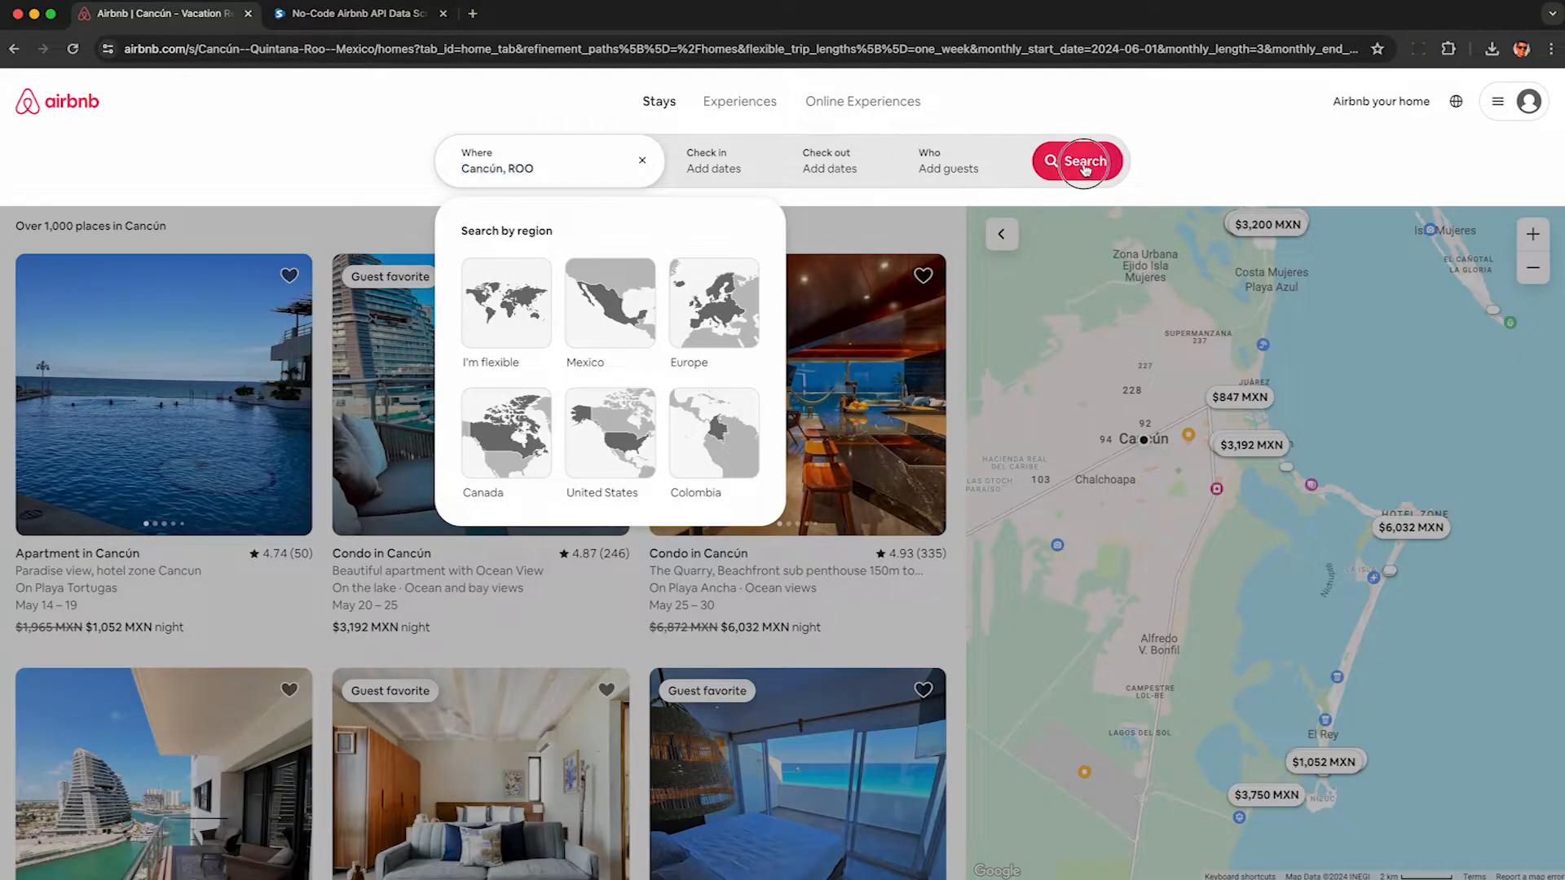
Search stays in Cancún and look through the filter options without changing anything.
left_click(1084, 161)
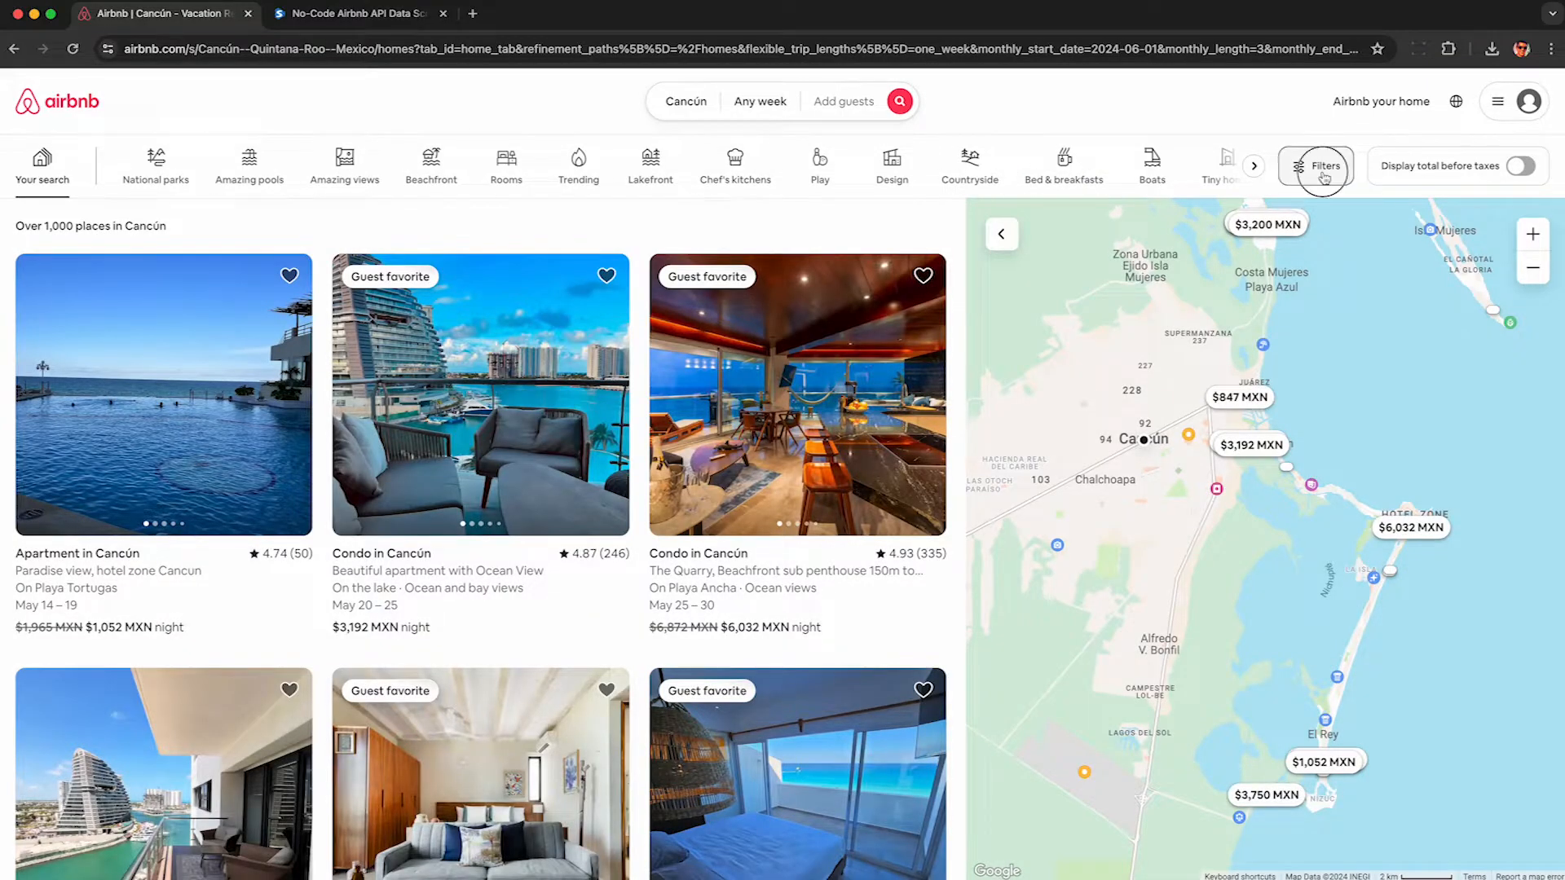
left_click(1326, 165)
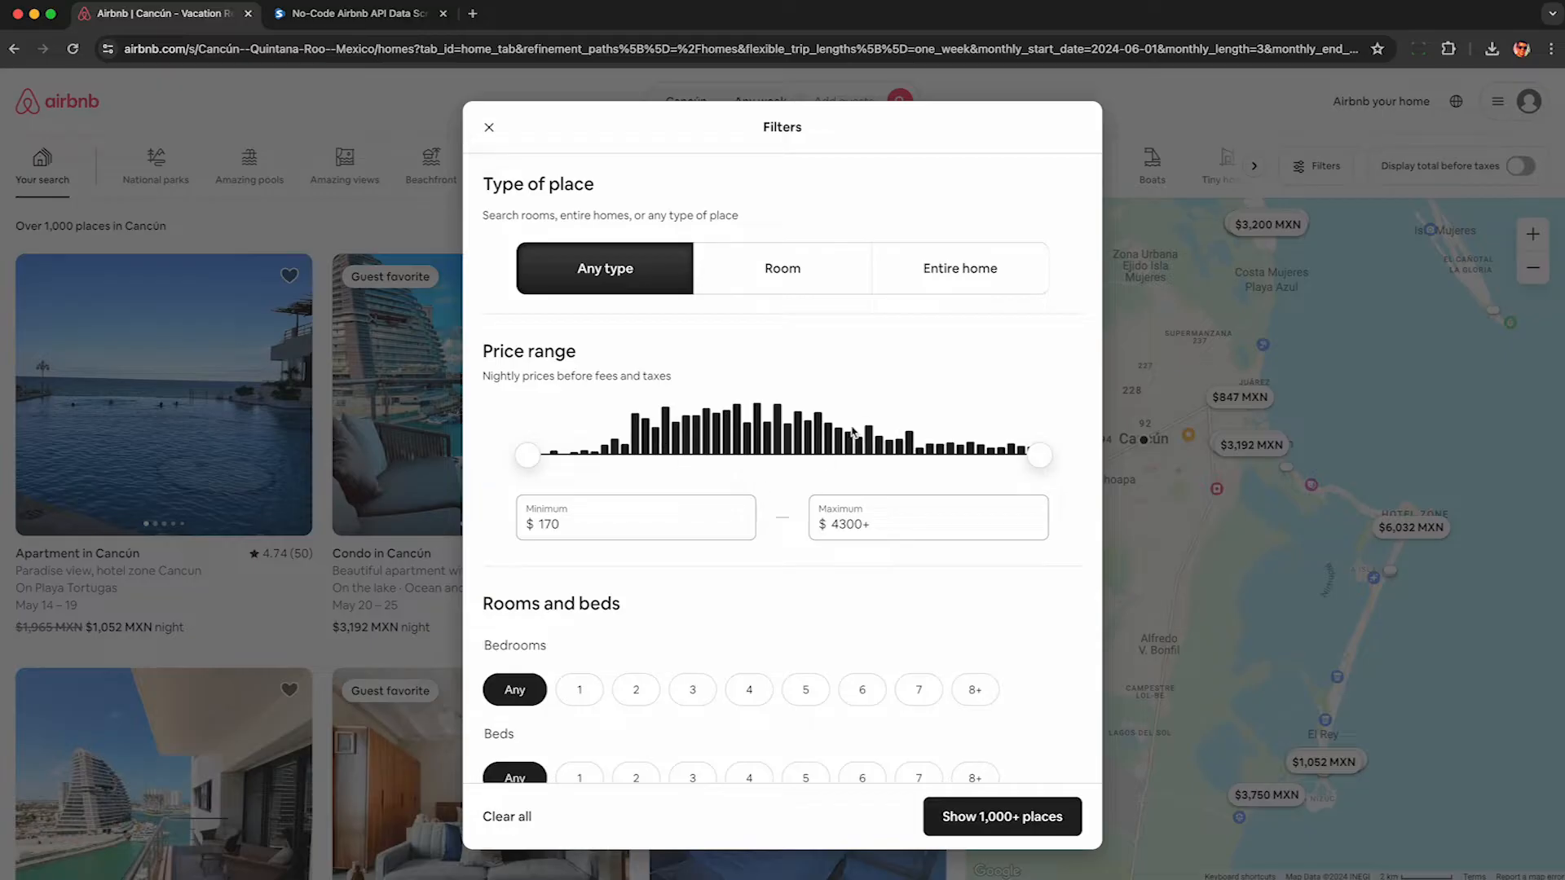
scroll("down", 3)
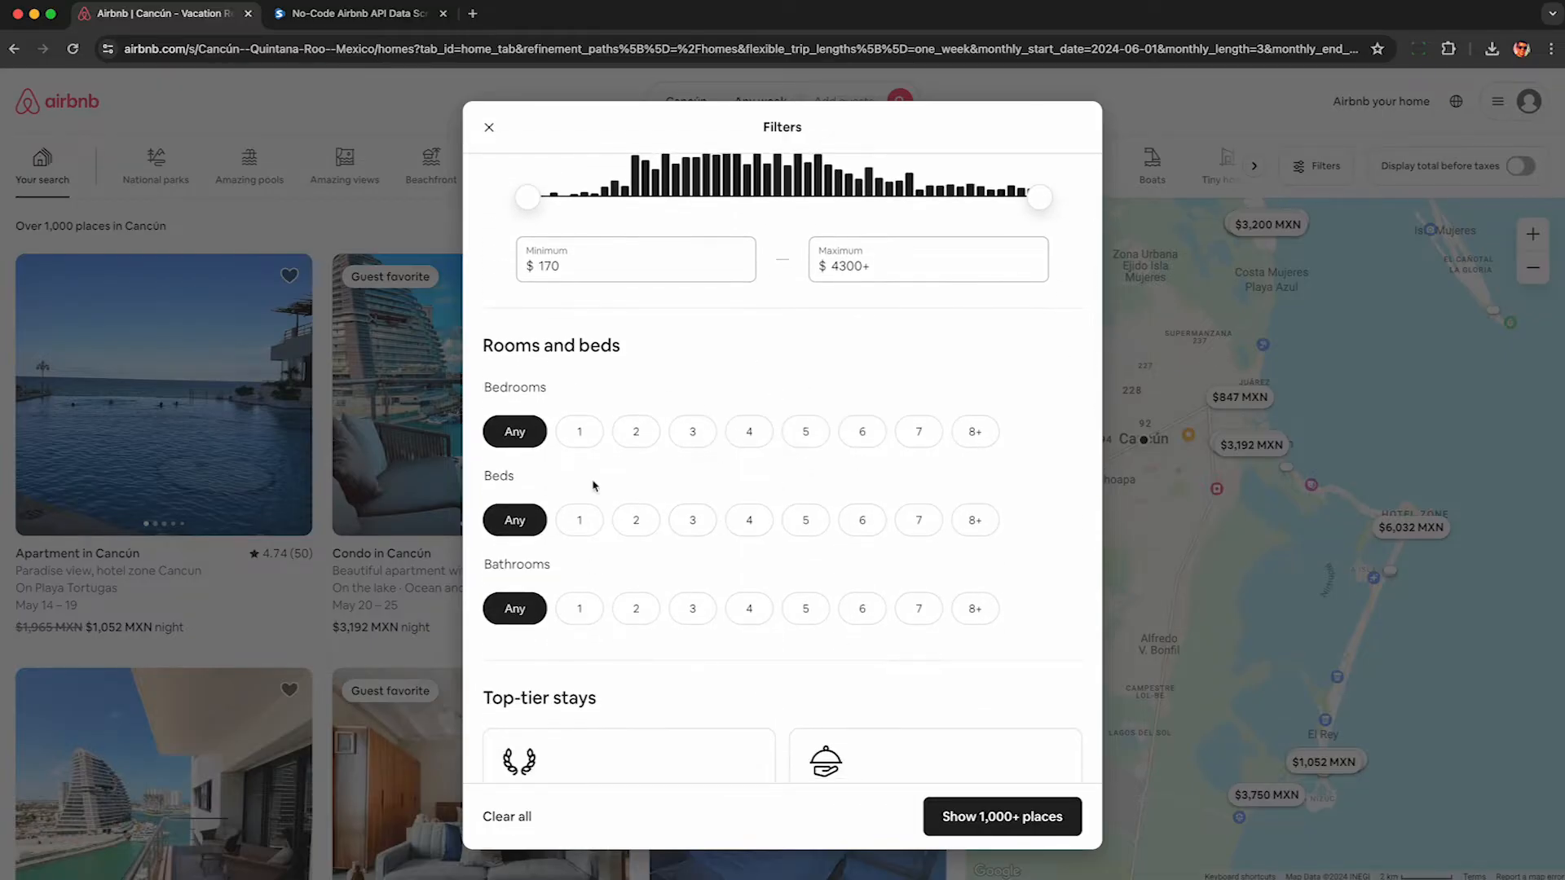
scroll("down", 3)
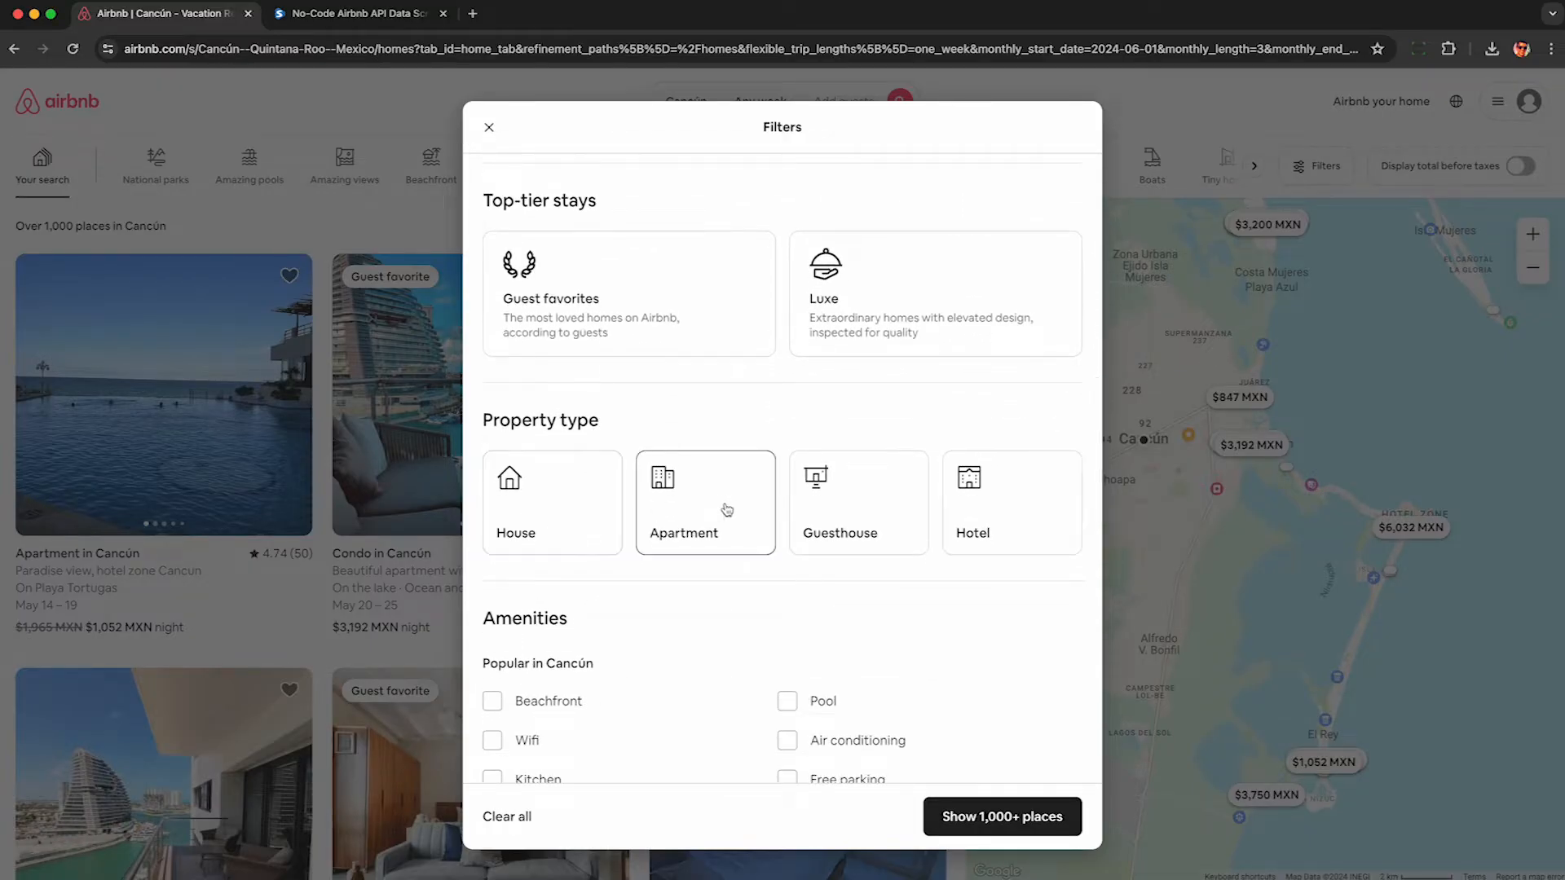
scroll("down", 3)
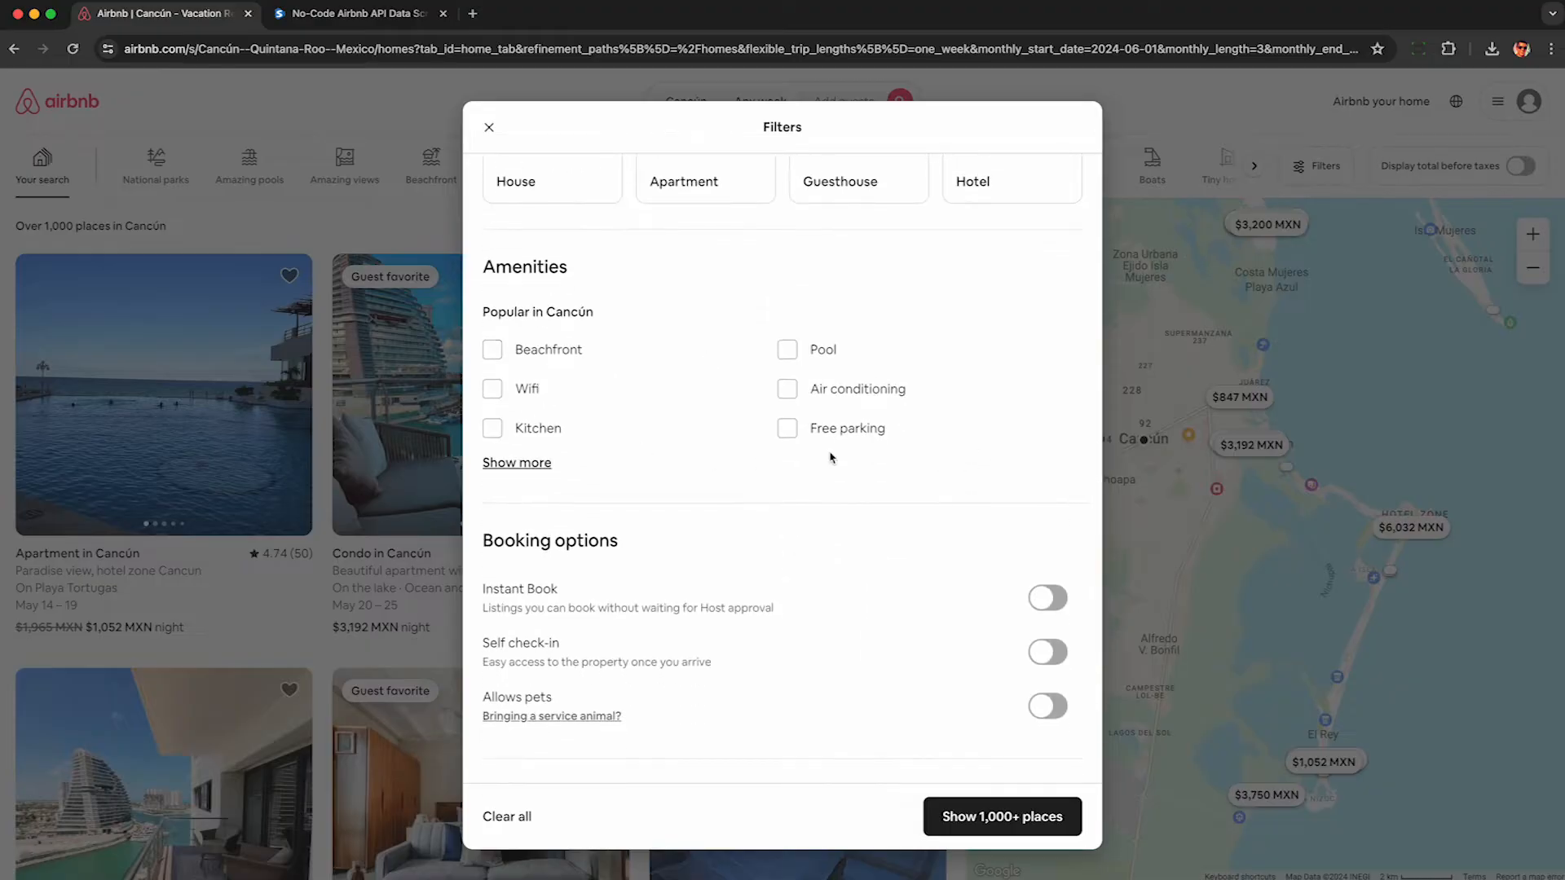
mouse_move(791, 481)
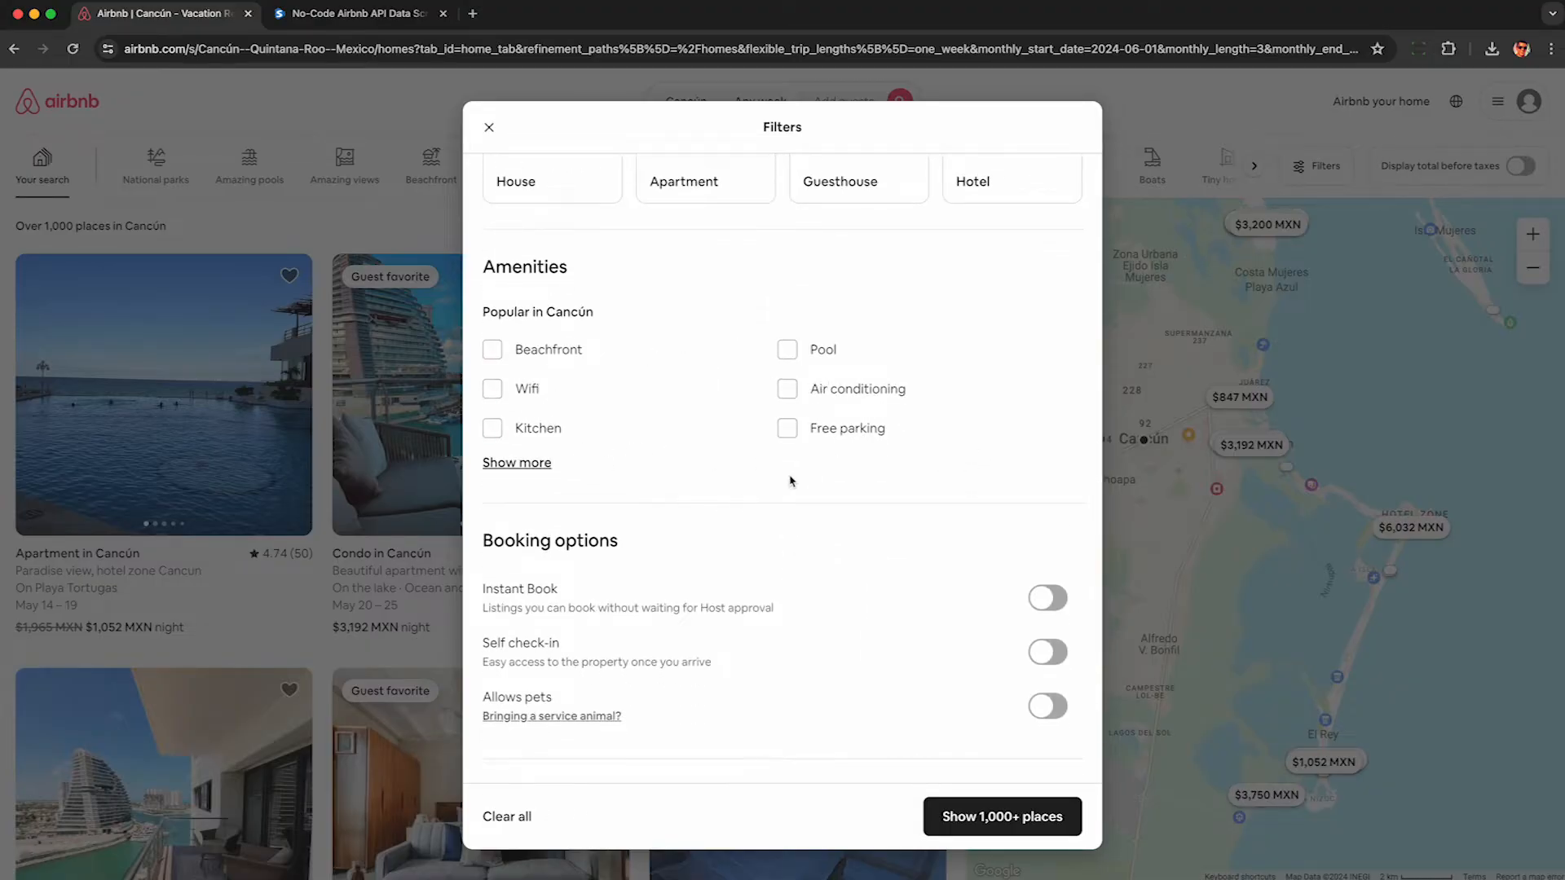
left_click(489, 127)
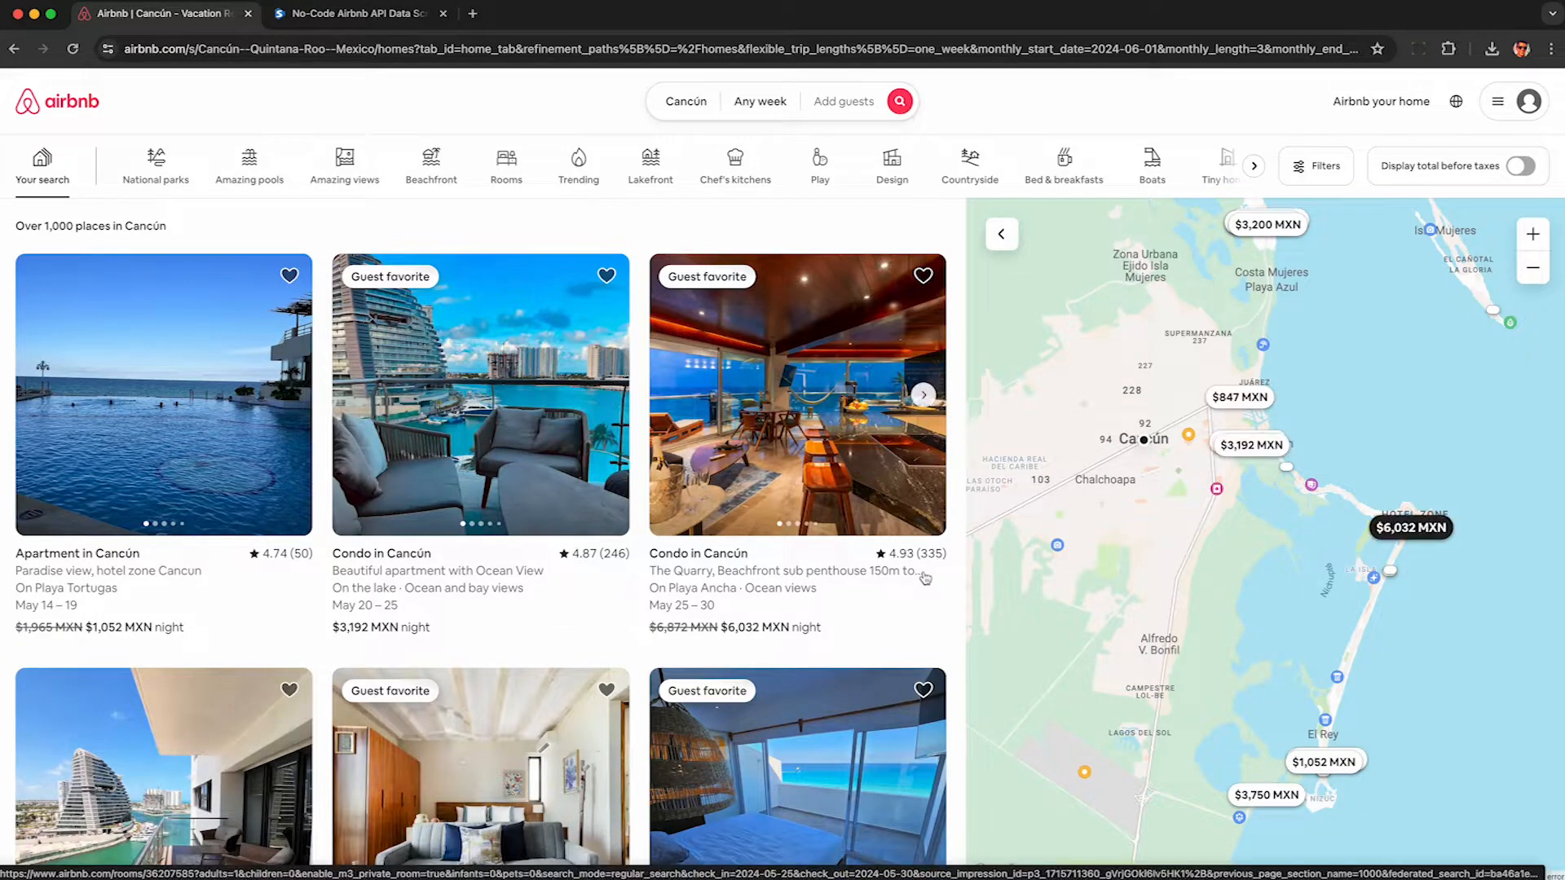
Open the Balcony studio loft listing and show all 205 of its reviews.
scroll("down", 3)
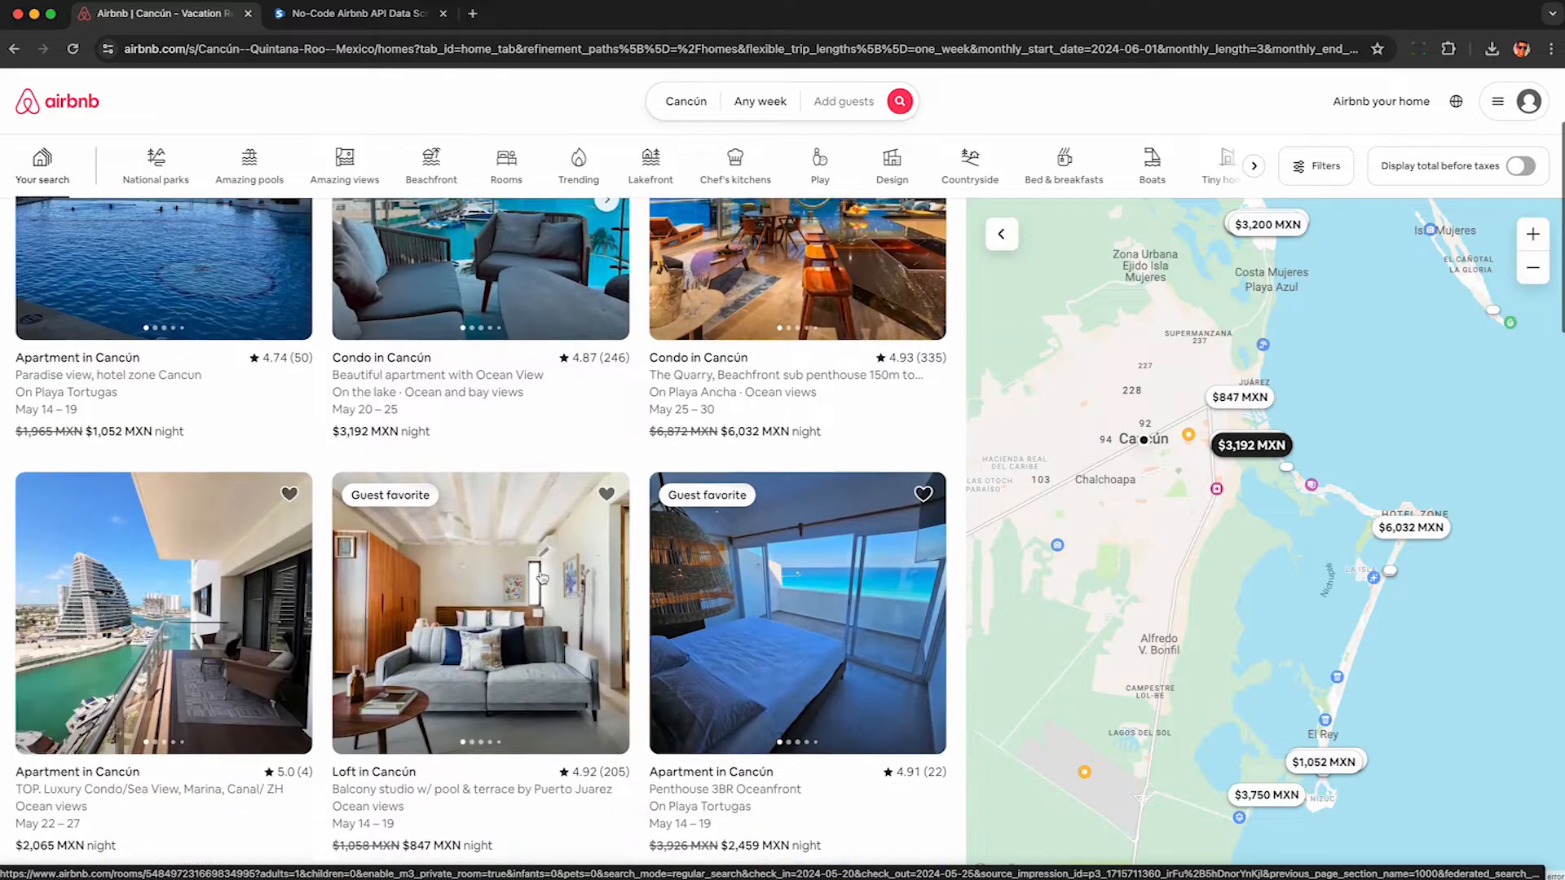
scroll("down", 3)
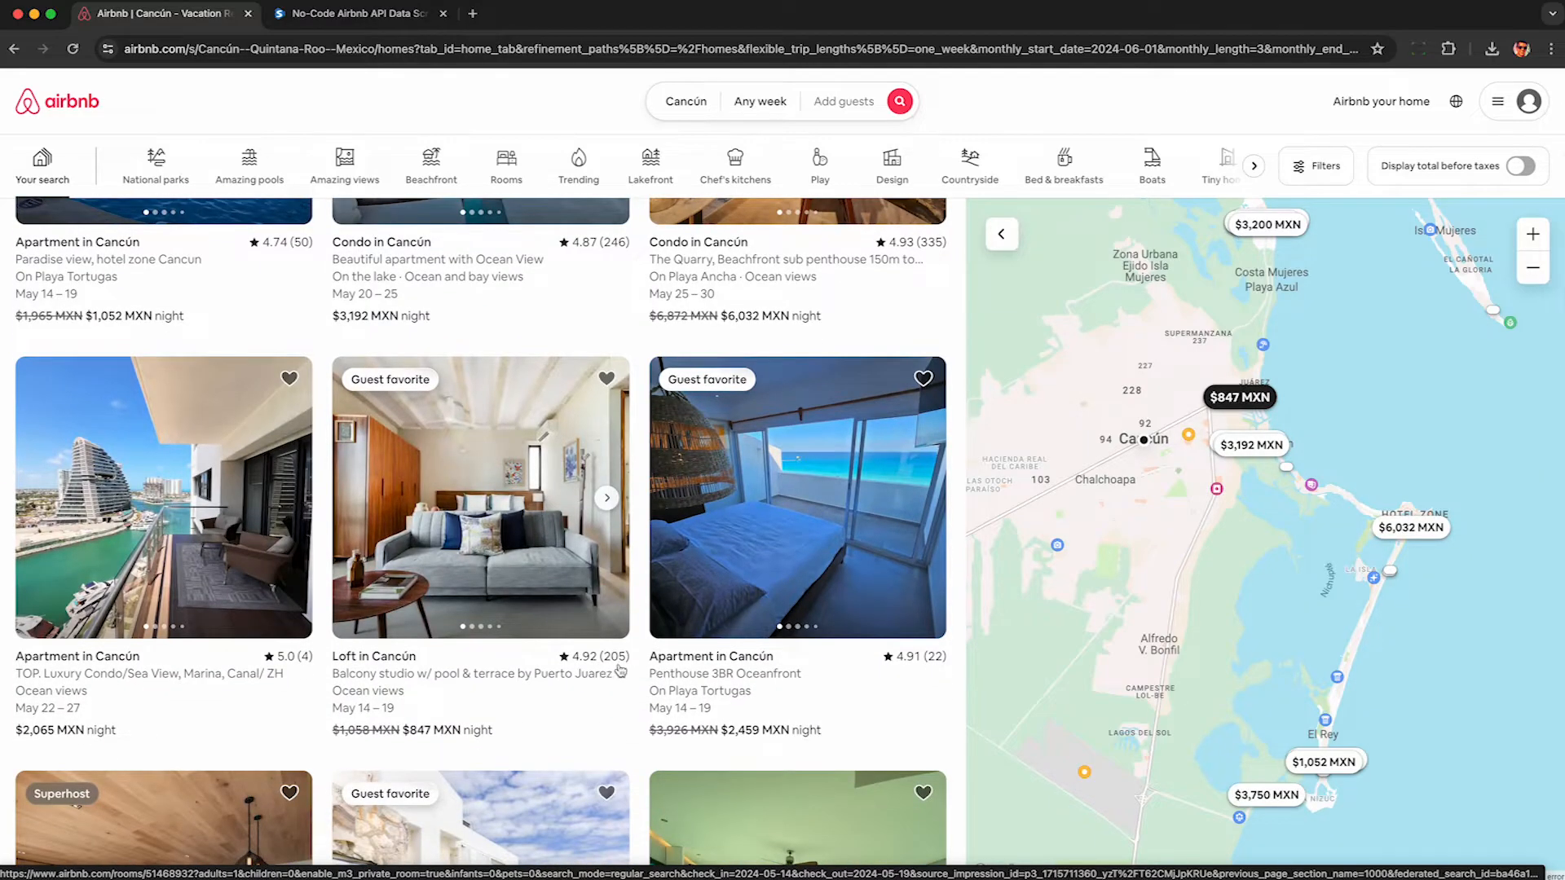
left_click(480, 498)
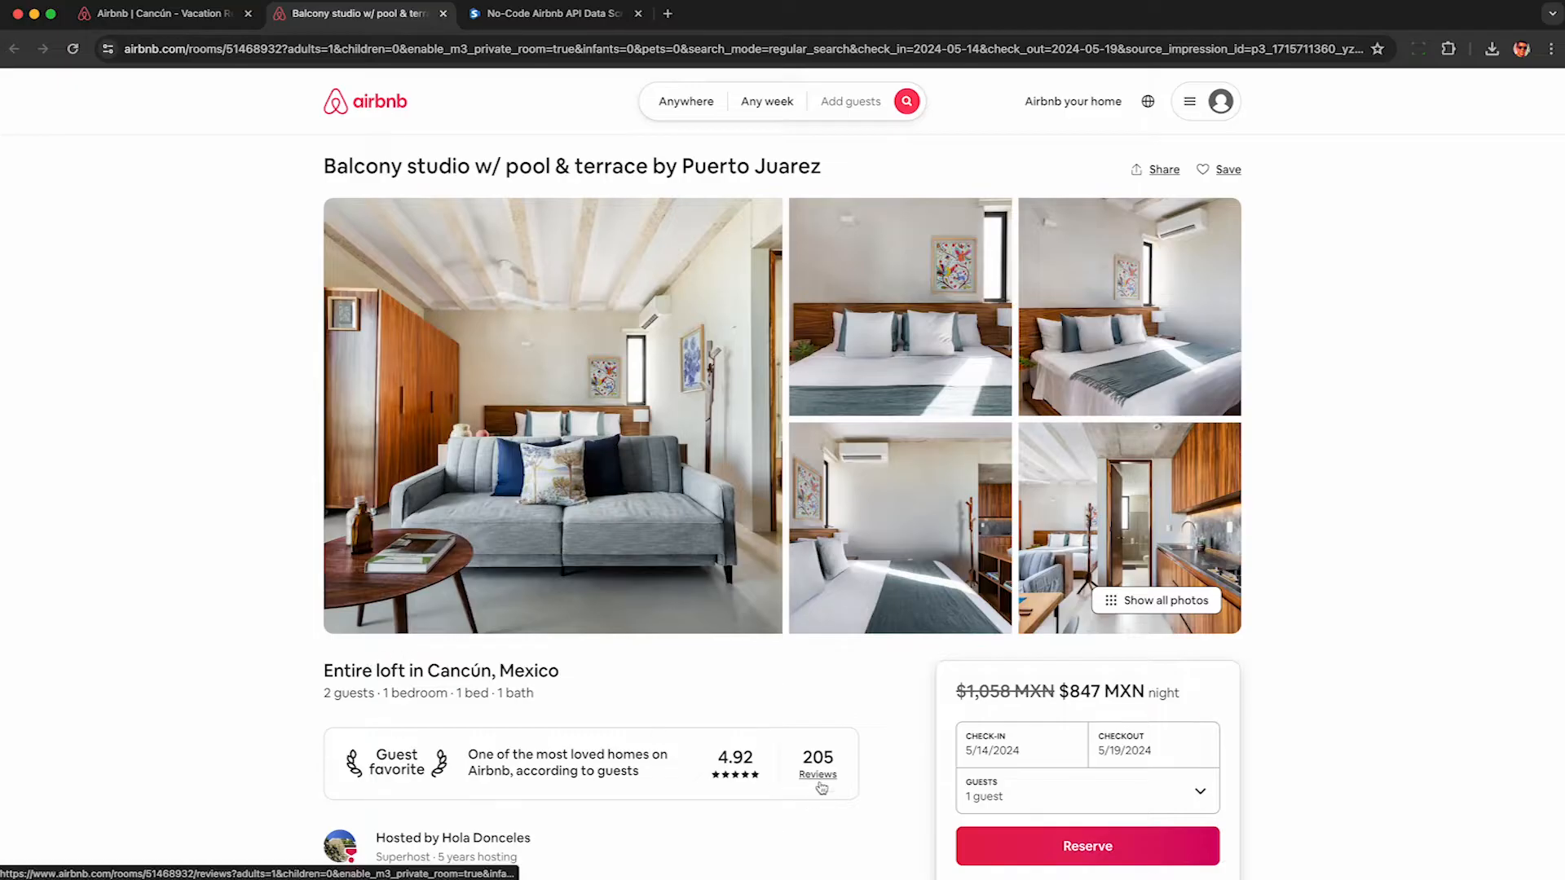
left_click(818, 775)
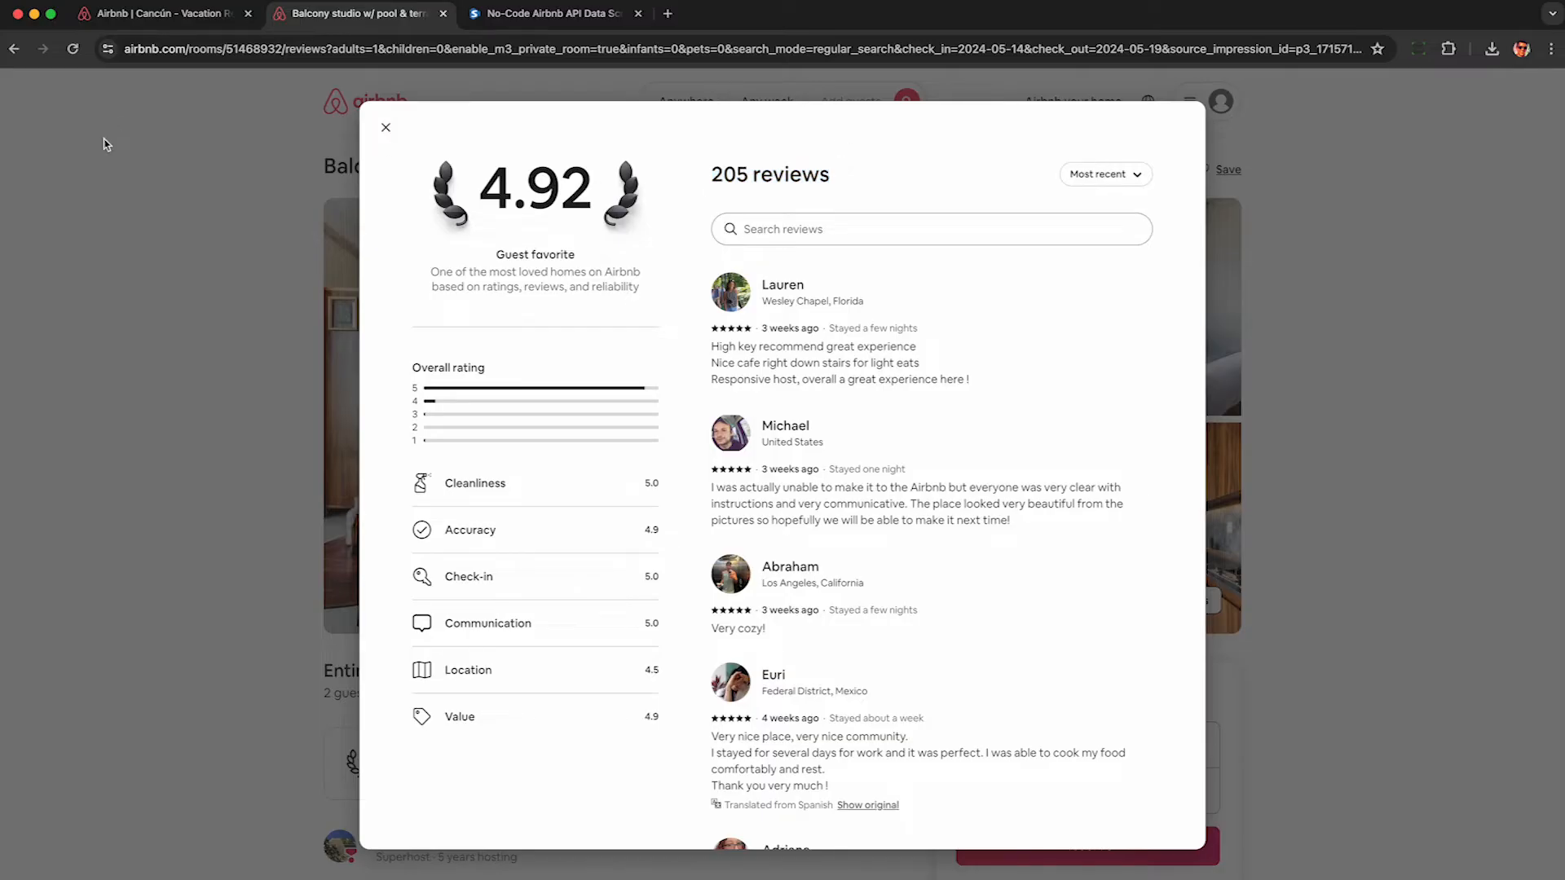
Inspect the page, switch DevTools to Network, and reload the reviews page to record requests.
right_click(105, 142)
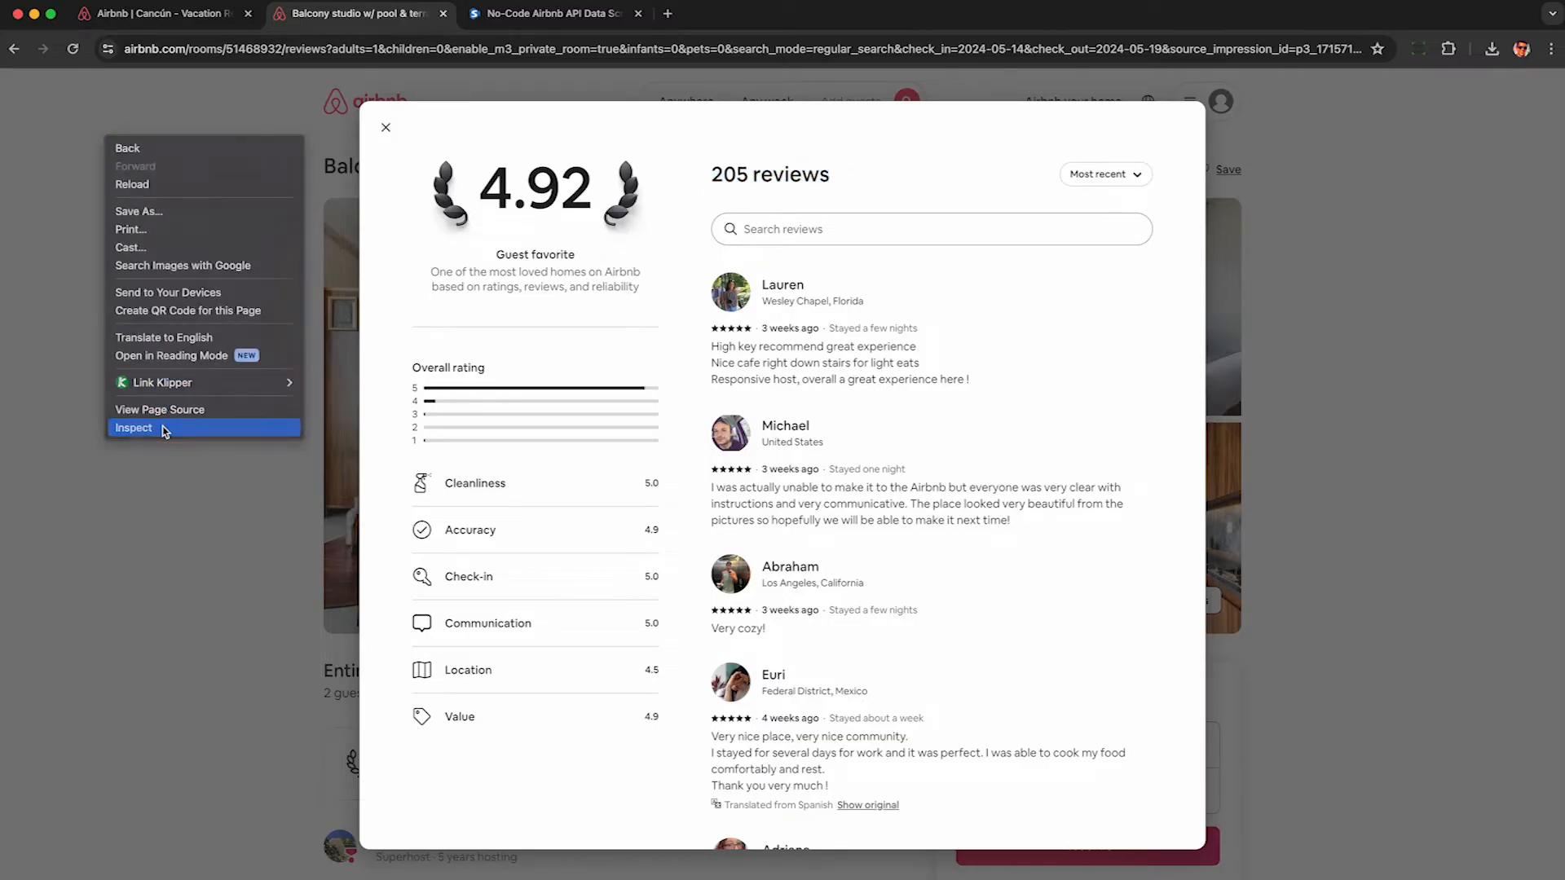
left_click(134, 428)
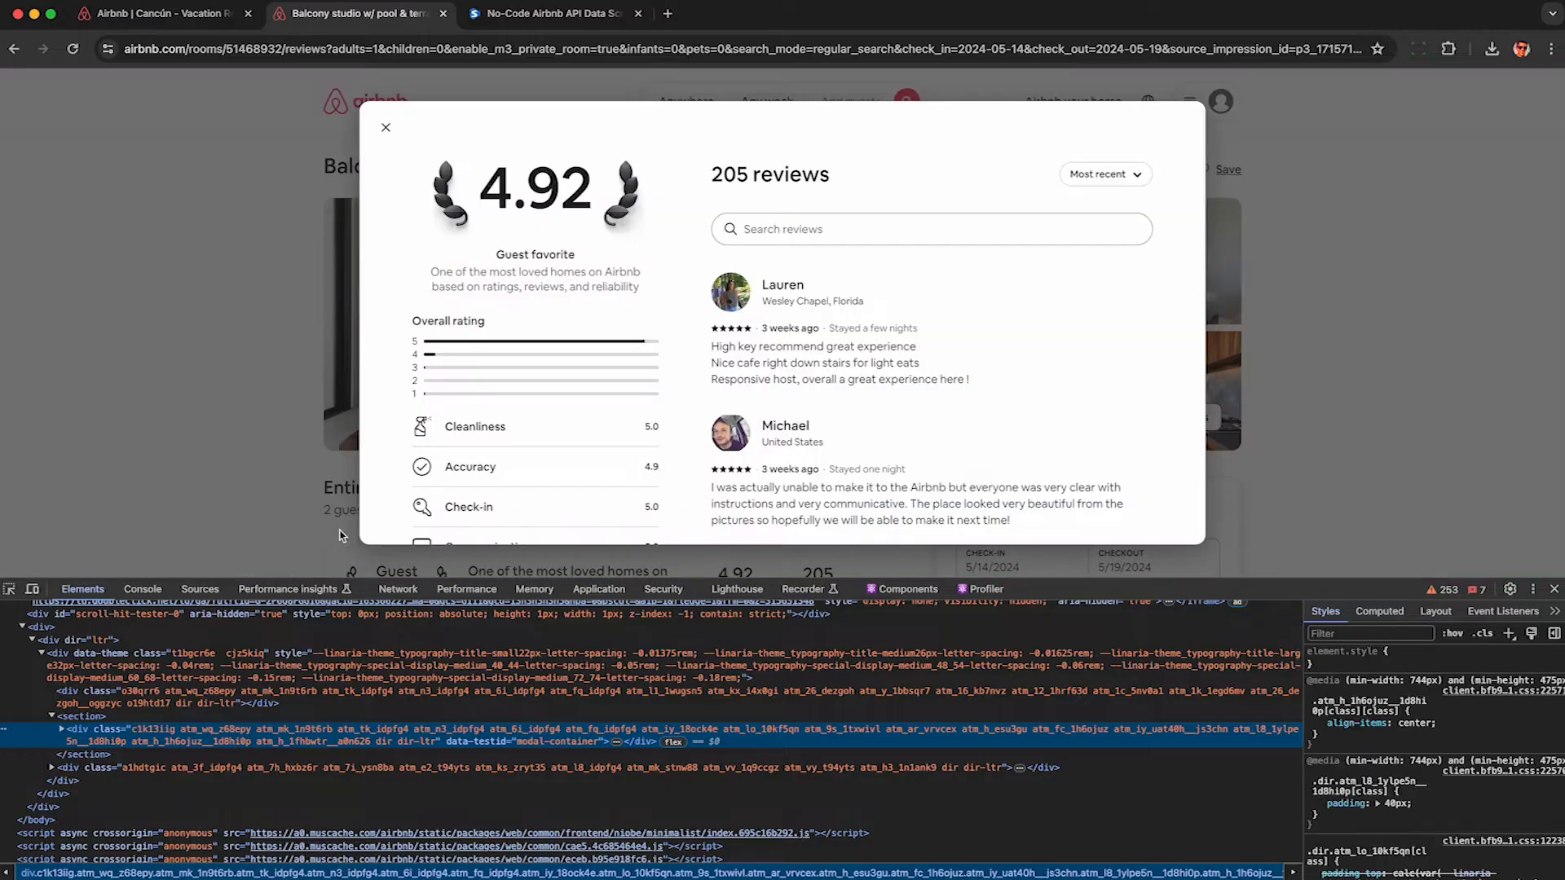
left_click(397, 589)
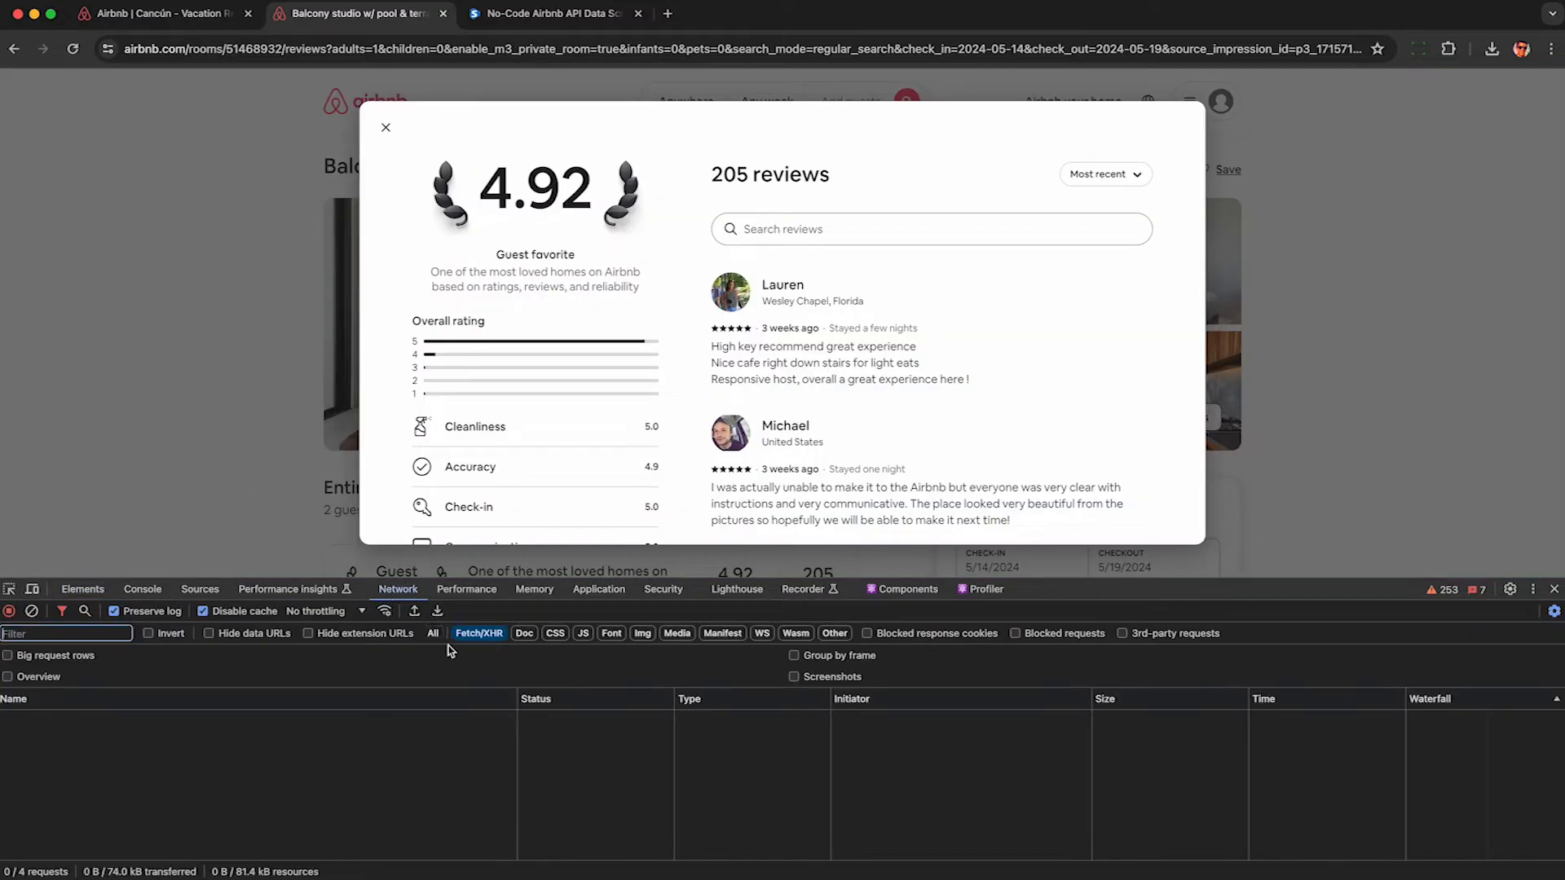
mouse_move(817, 734)
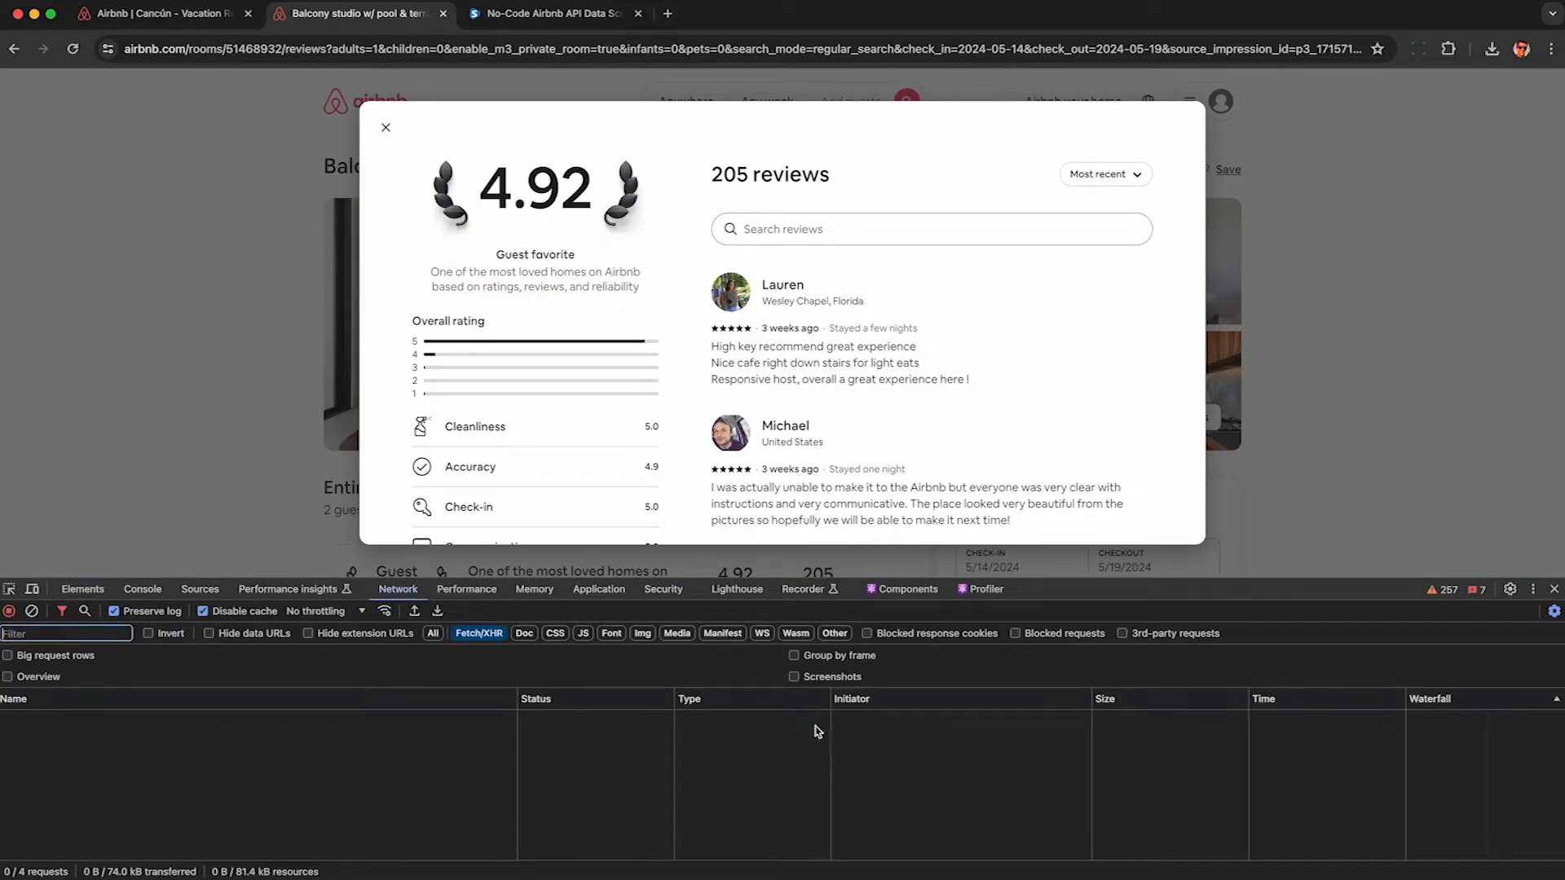
mouse_move(214, 313)
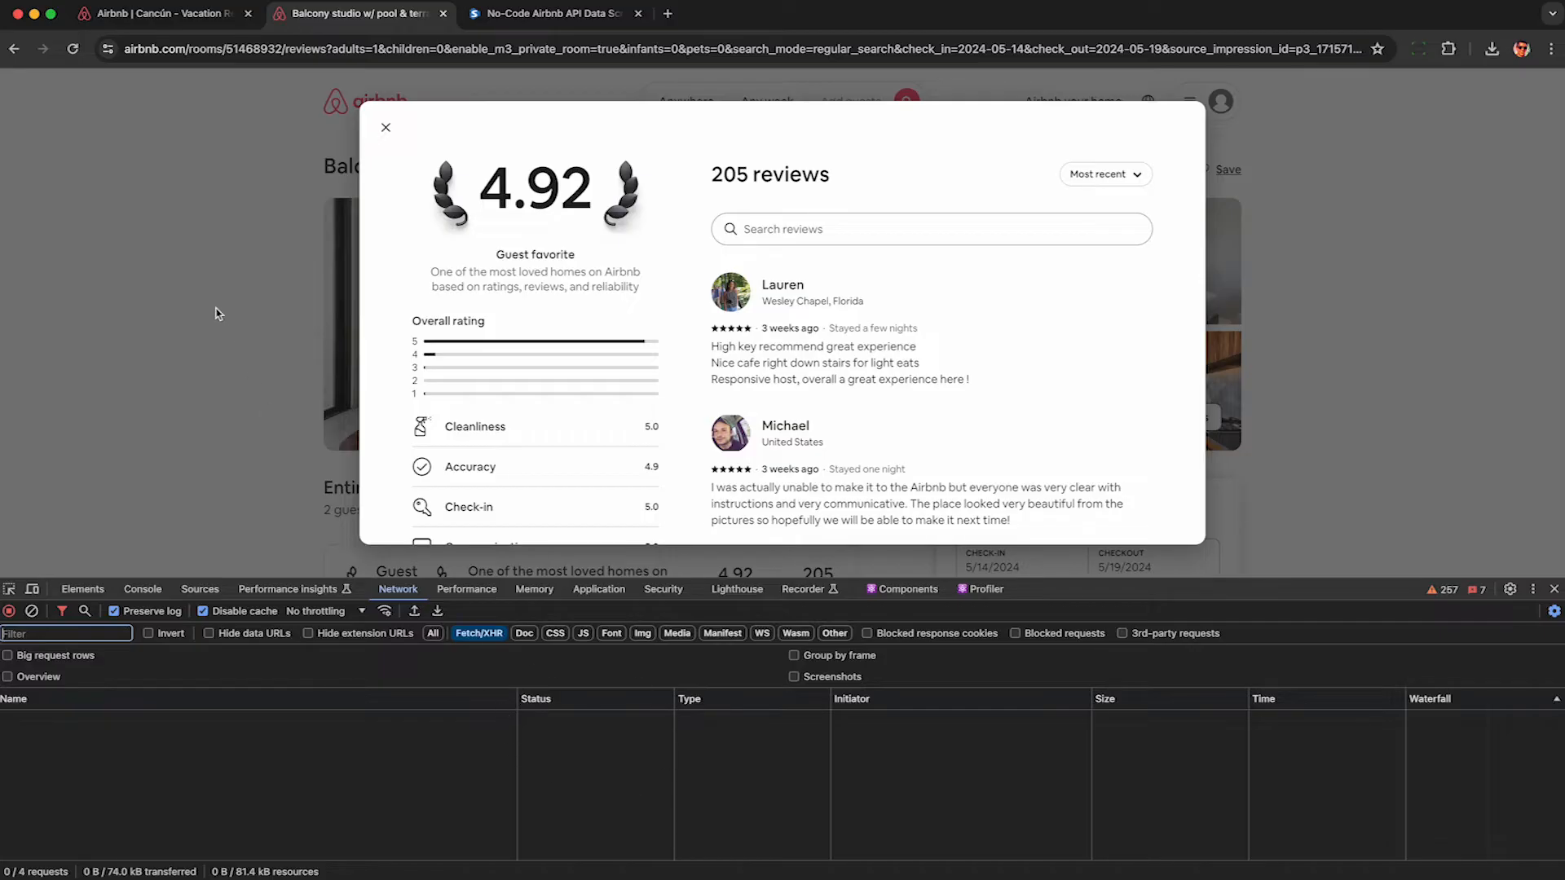
left_click(72, 48)
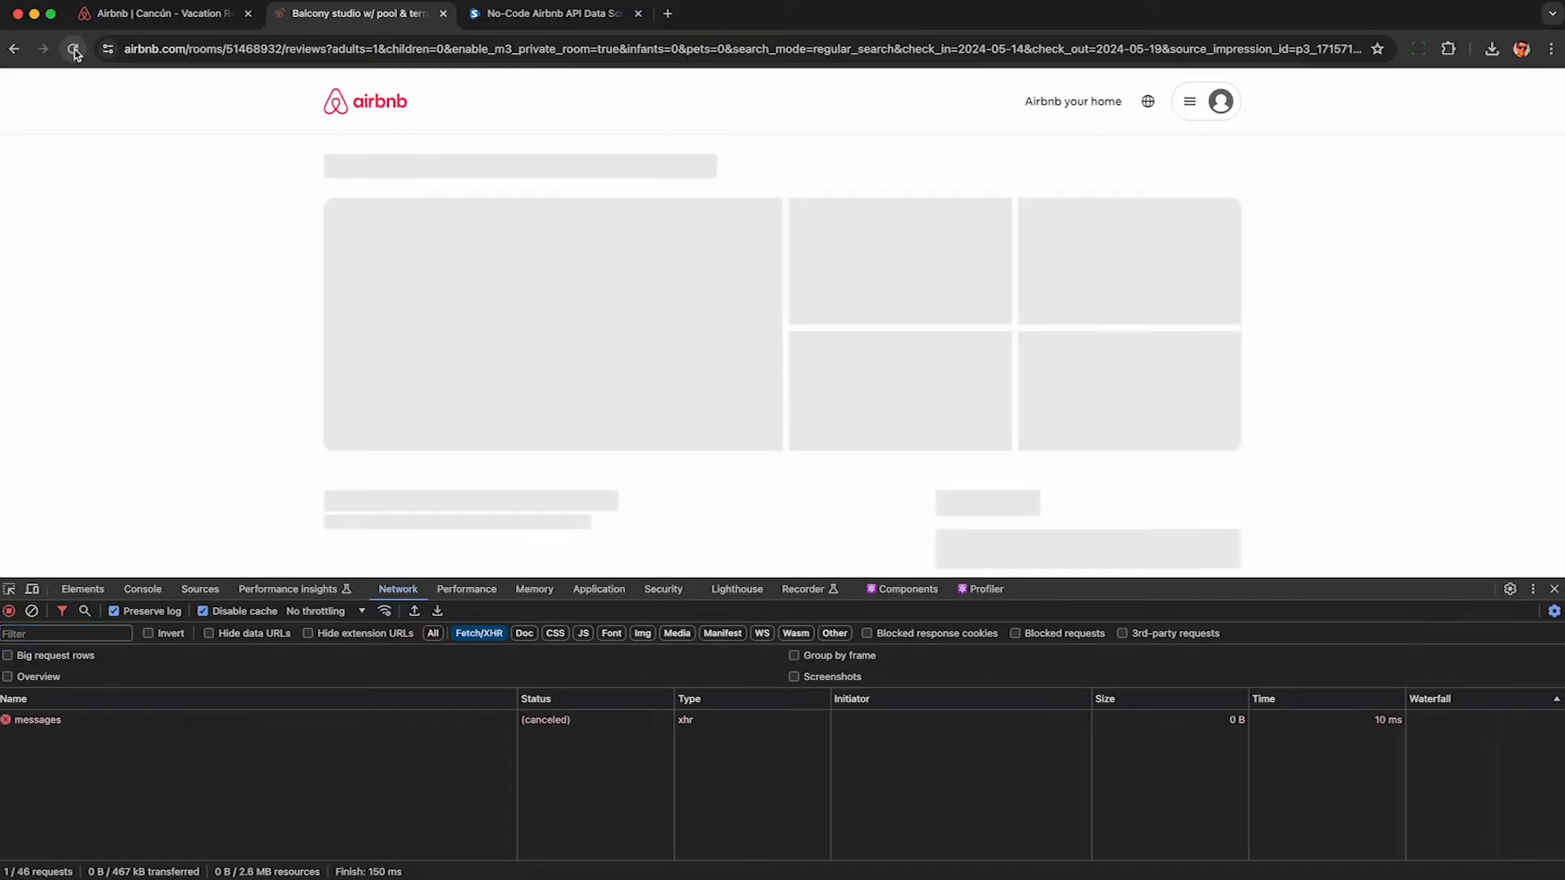
left_click(71, 49)
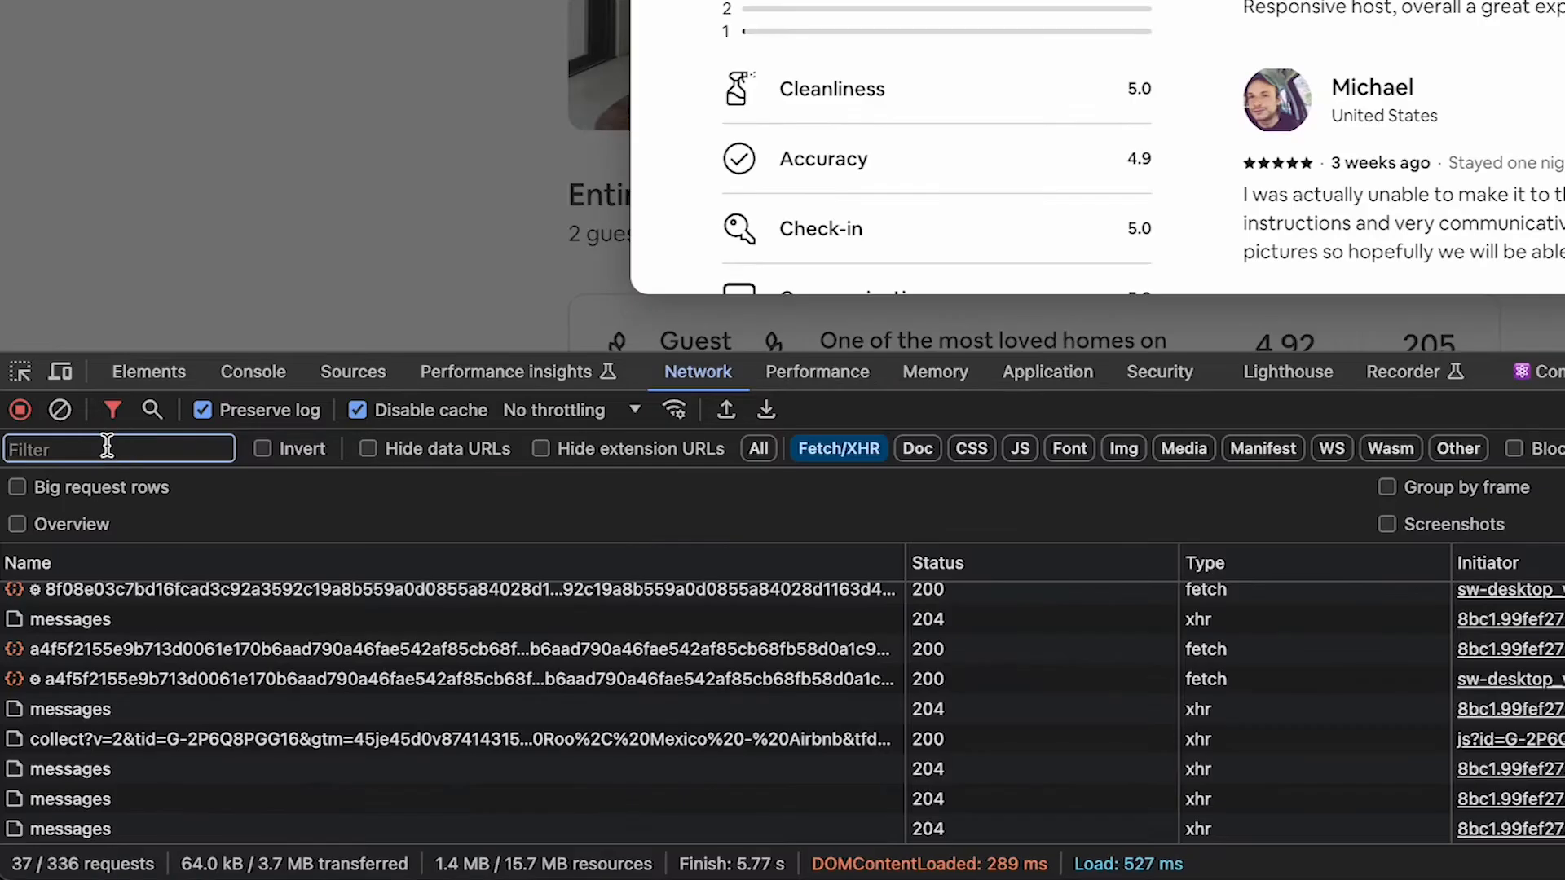
Filter requests by 'Reviews' and preview a StaysPdpReviews response's review fields.
type("Reviews/")
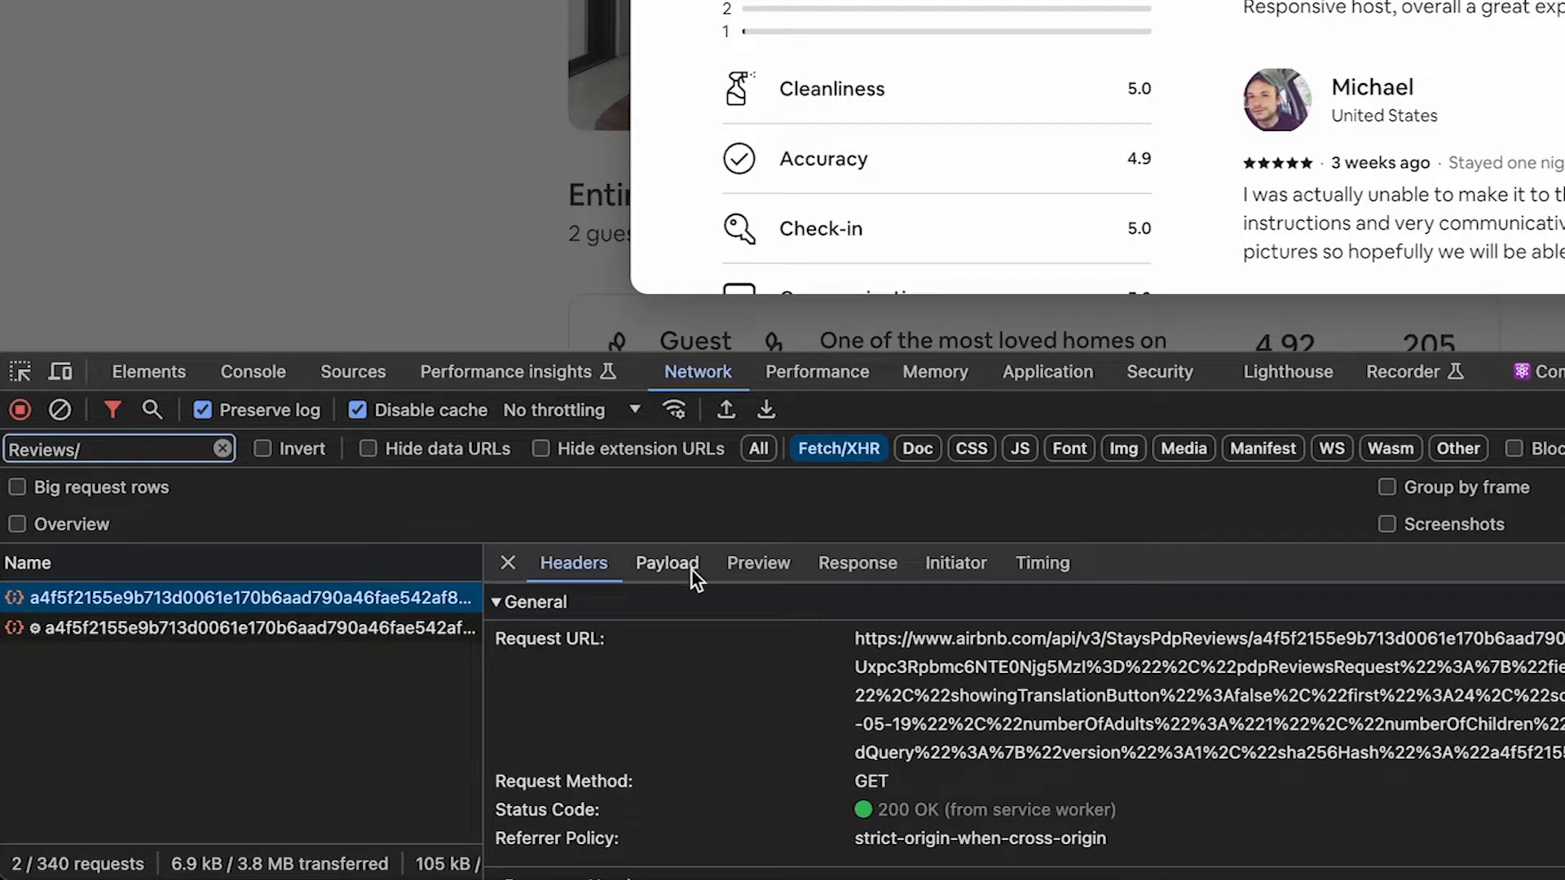
left_click(758, 563)
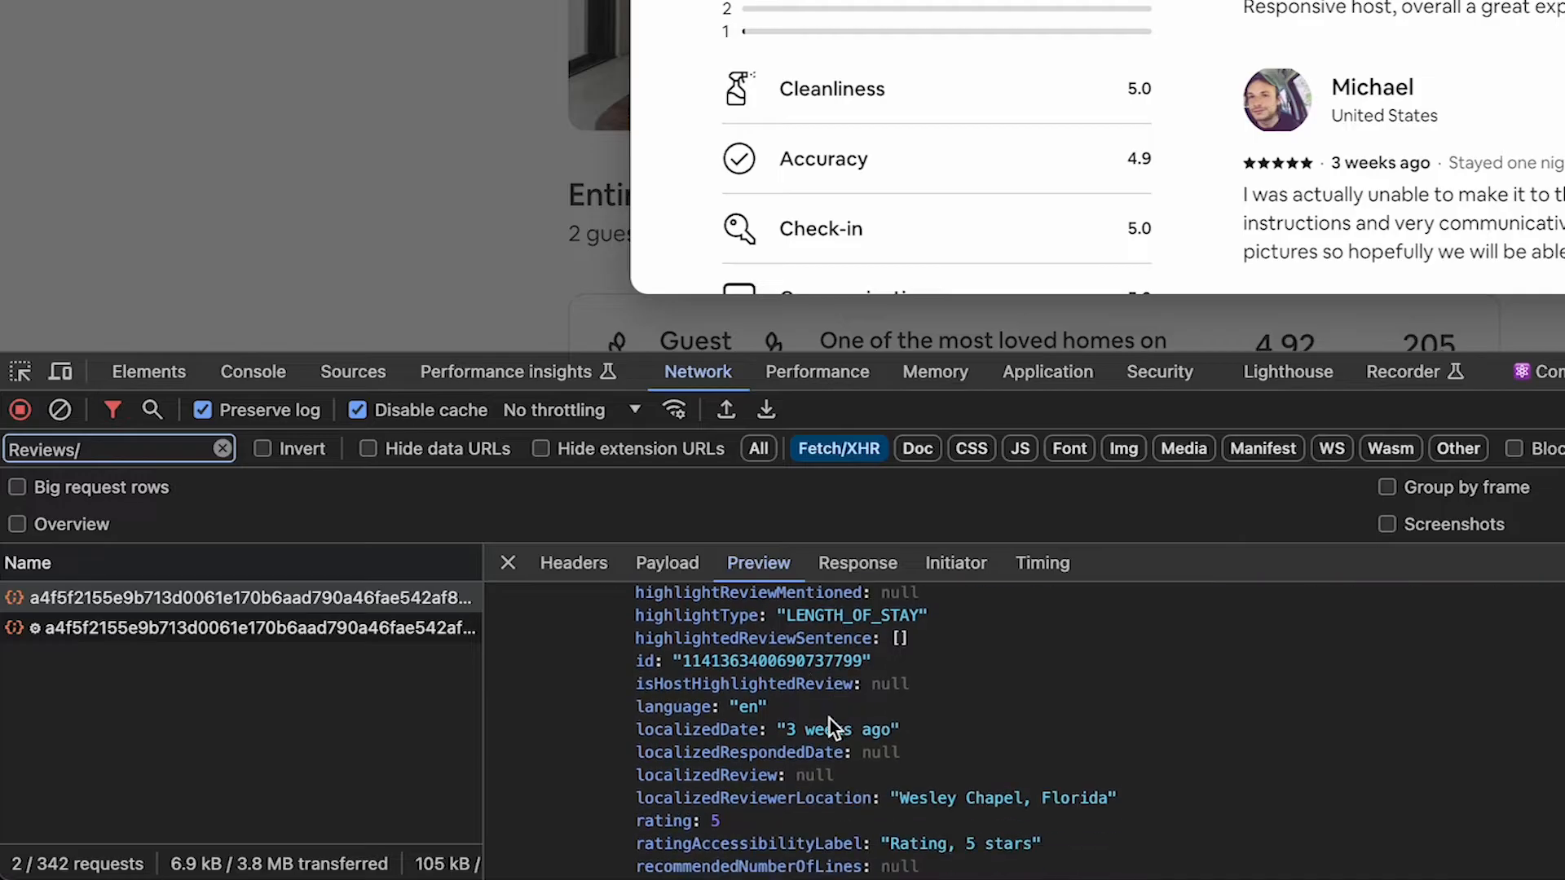
double_click(772, 661)
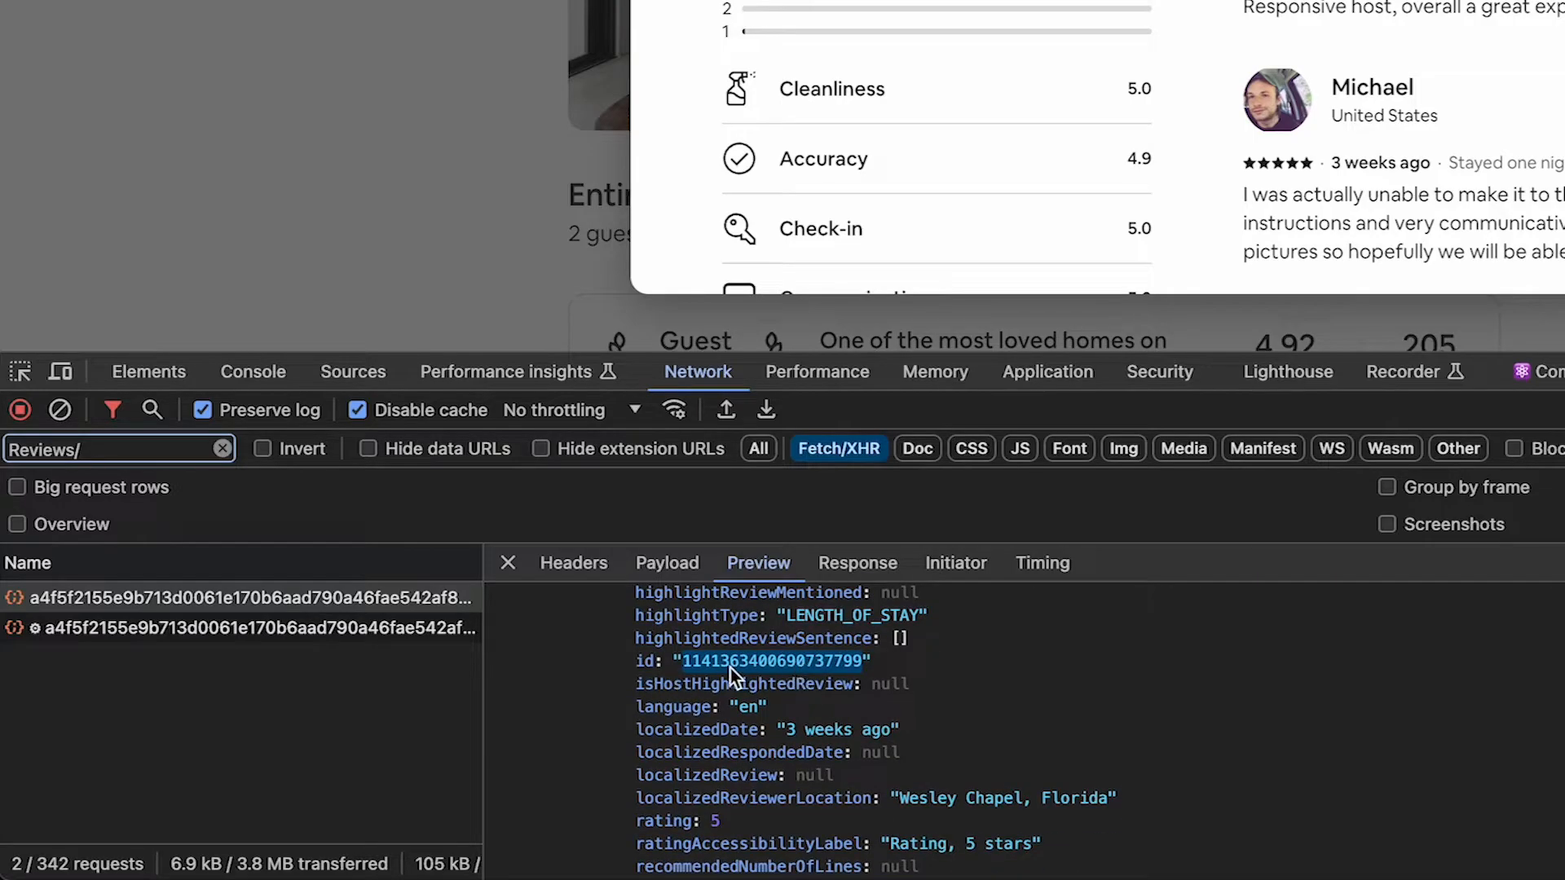
scroll("down", 3)
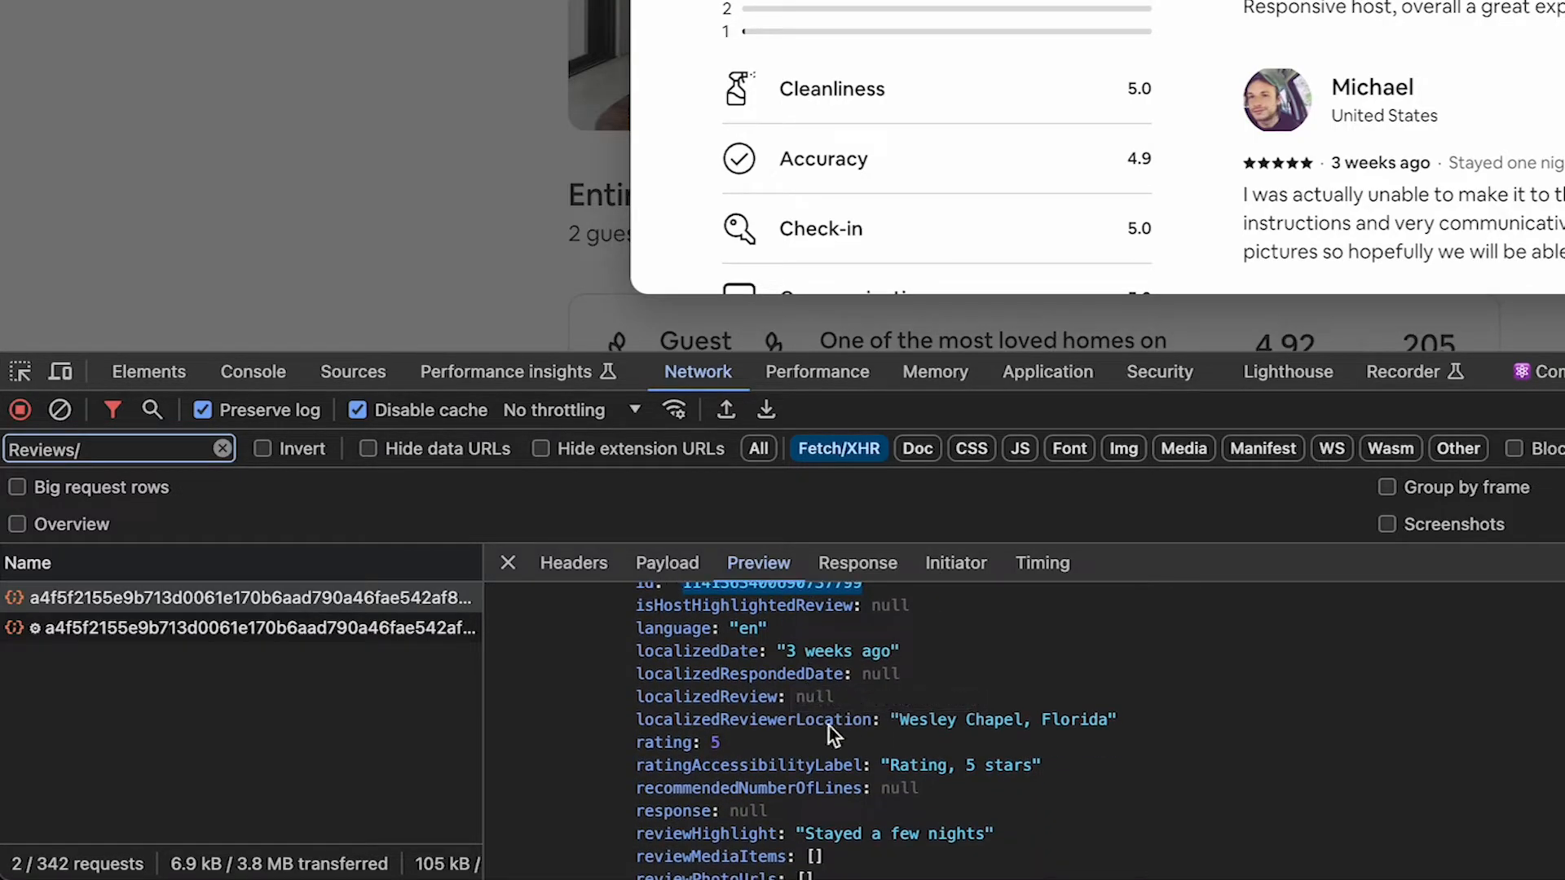
scroll("down", 3)
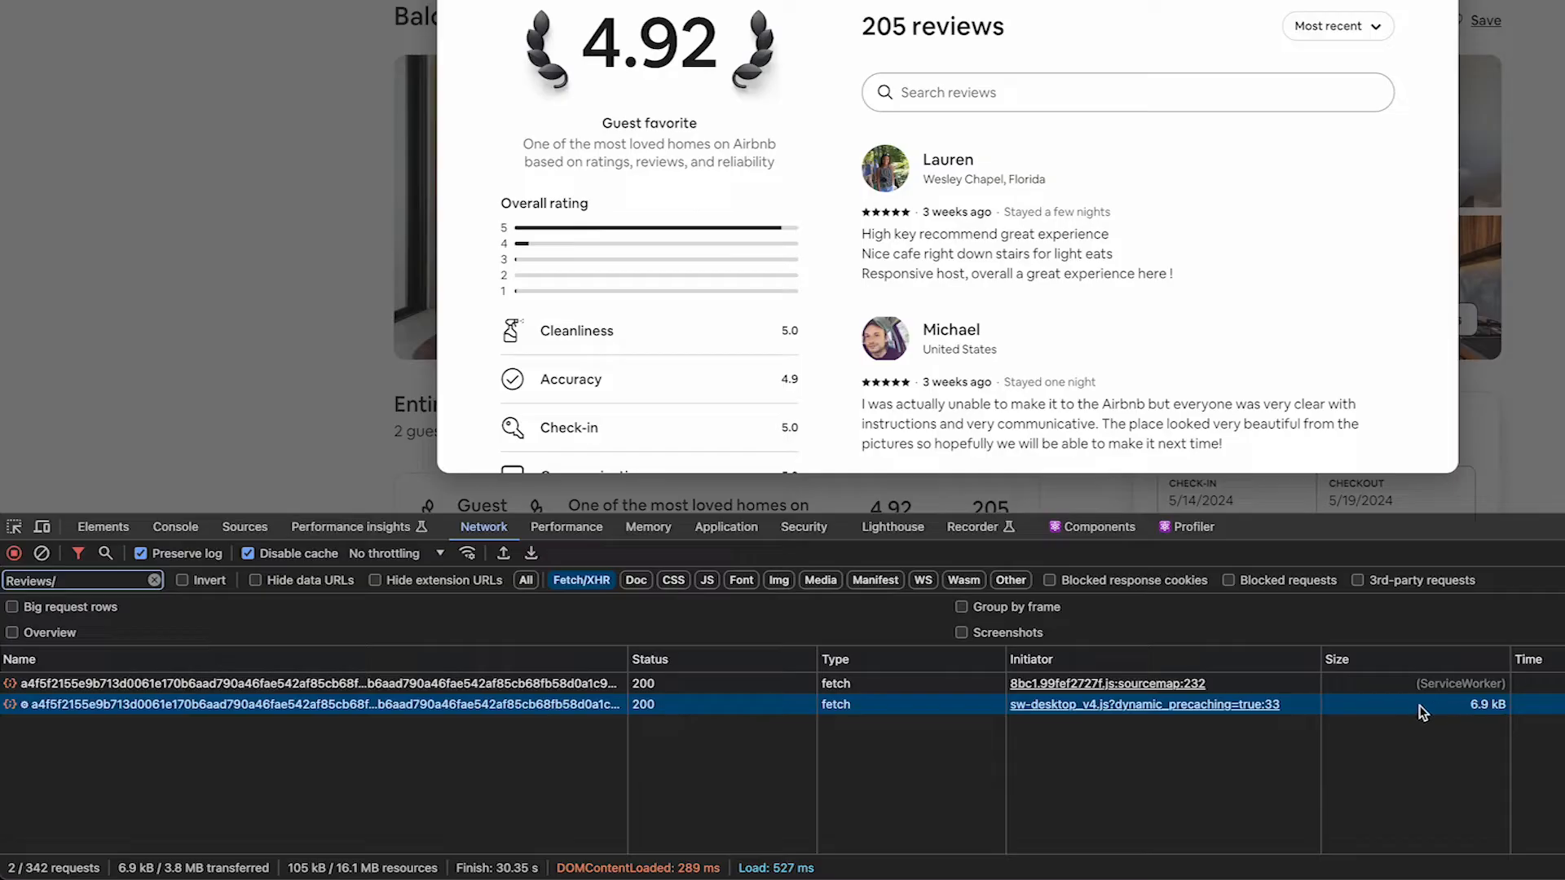
mouse_move(1423, 713)
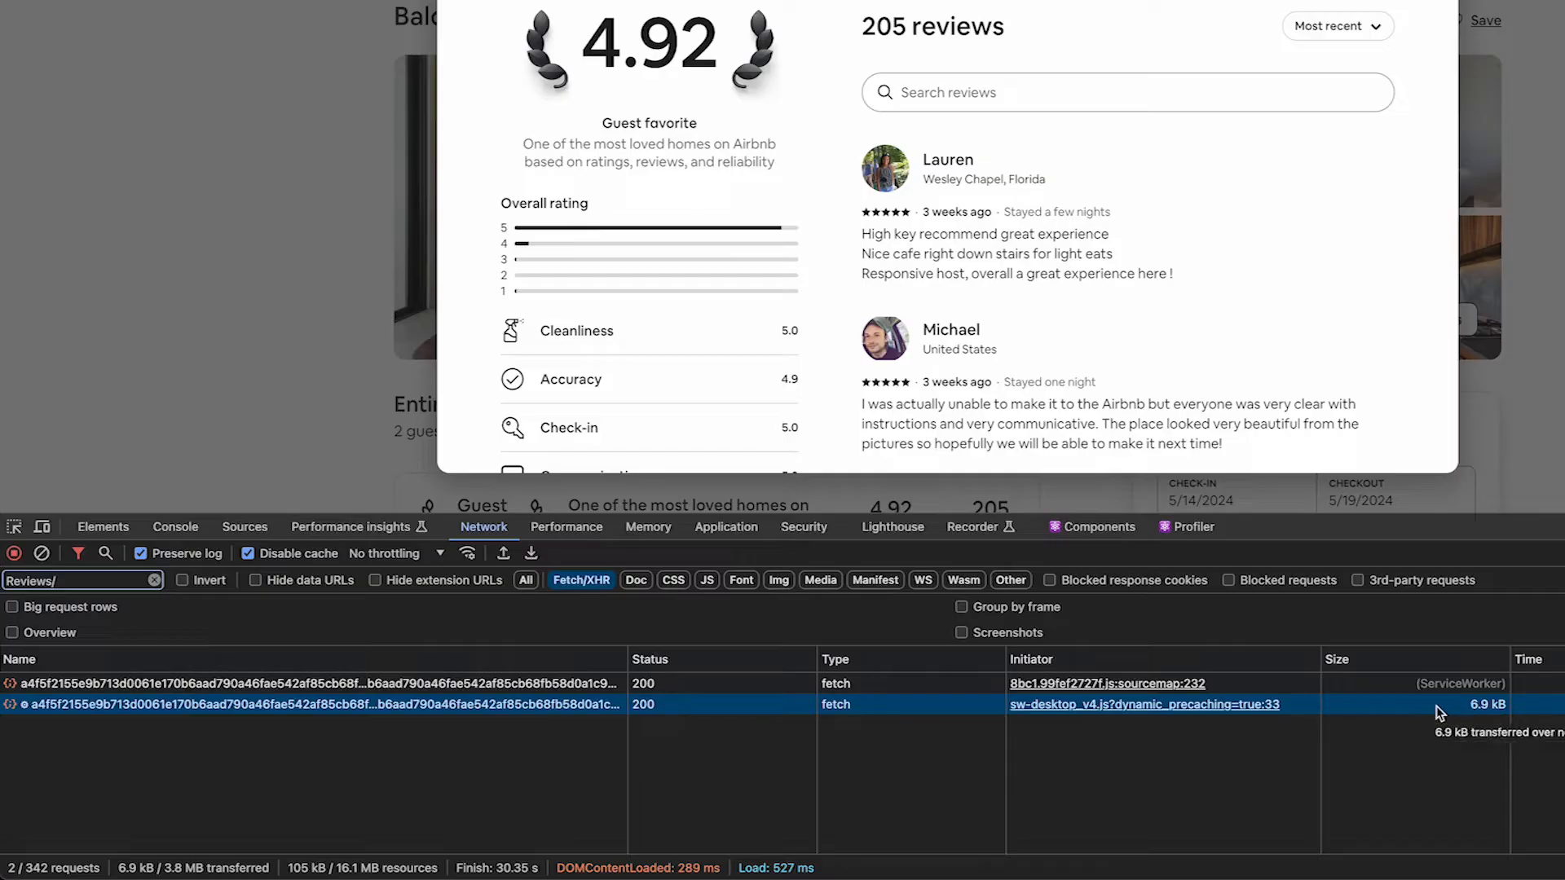
mouse_move(643, 683)
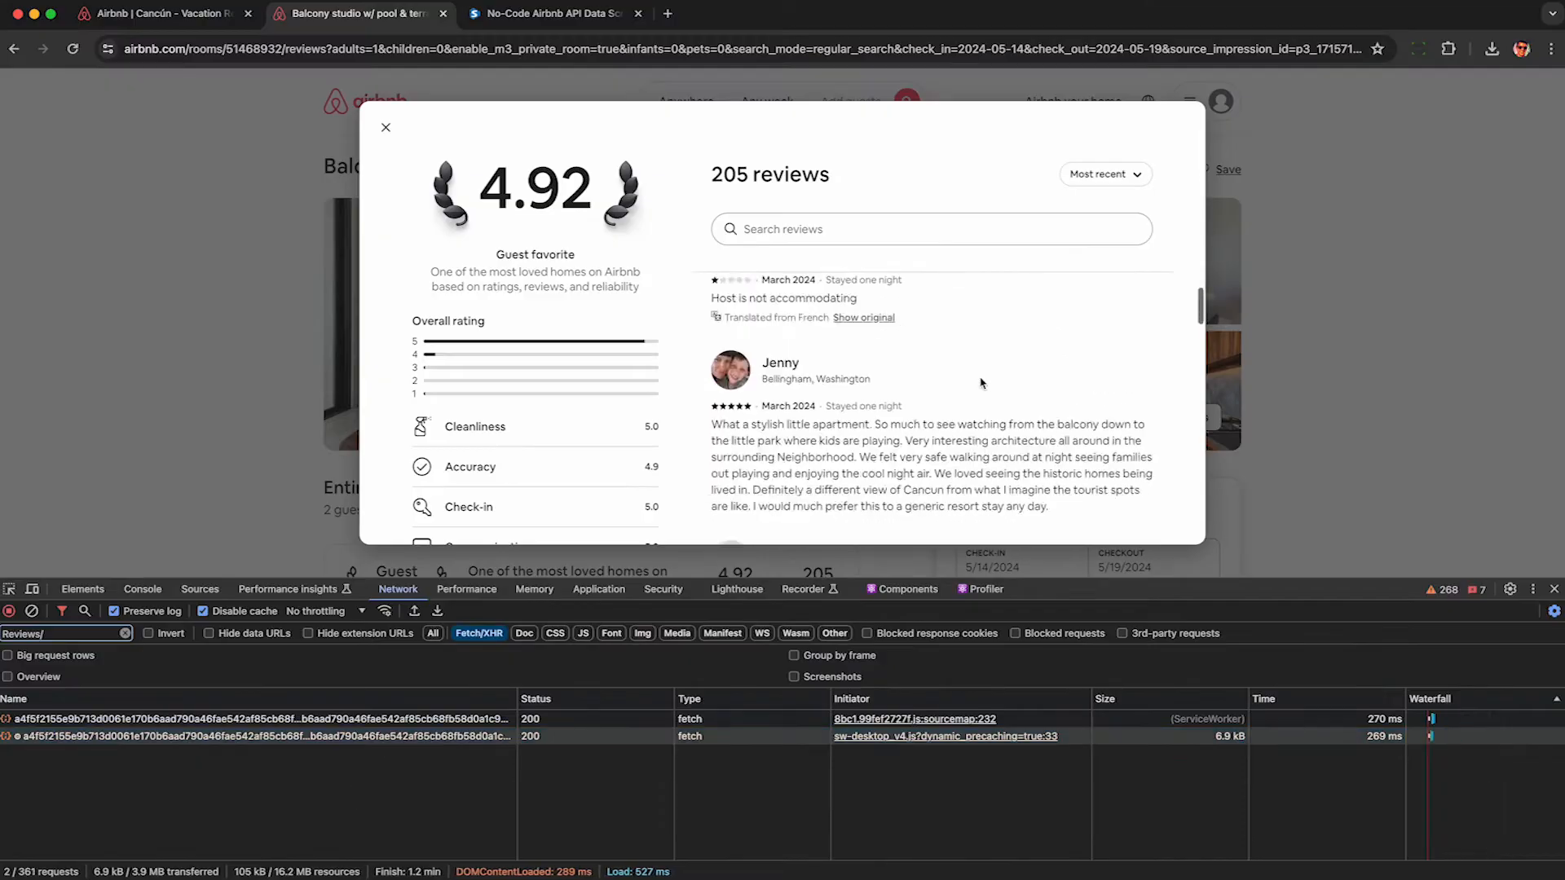
Scroll the reviews dialog so many more review requests load in DevTools.
scroll("down", 3)
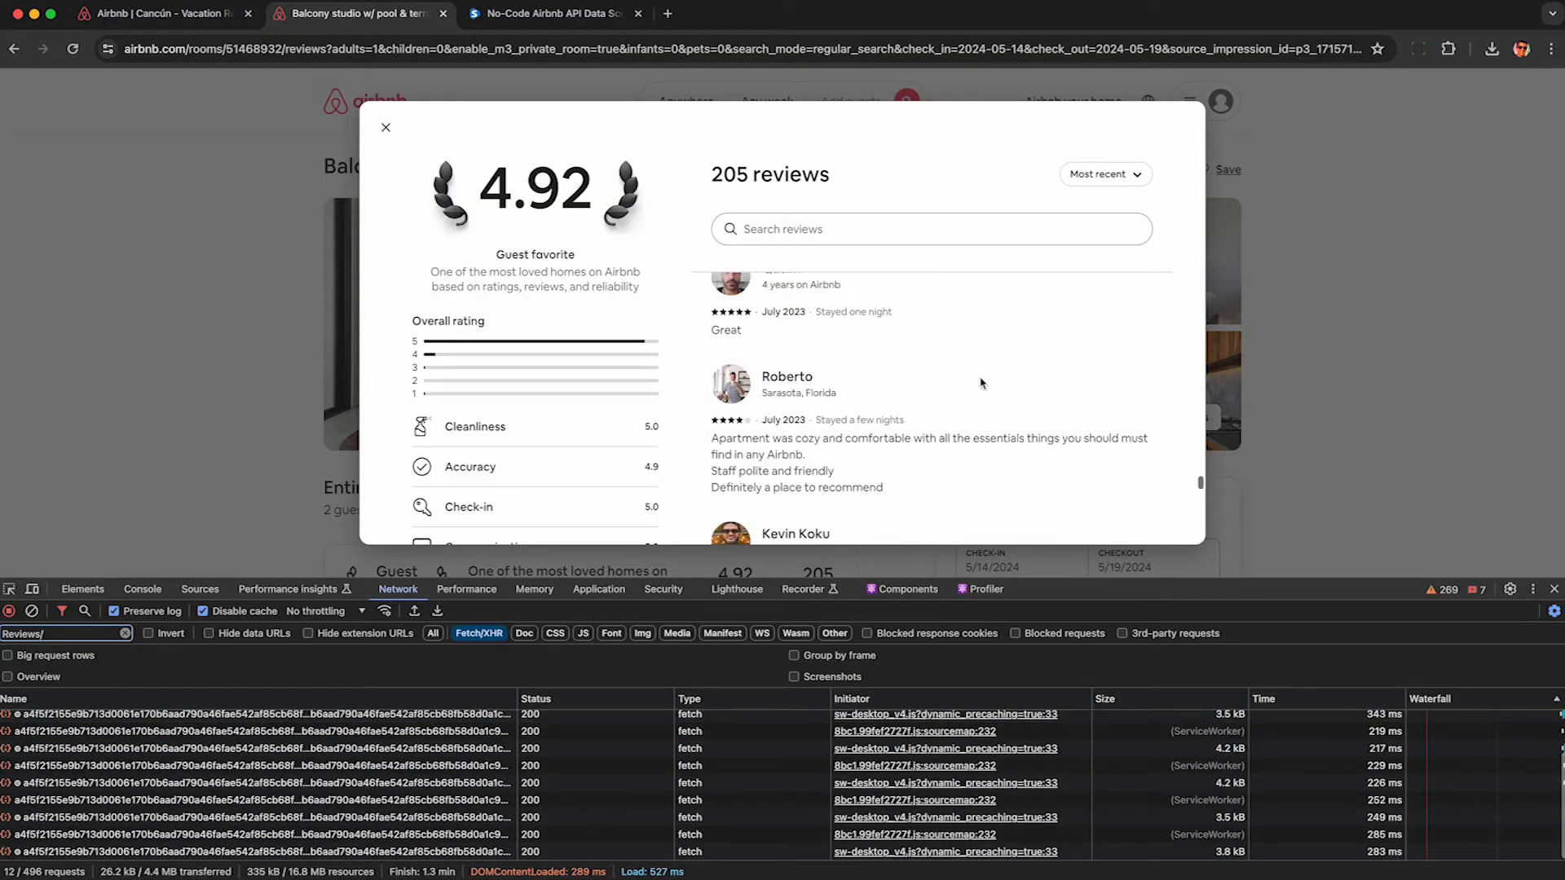
scroll("down", 3)
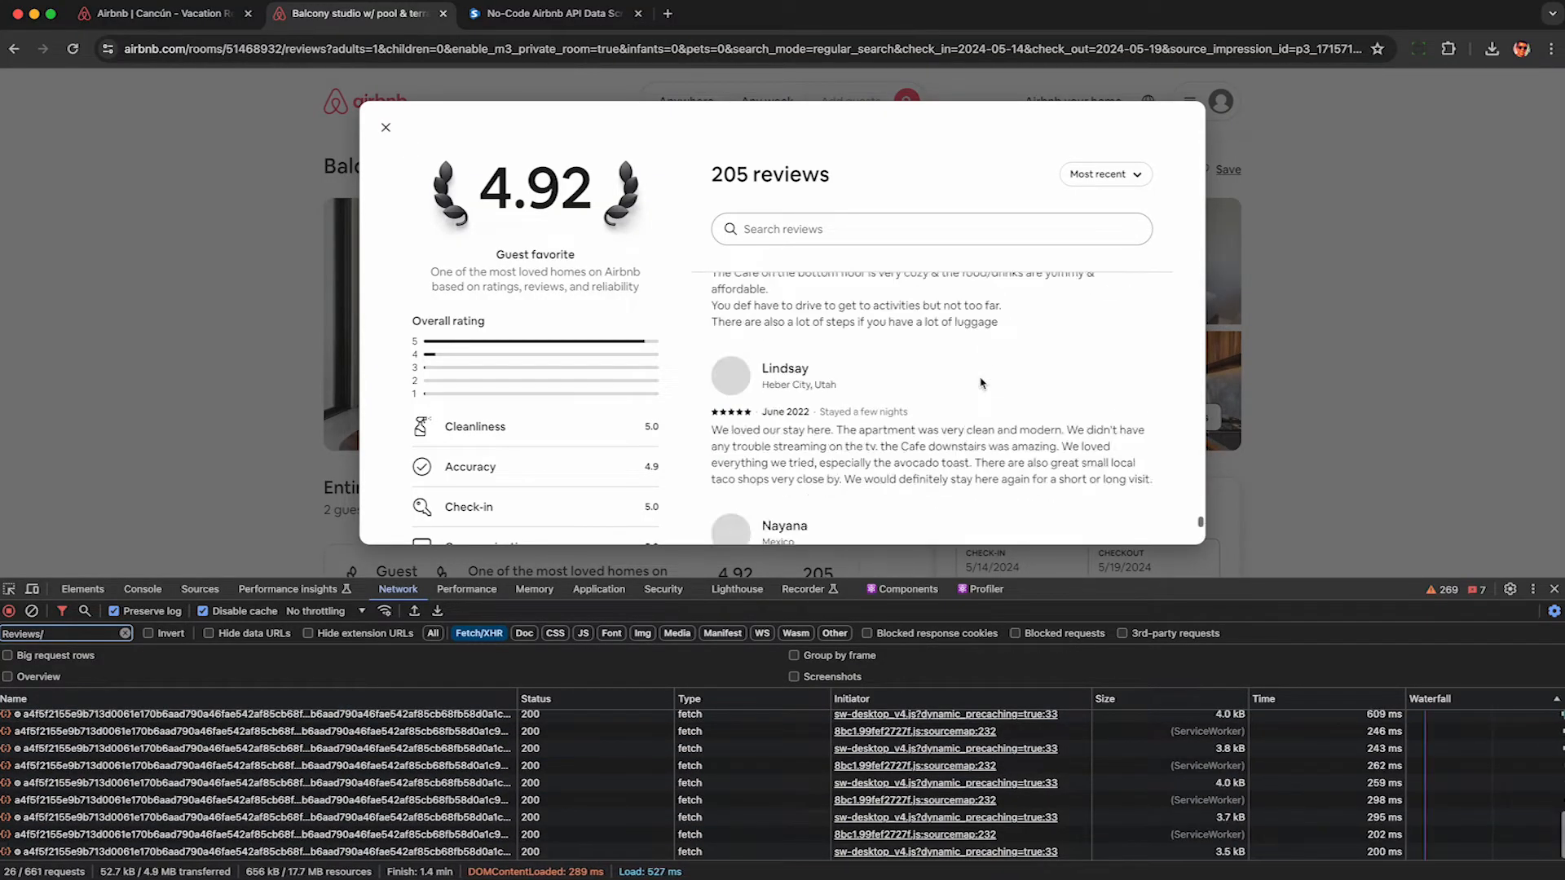
scroll("down", 3)
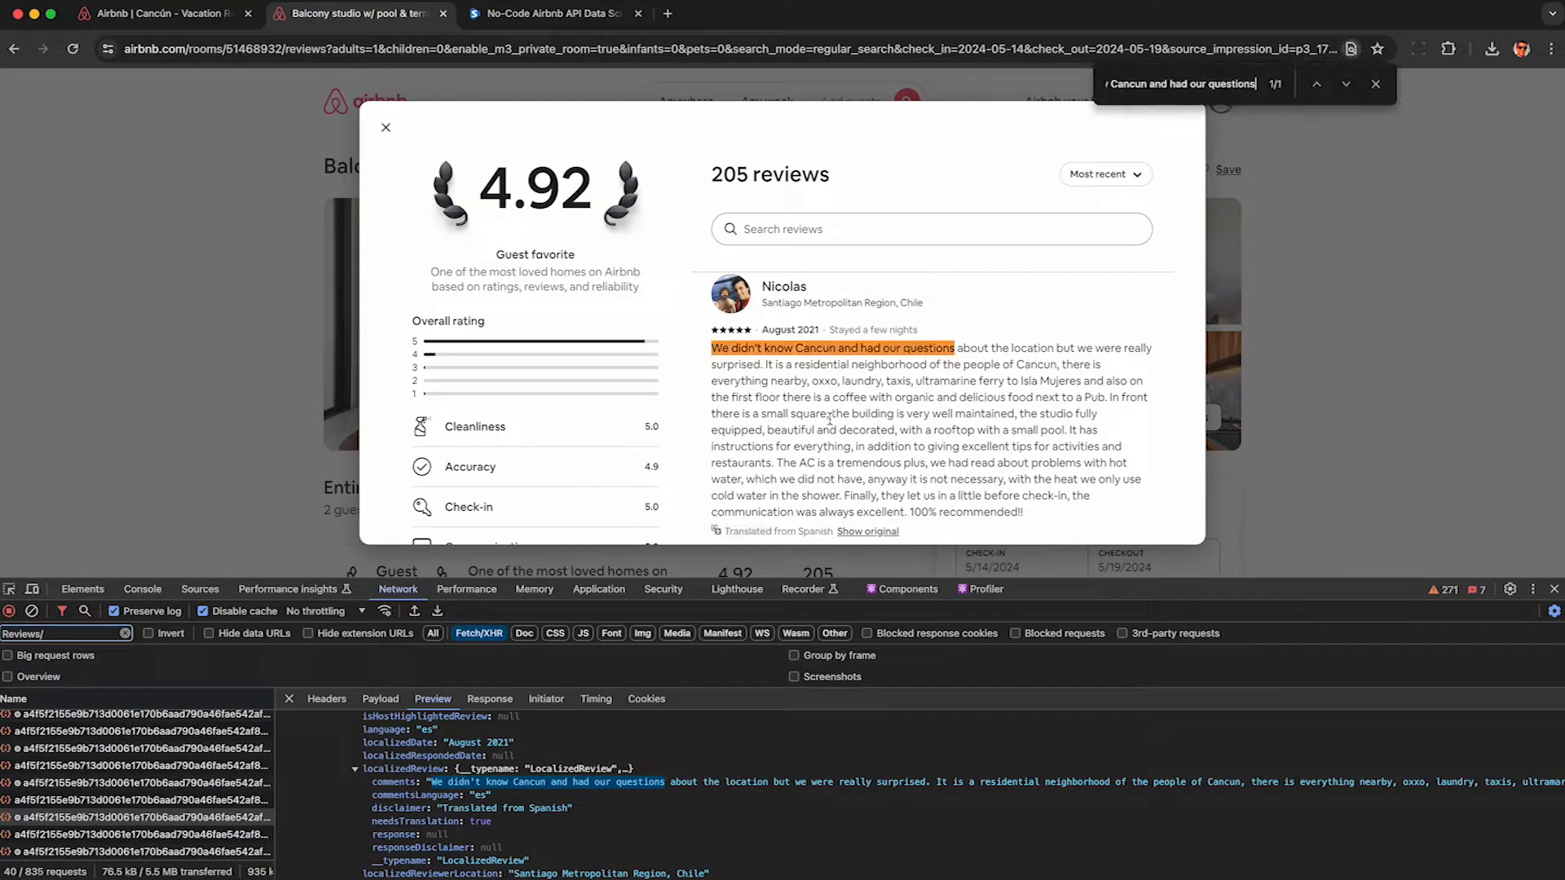
mouse_move(398, 769)
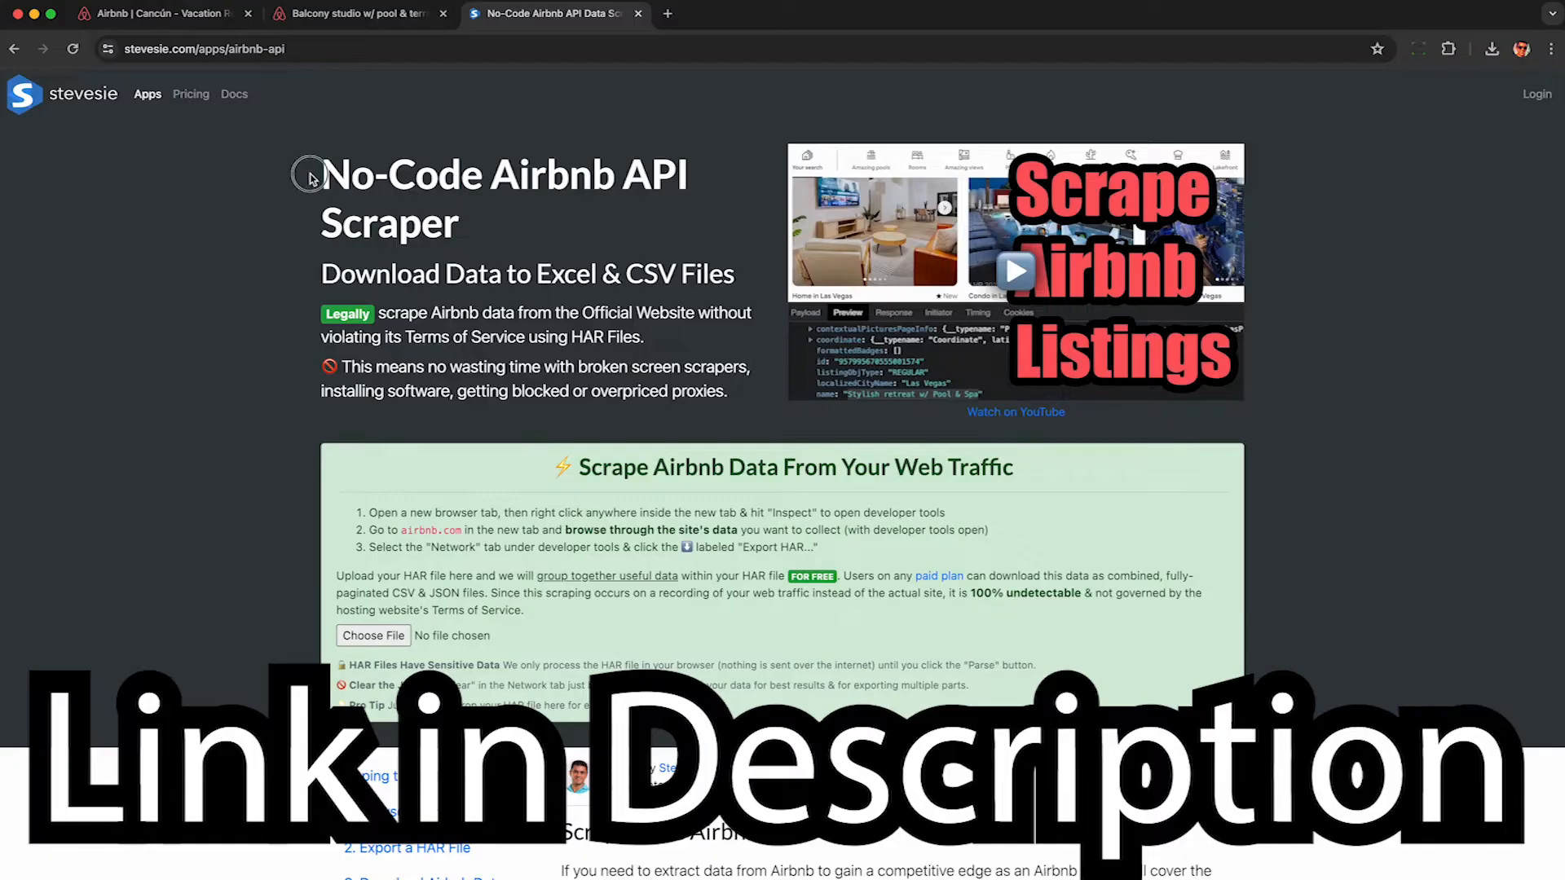
Browse the 40 StaysPdpReviews requests and parse the group into a 410-row, 69-column table.
left_click_drag(310, 175, 464, 222)
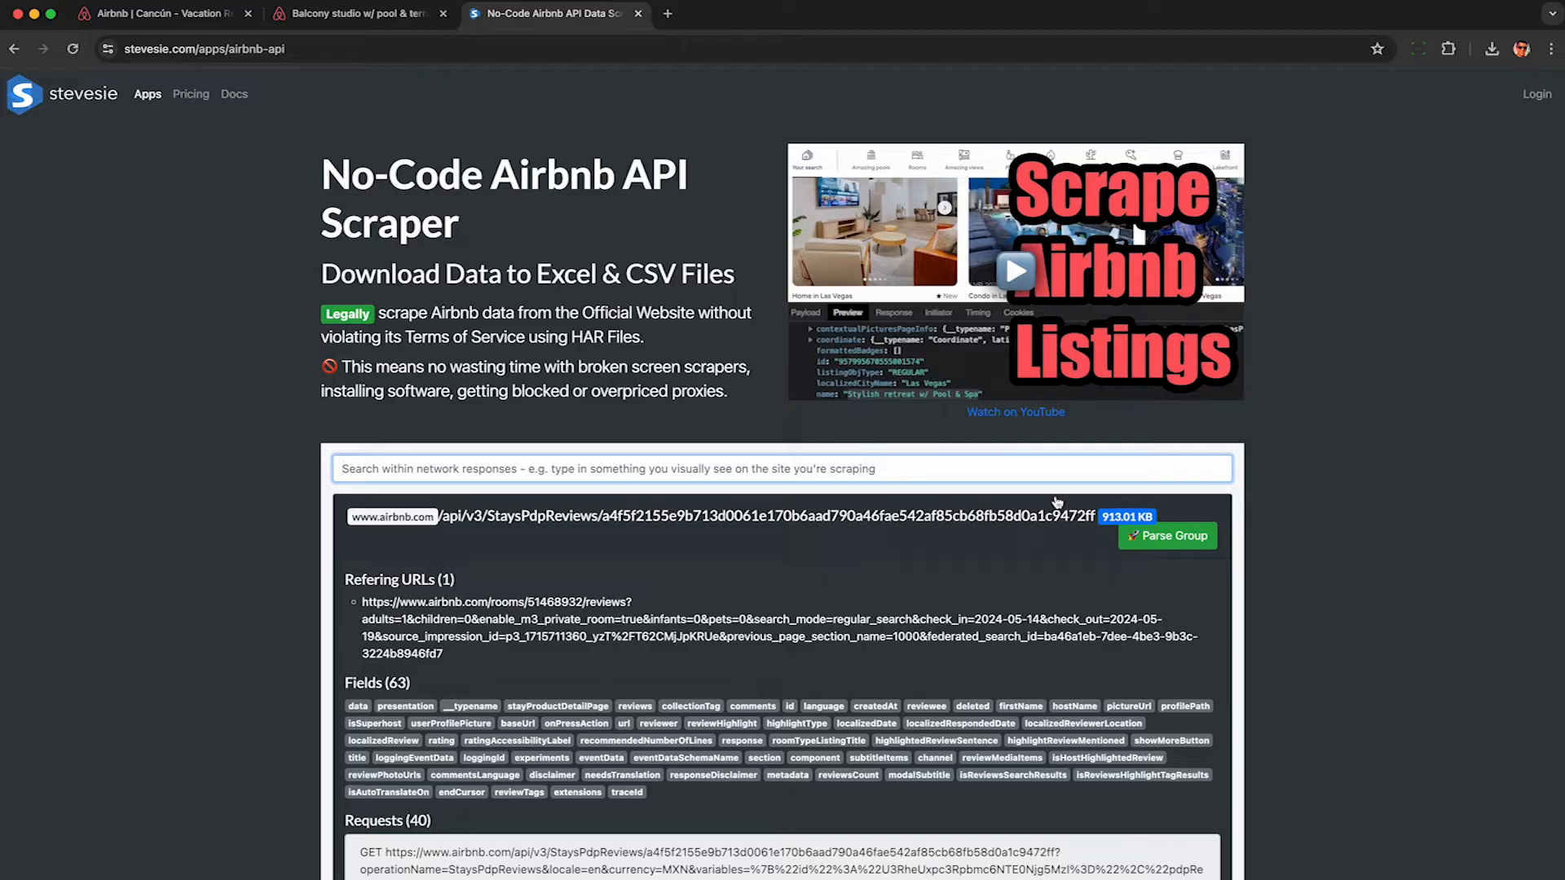
mouse_move(588, 527)
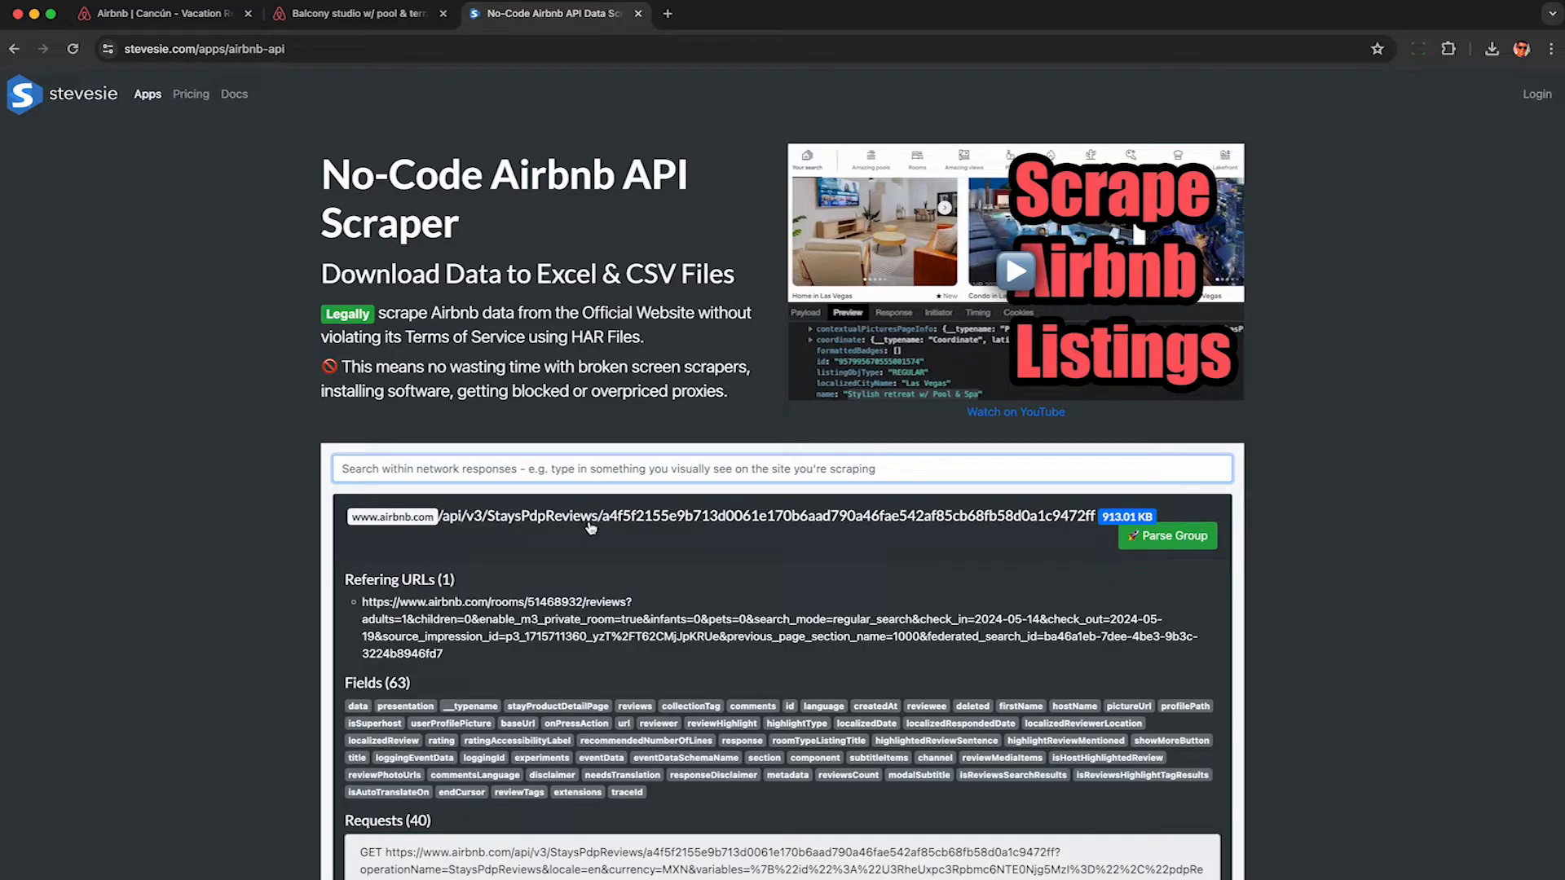
scroll("down", 3)
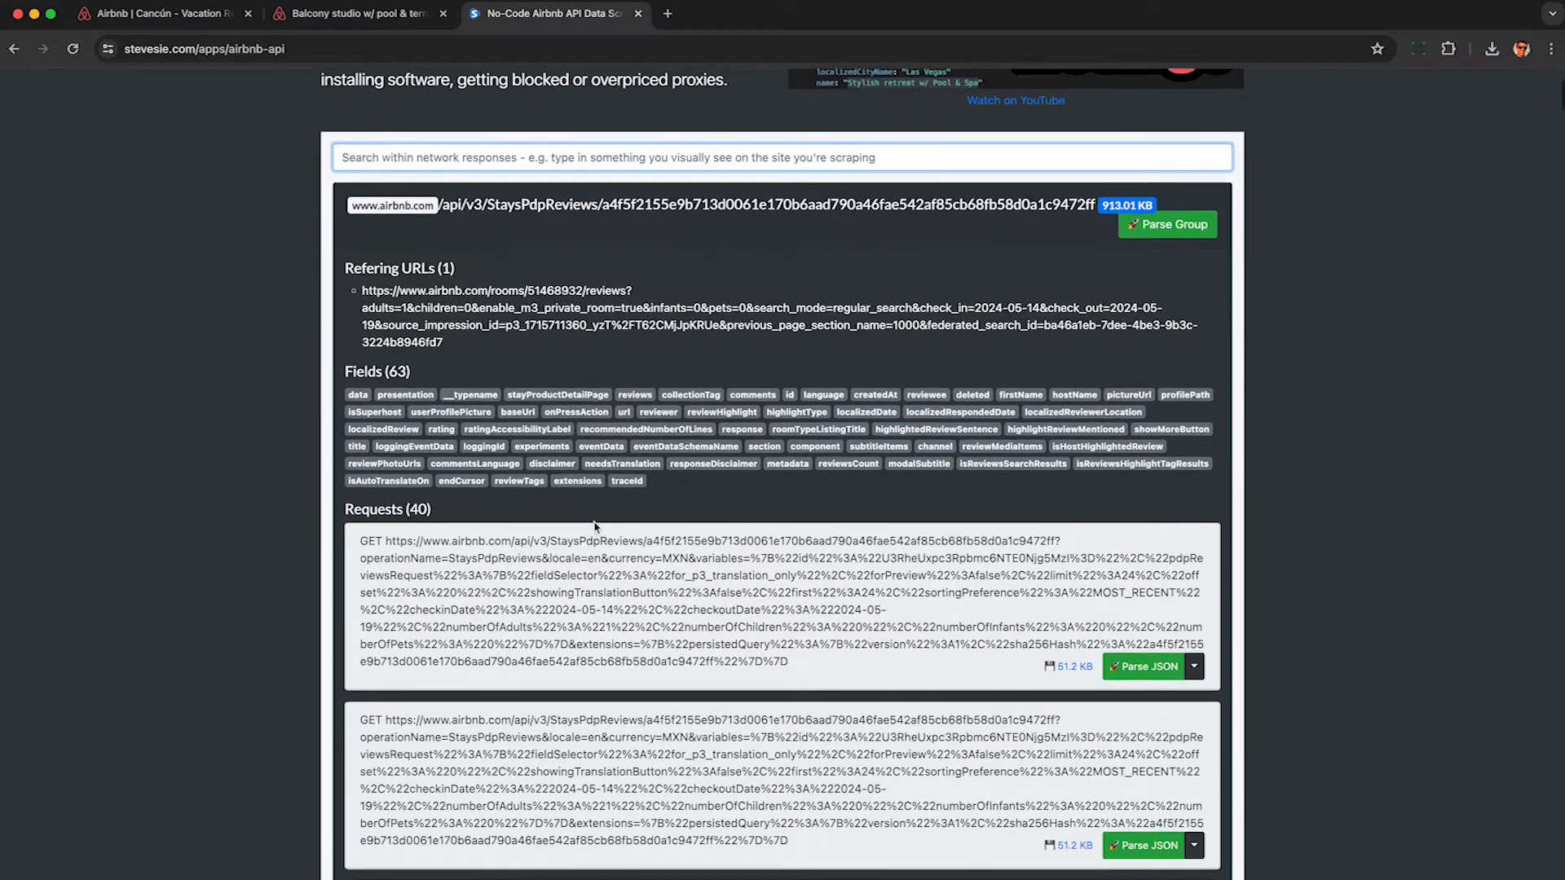
scroll("down", 3)
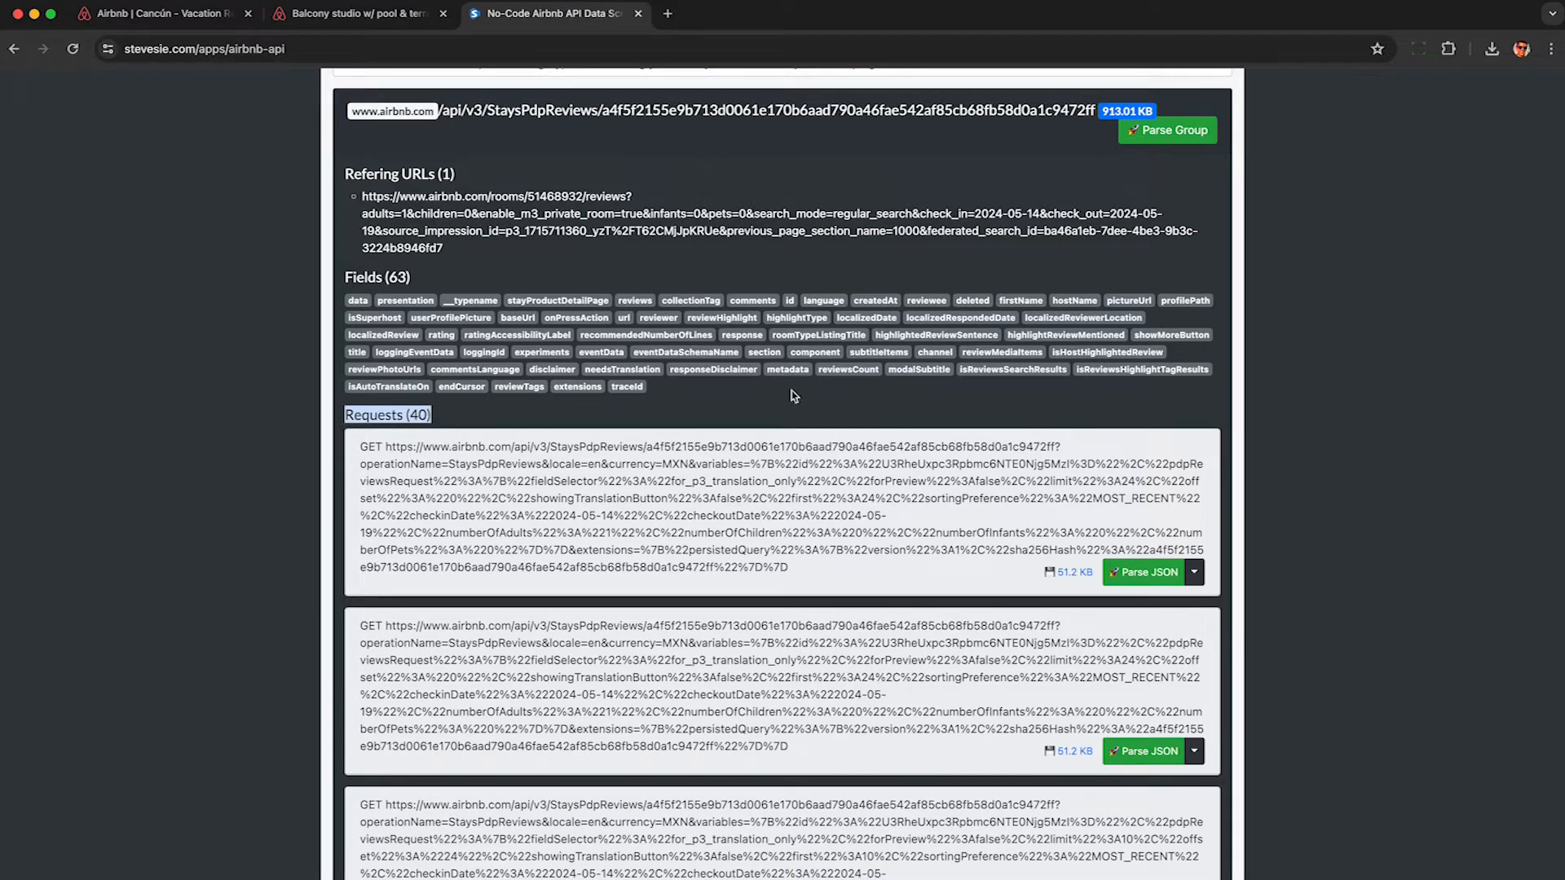
scroll("down", 3)
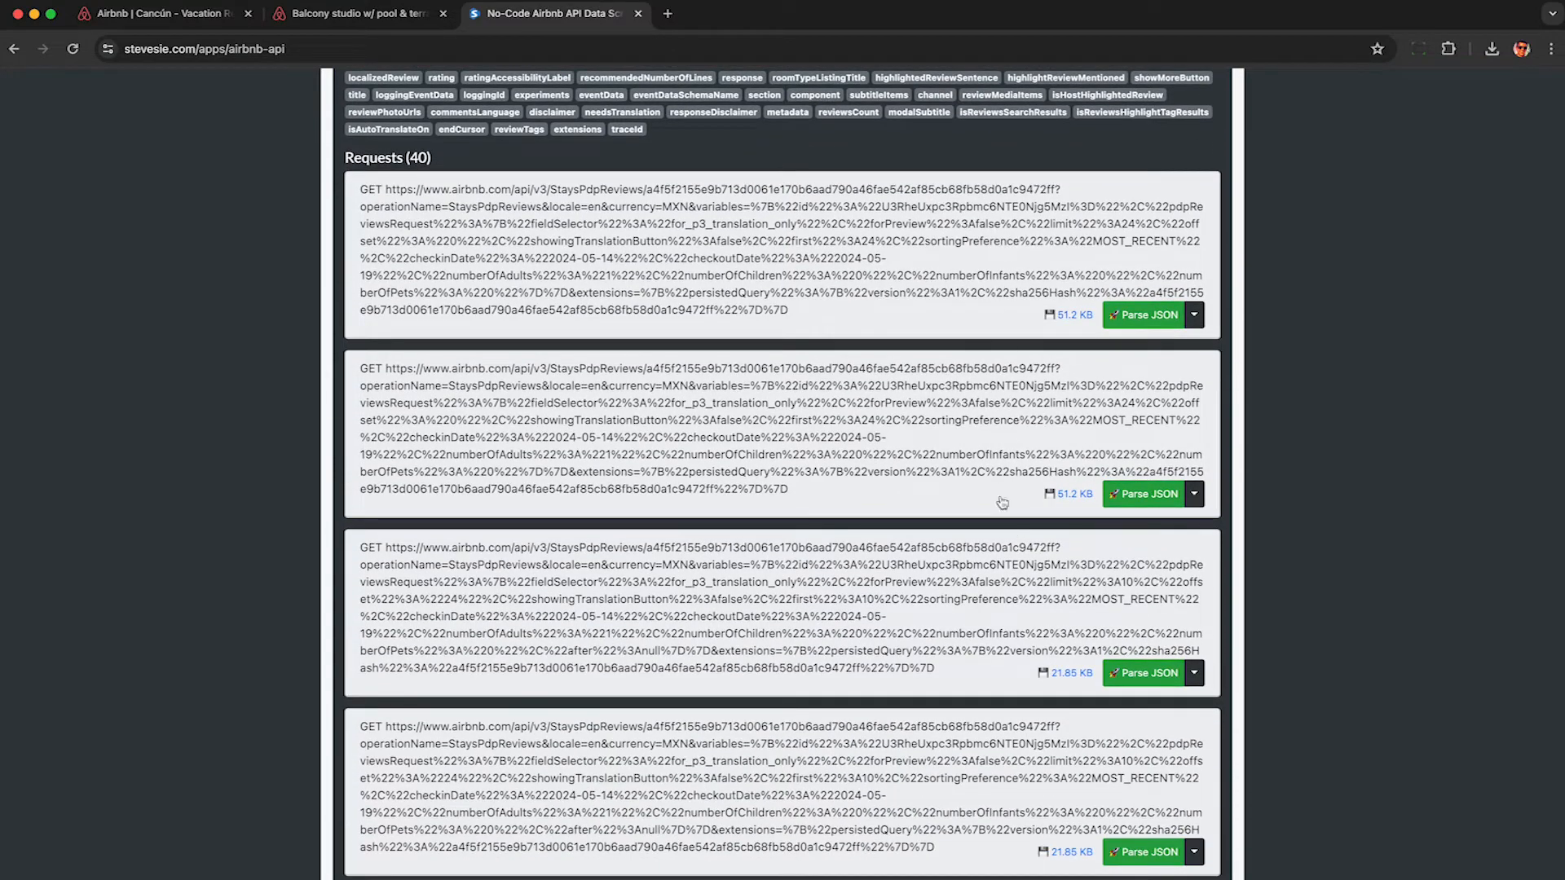
scroll("down", 3)
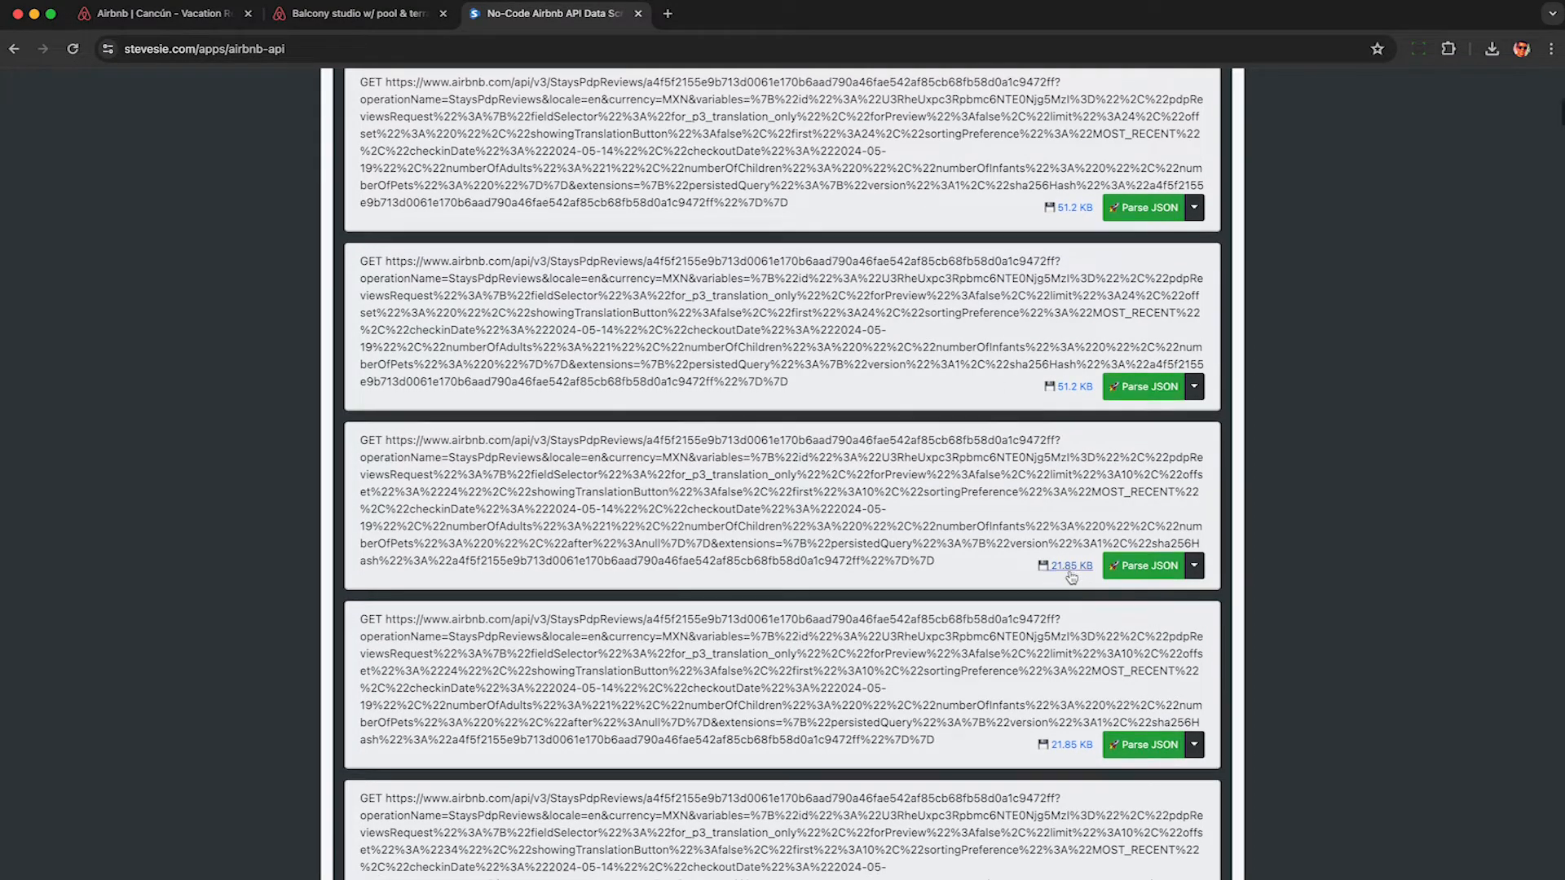
scroll("down", 3)
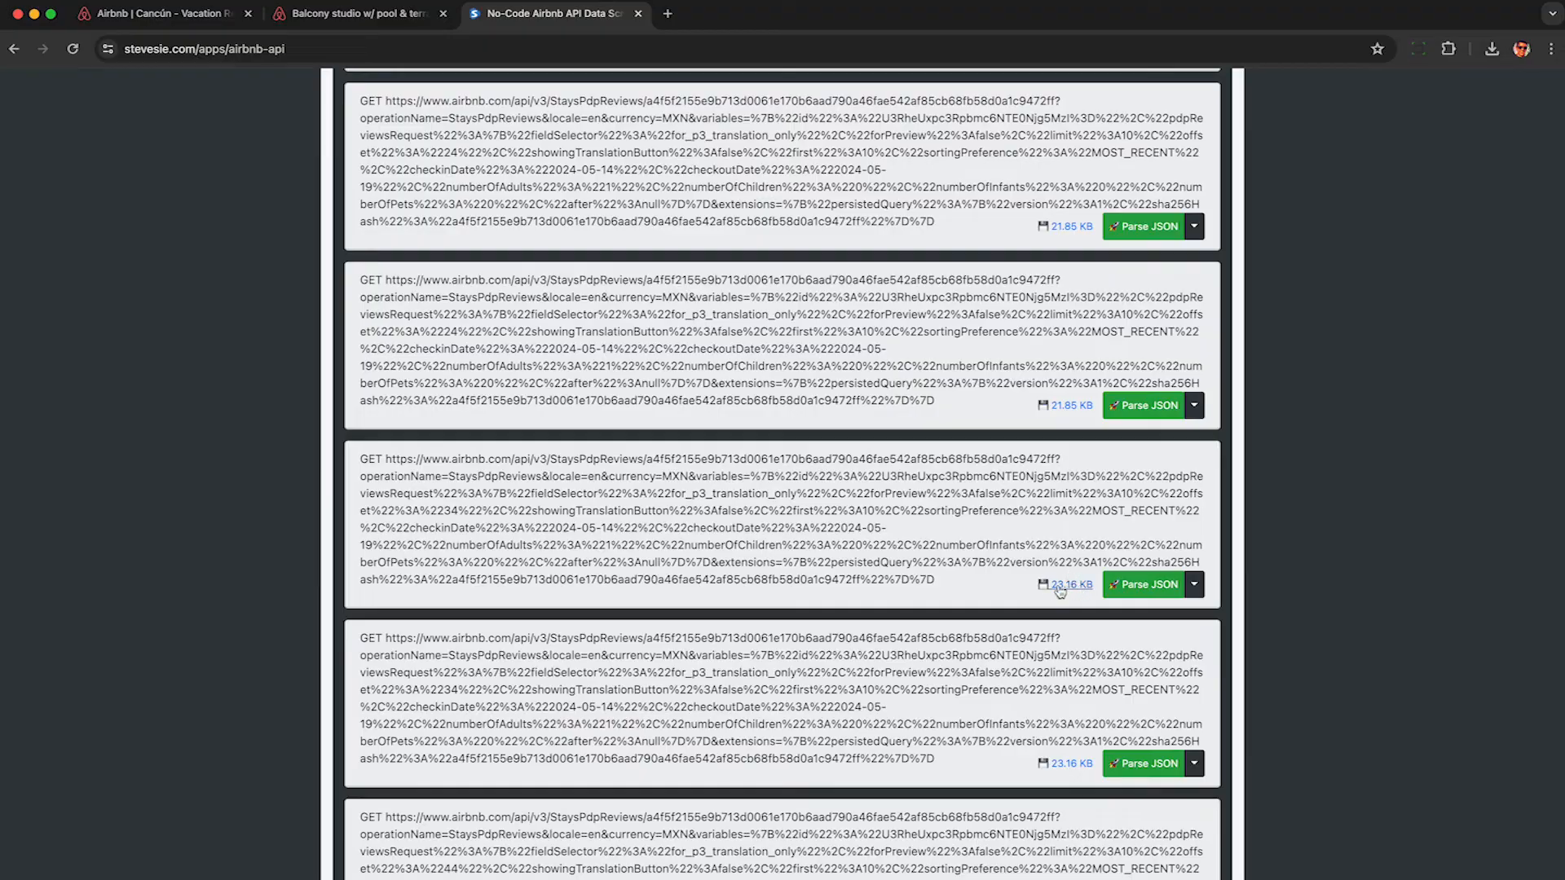
scroll("down", 3)
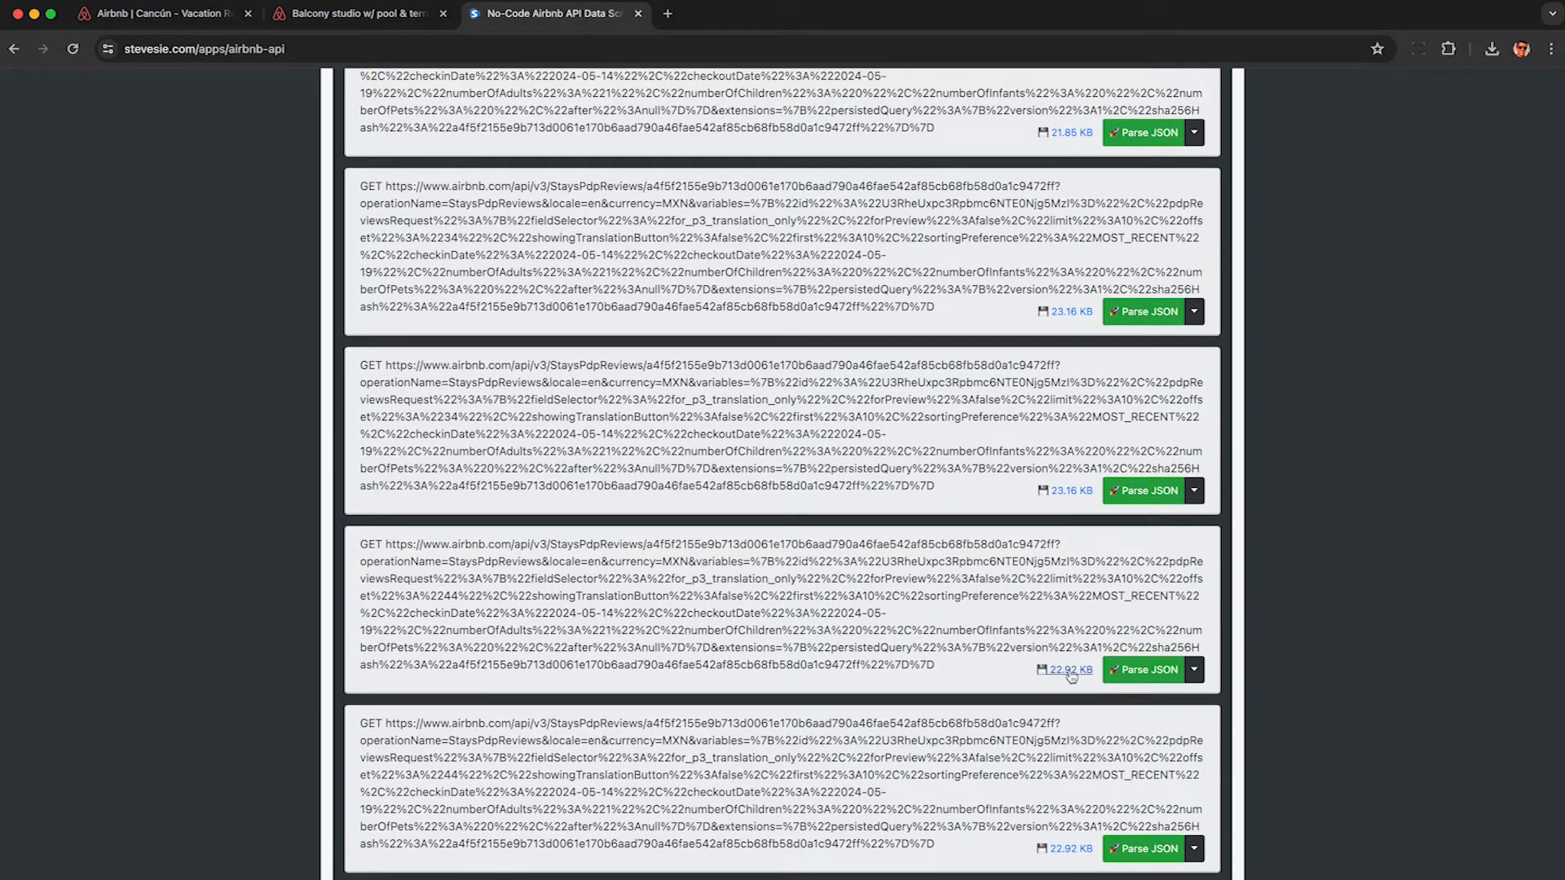
scroll("down", 3)
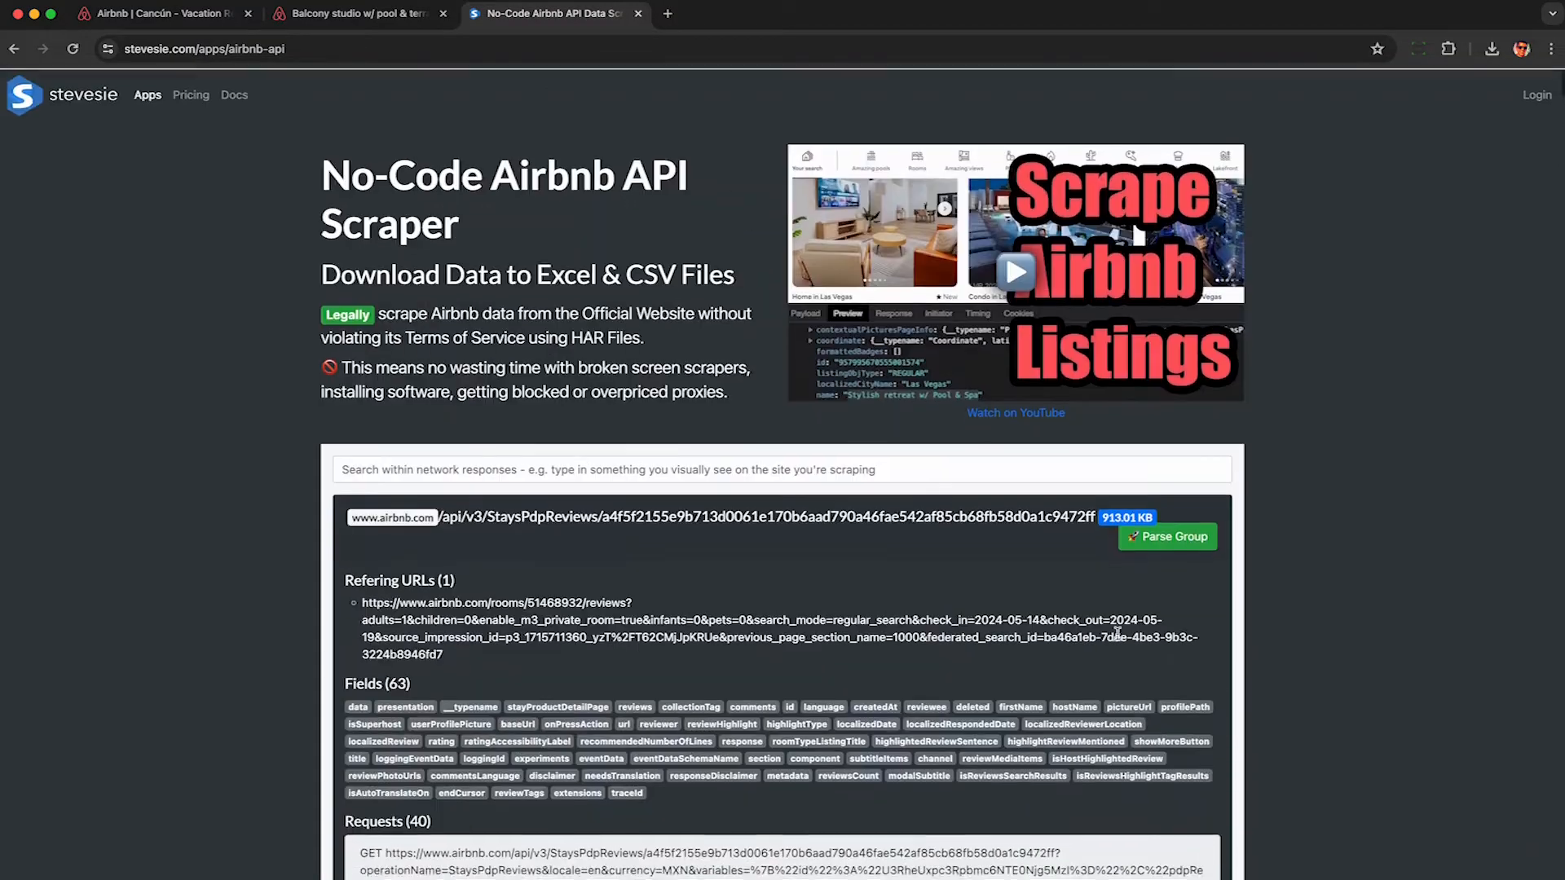
left_click(1167, 537)
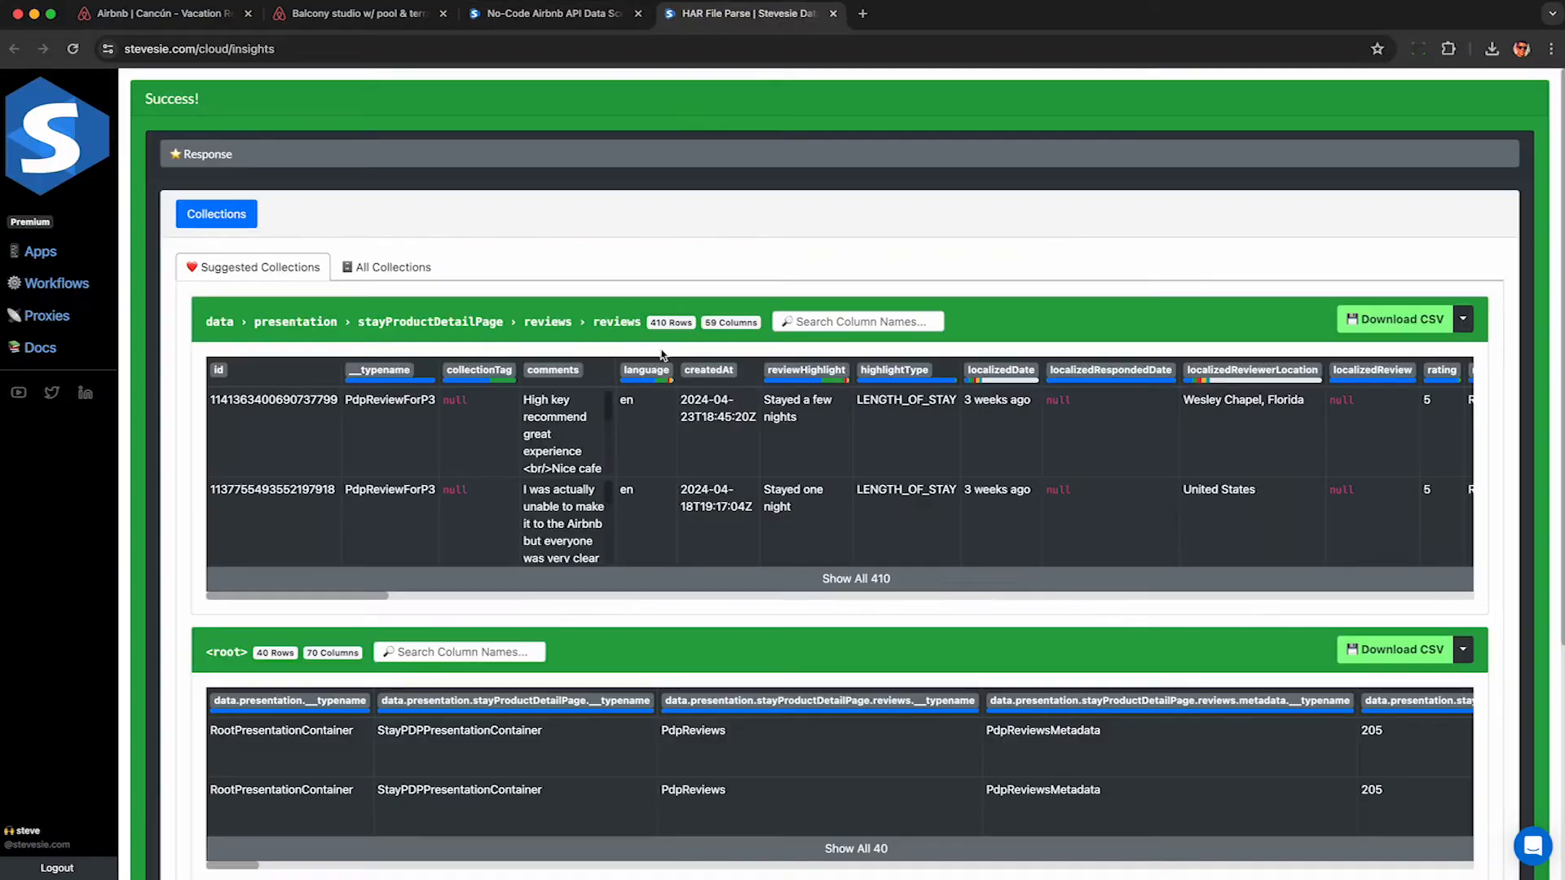
Return to the Airbnb listing tab and select its 205 review count.
left_click(359, 13)
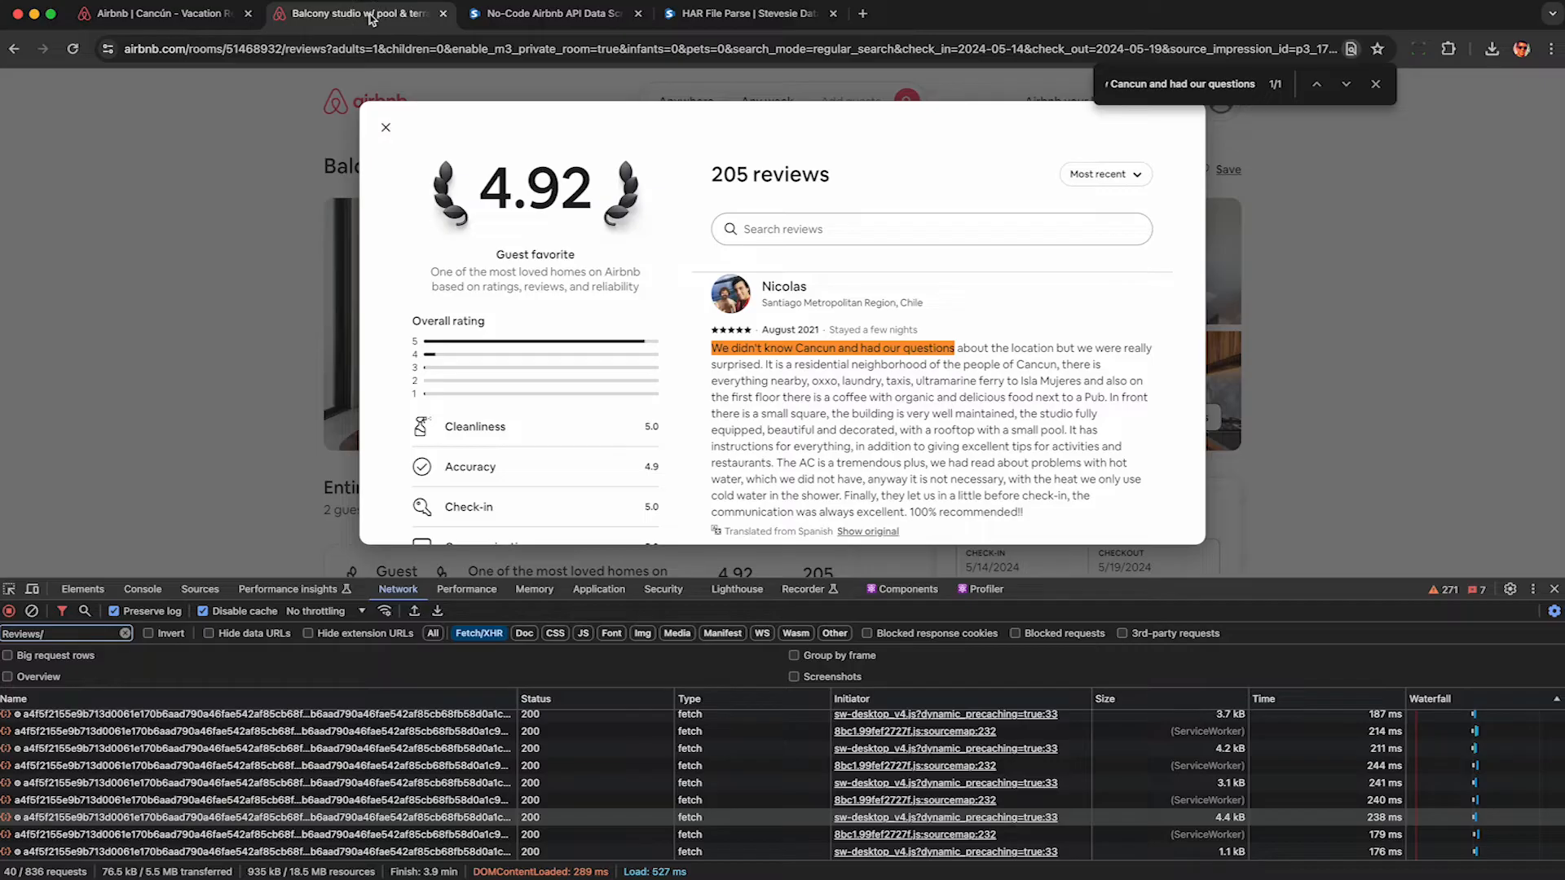
double_click(724, 174)
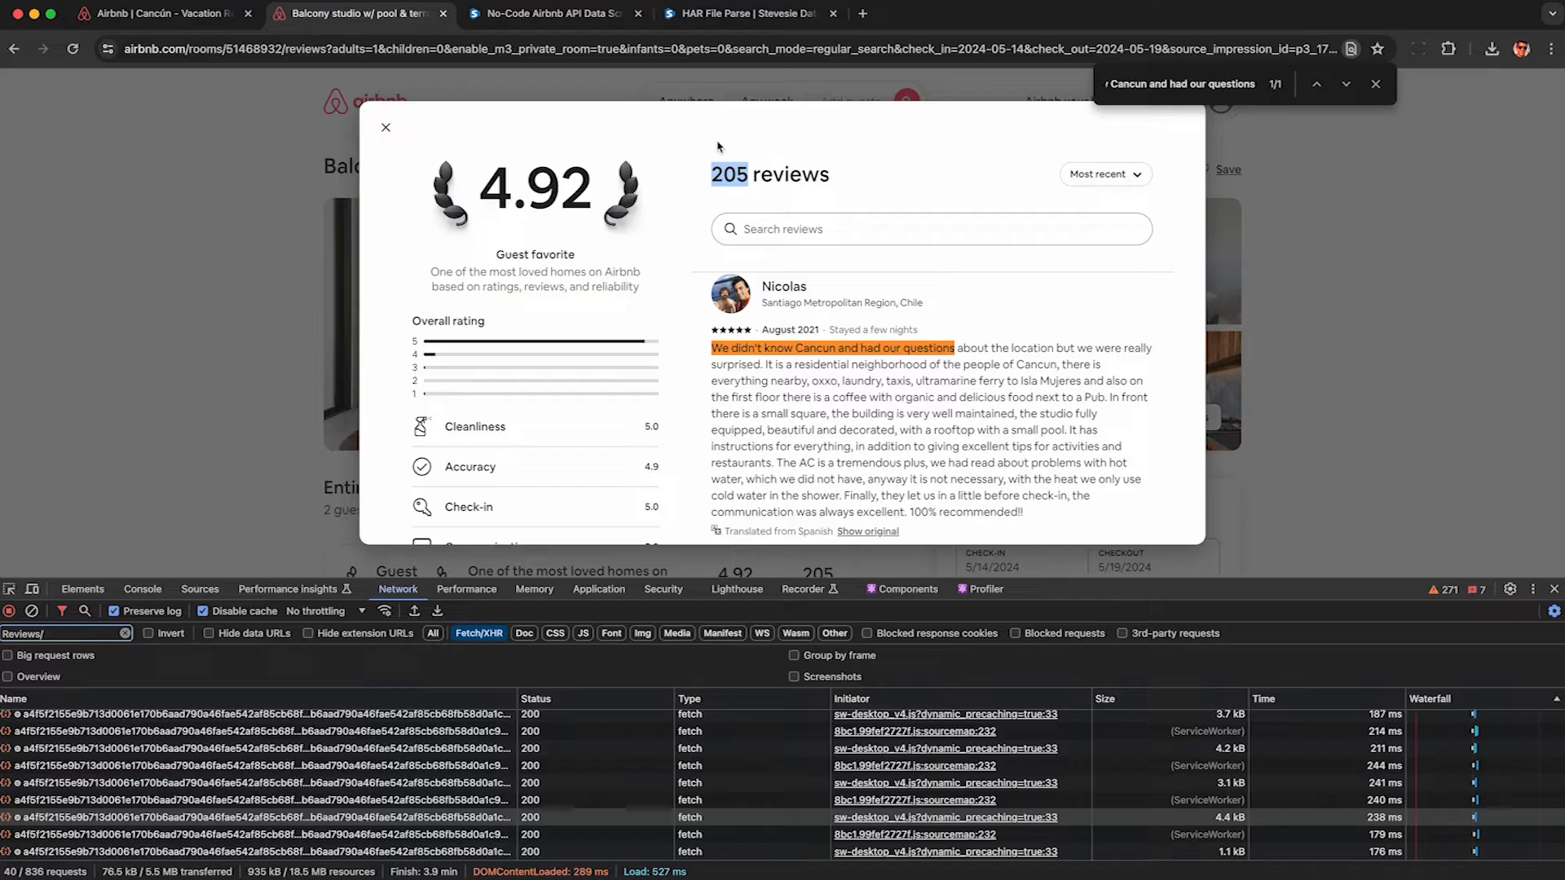
left_click(743, 13)
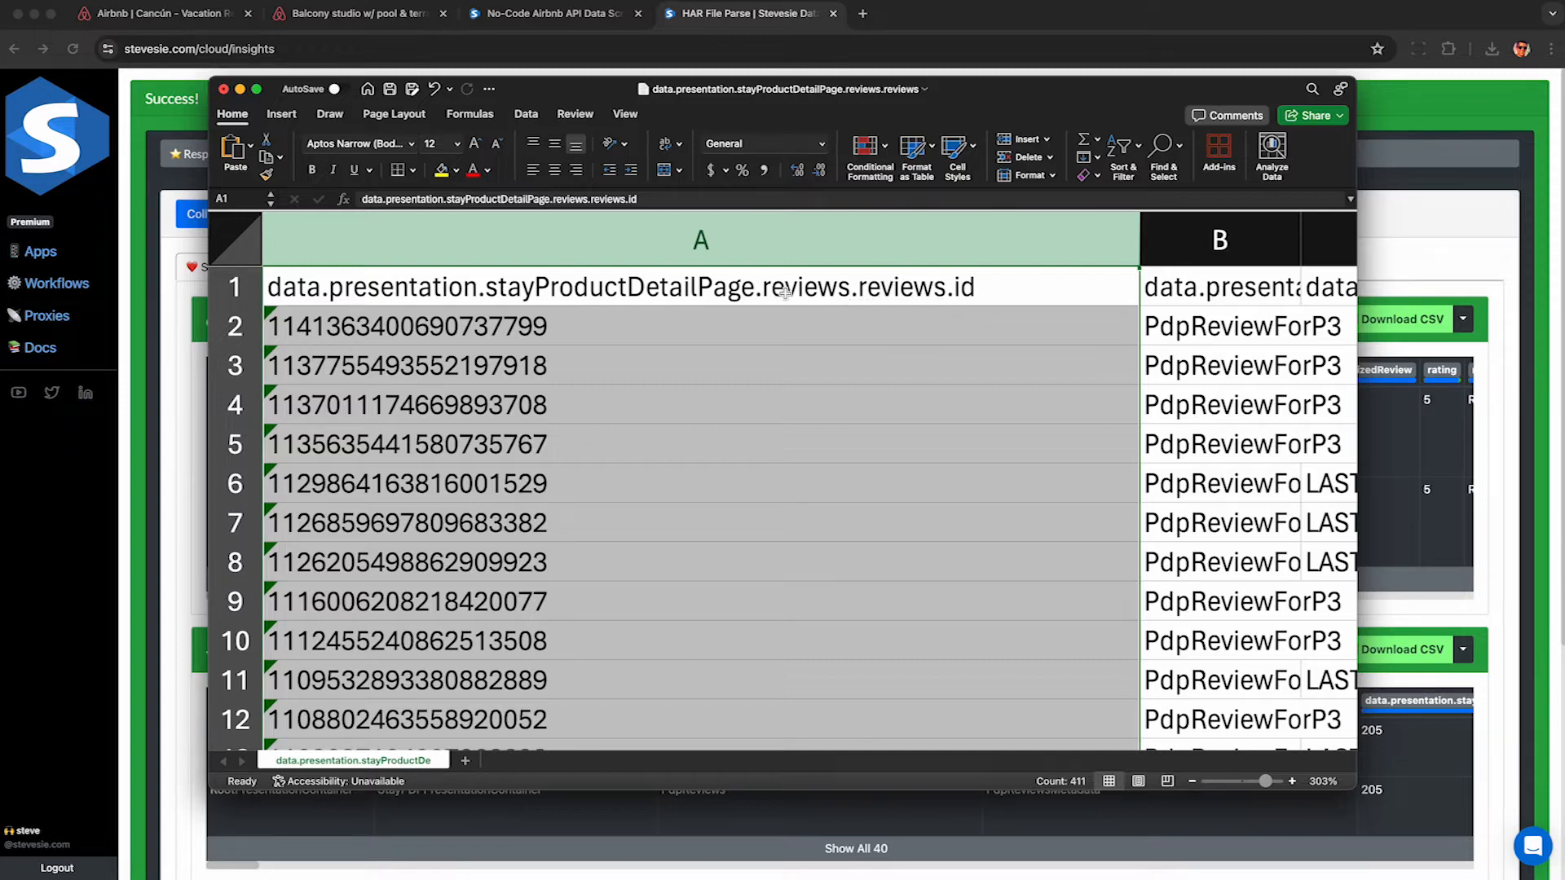
Remove duplicate rows across all columns, leaving 205 unique reviews.
left_click(526, 114)
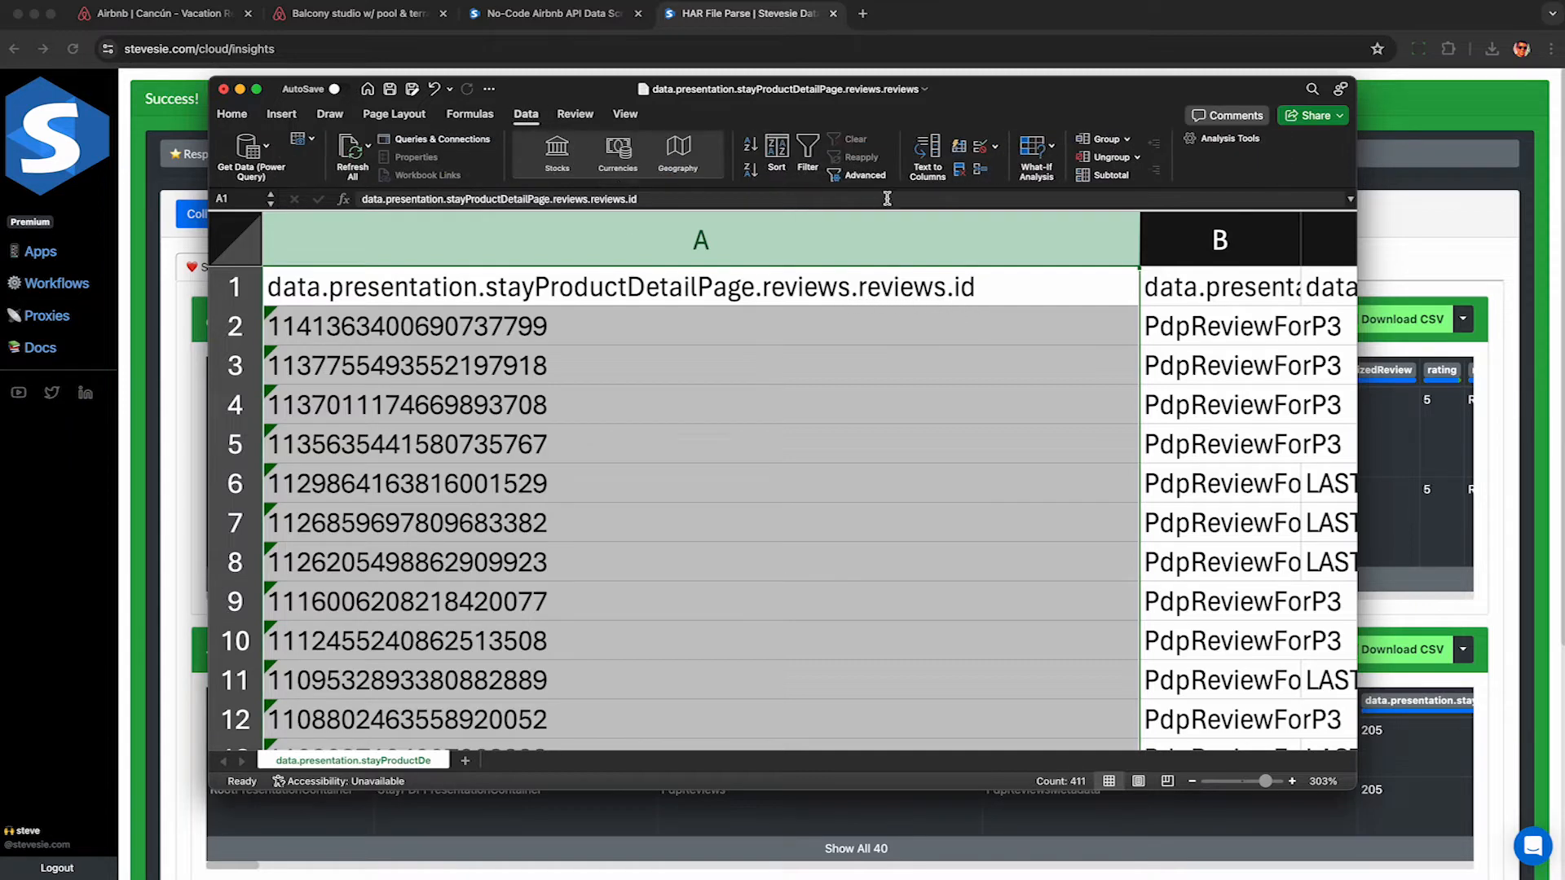
mouse_move(961, 170)
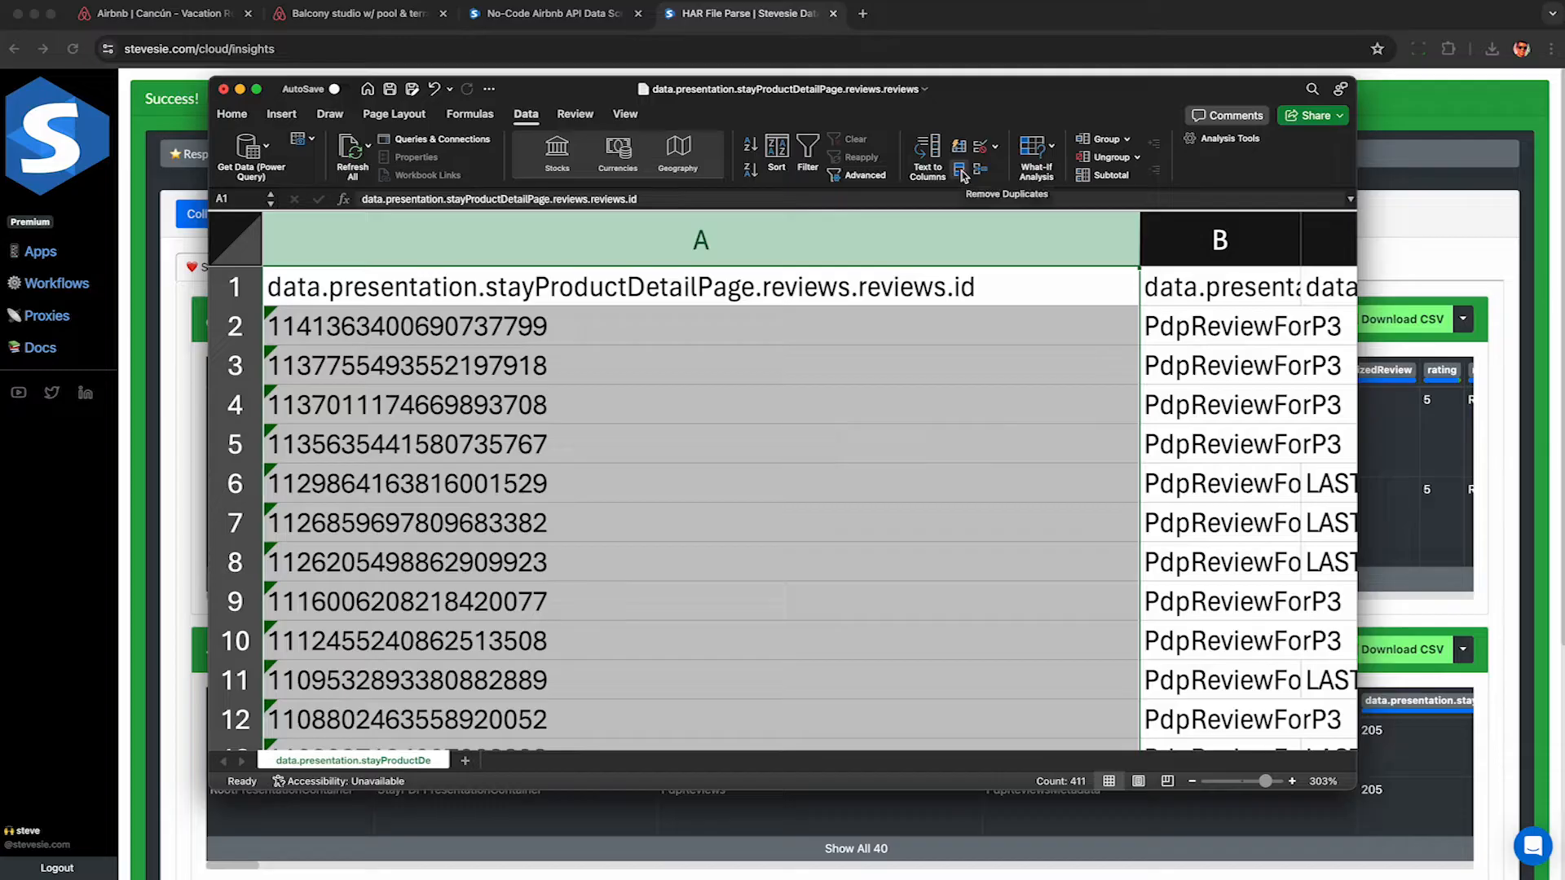
left_click(959, 169)
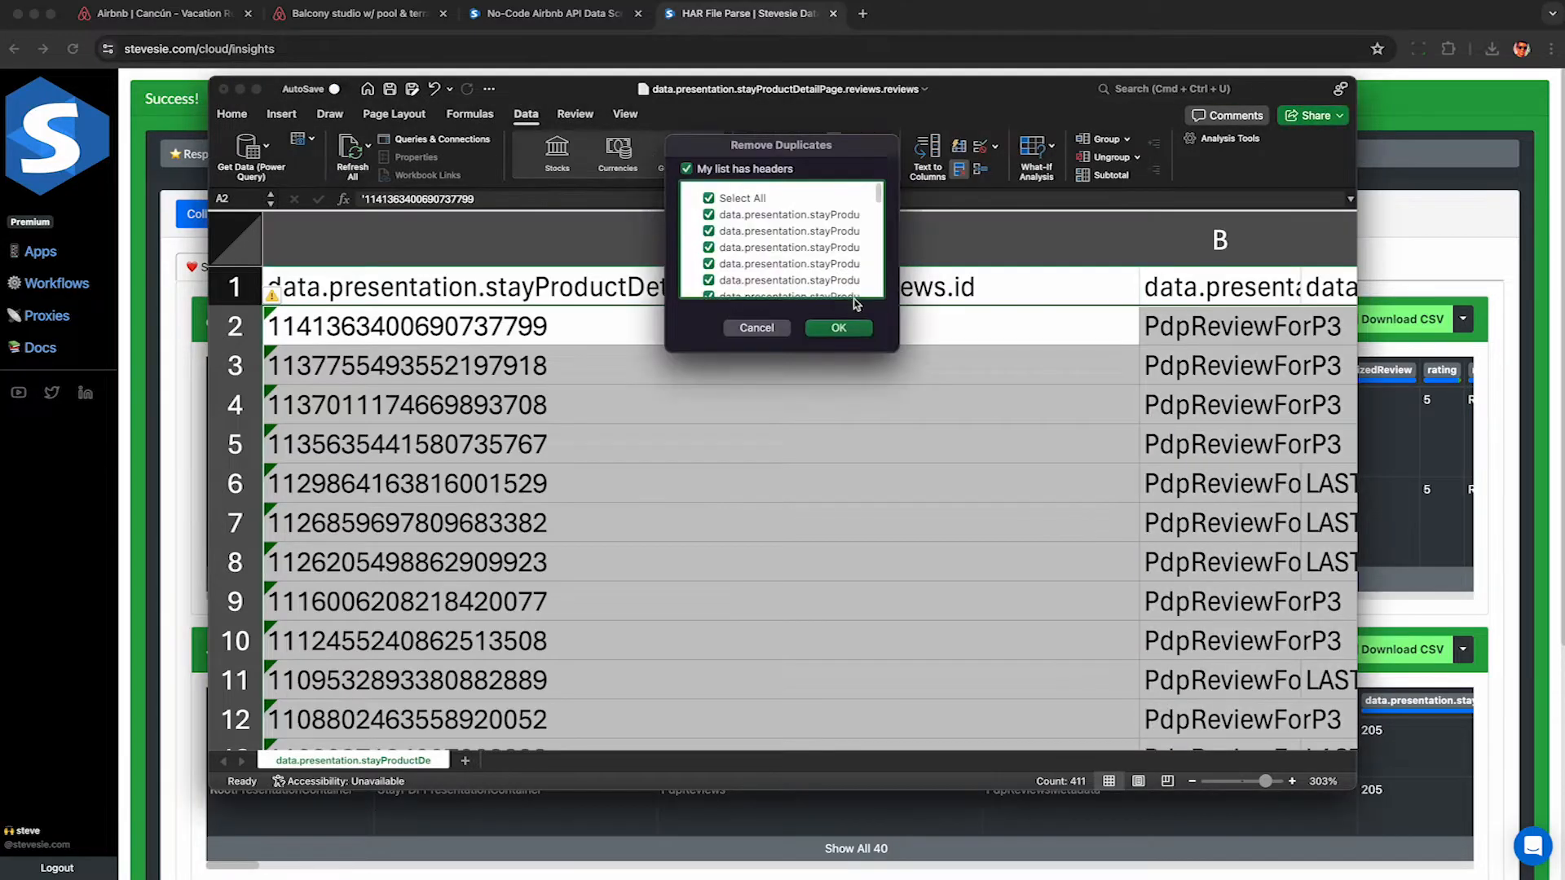
left_click(837, 328)
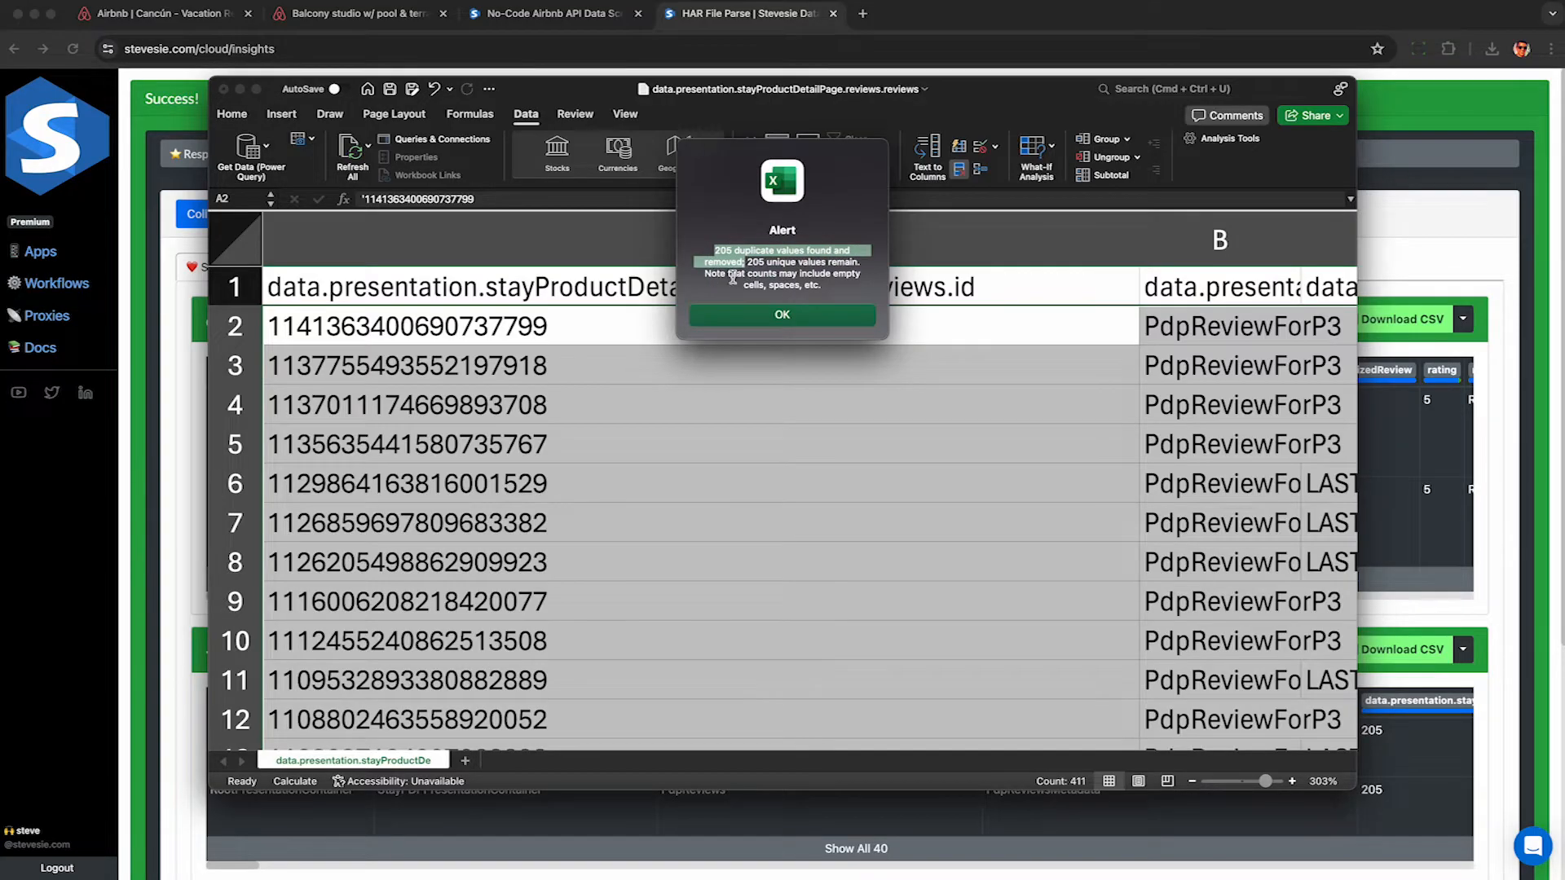
left_click(782, 313)
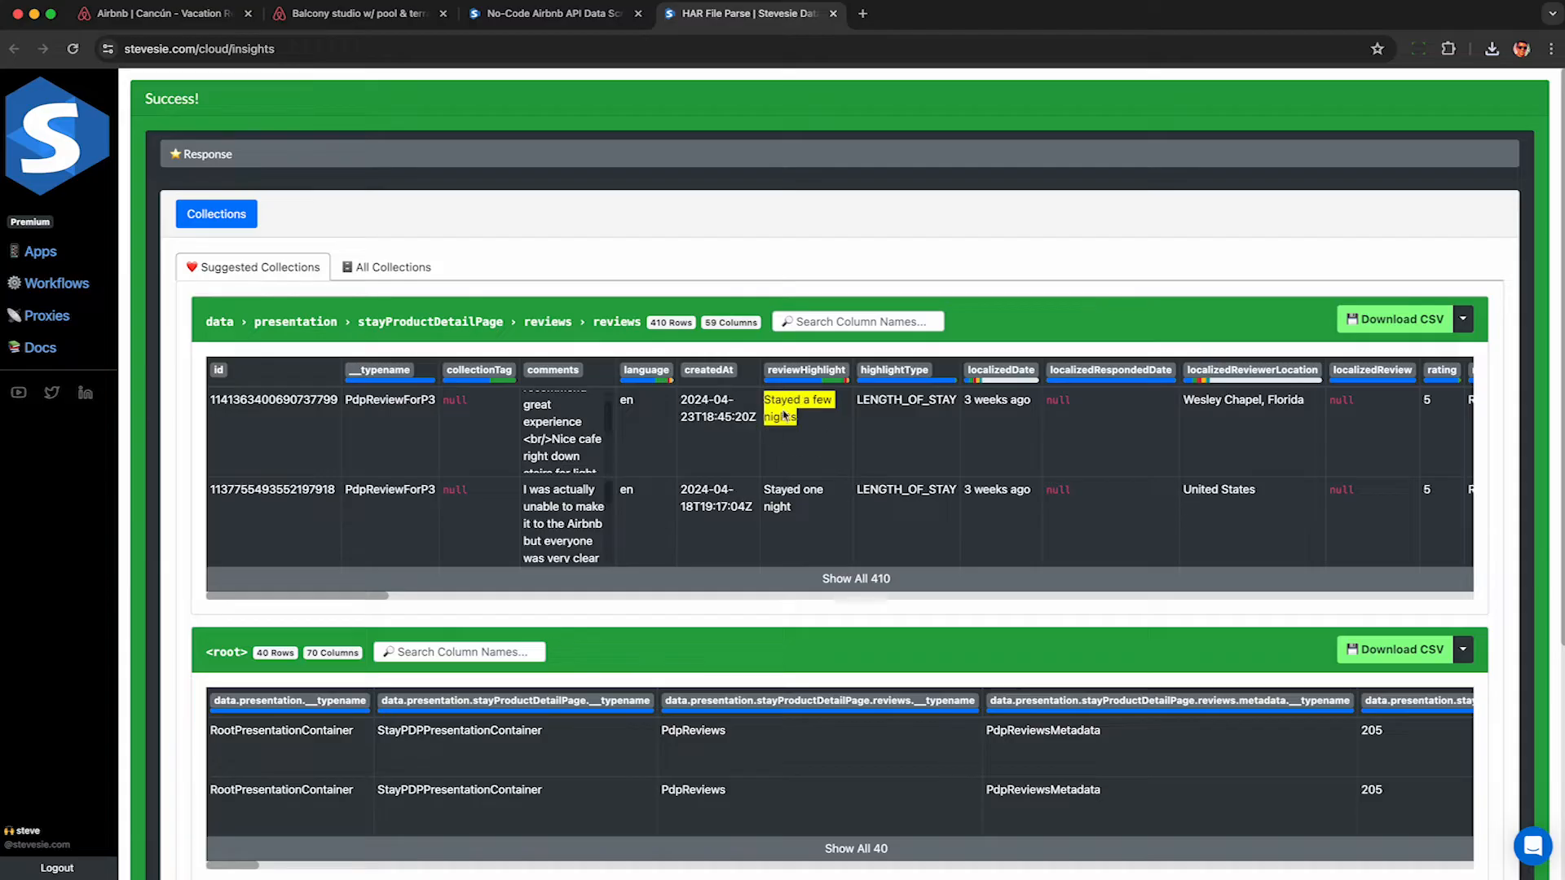
mouse_move(806, 370)
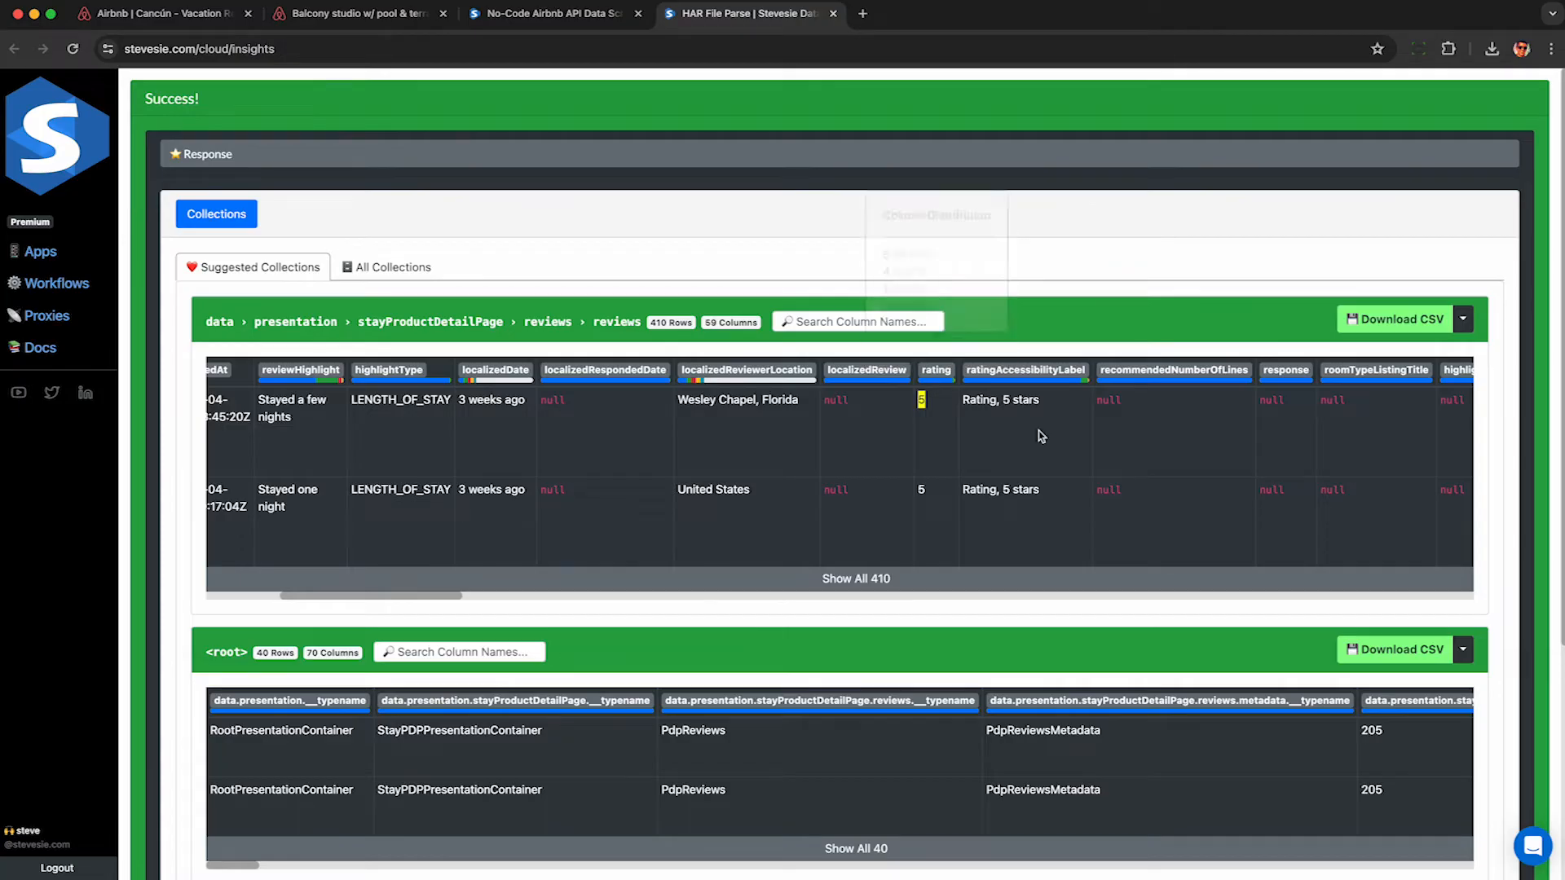
scroll("right", 3)
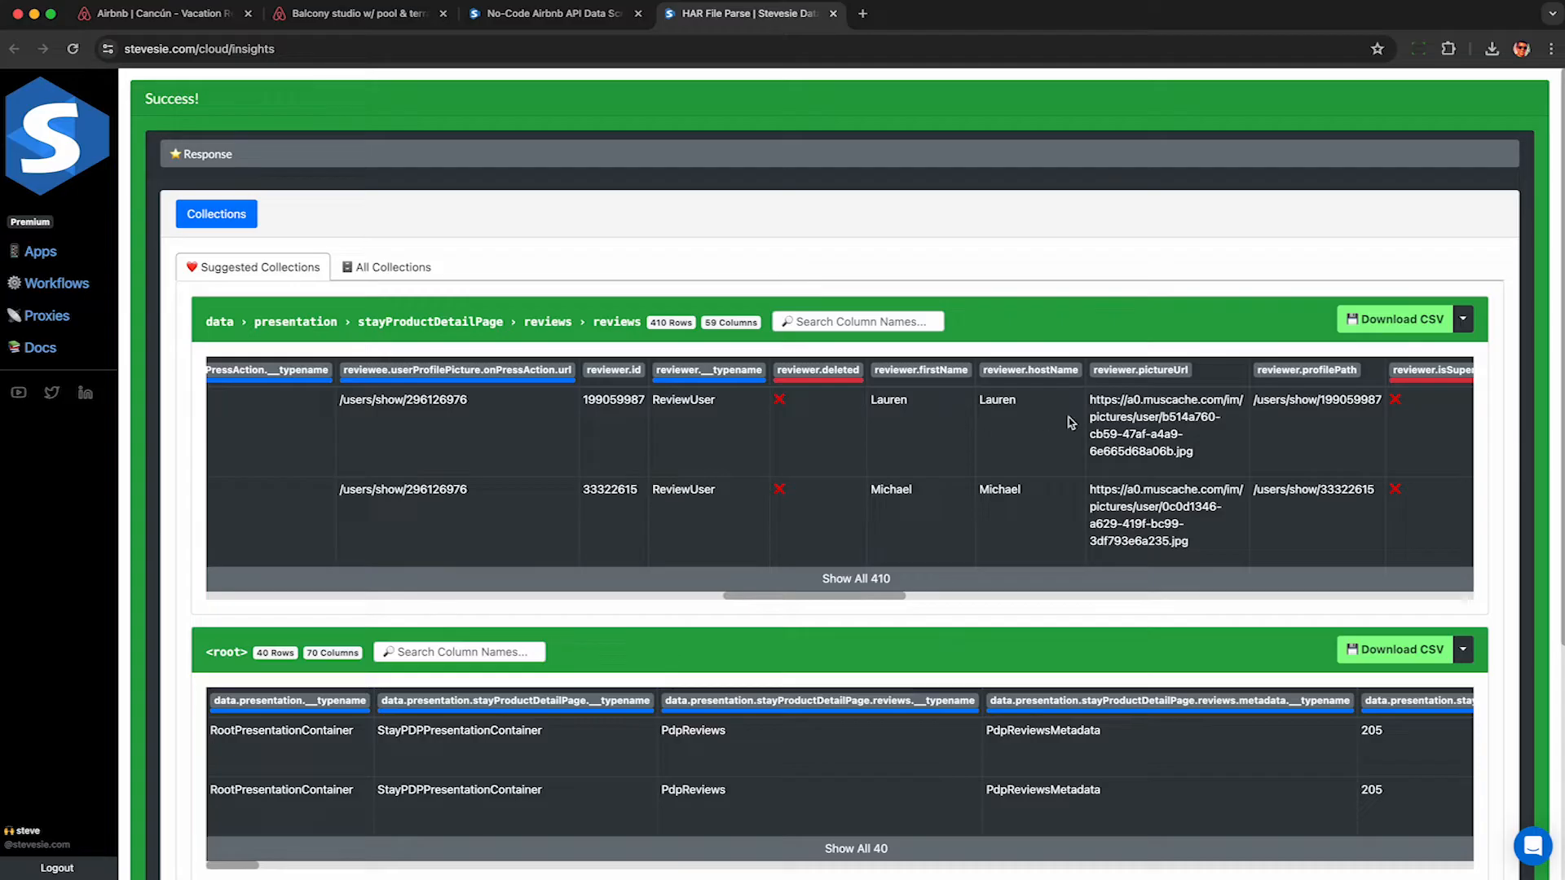
scroll("right", 3)
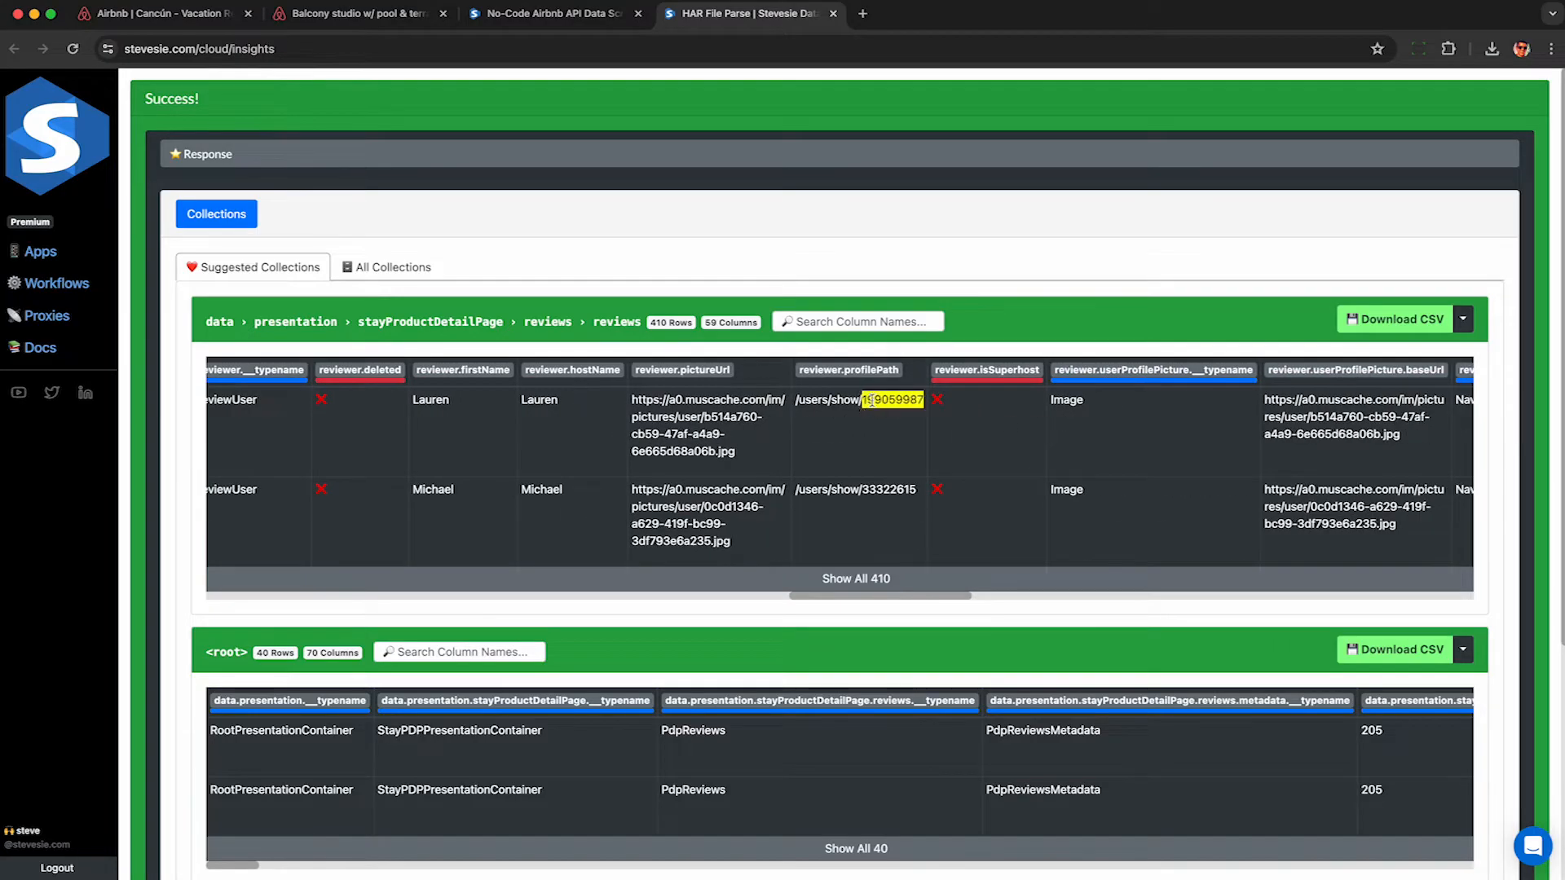
double_click(857, 399)
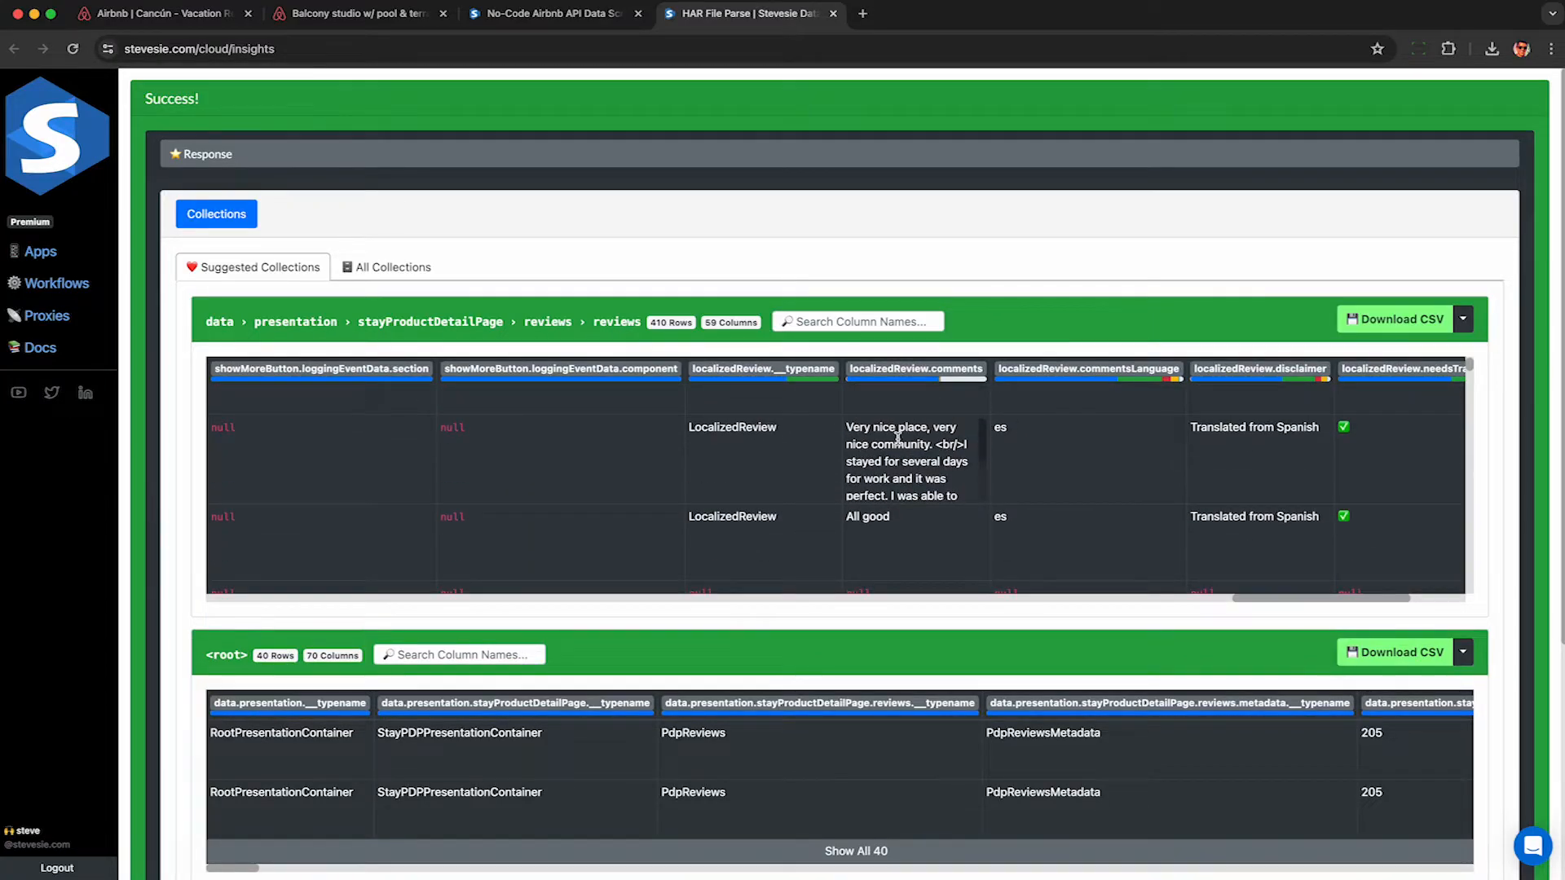
left_click_drag(845, 427, 959, 496)
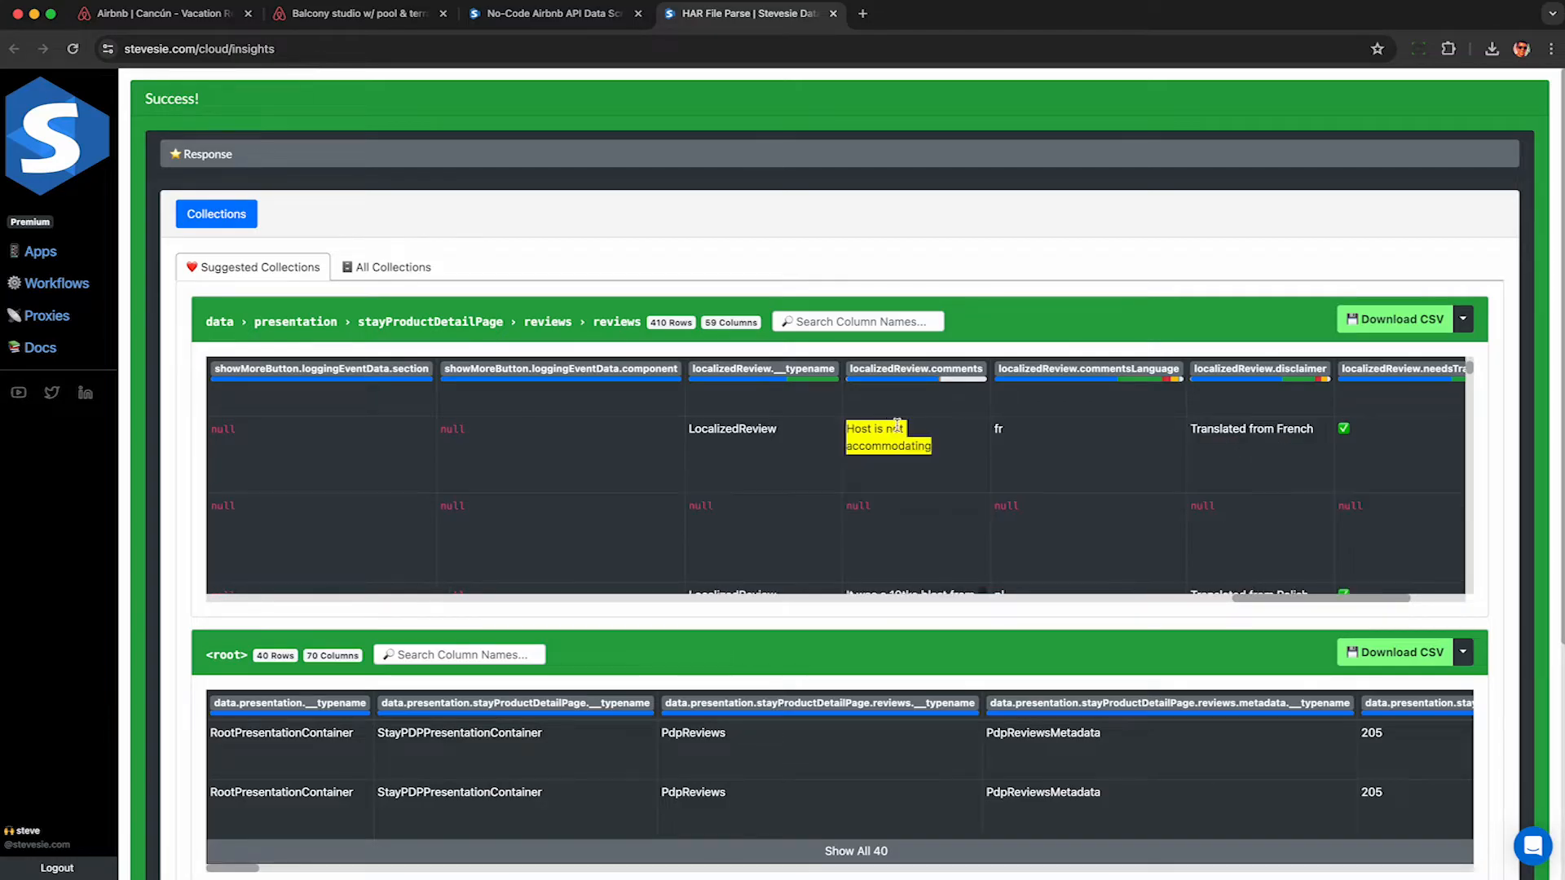
scroll("left", 3)
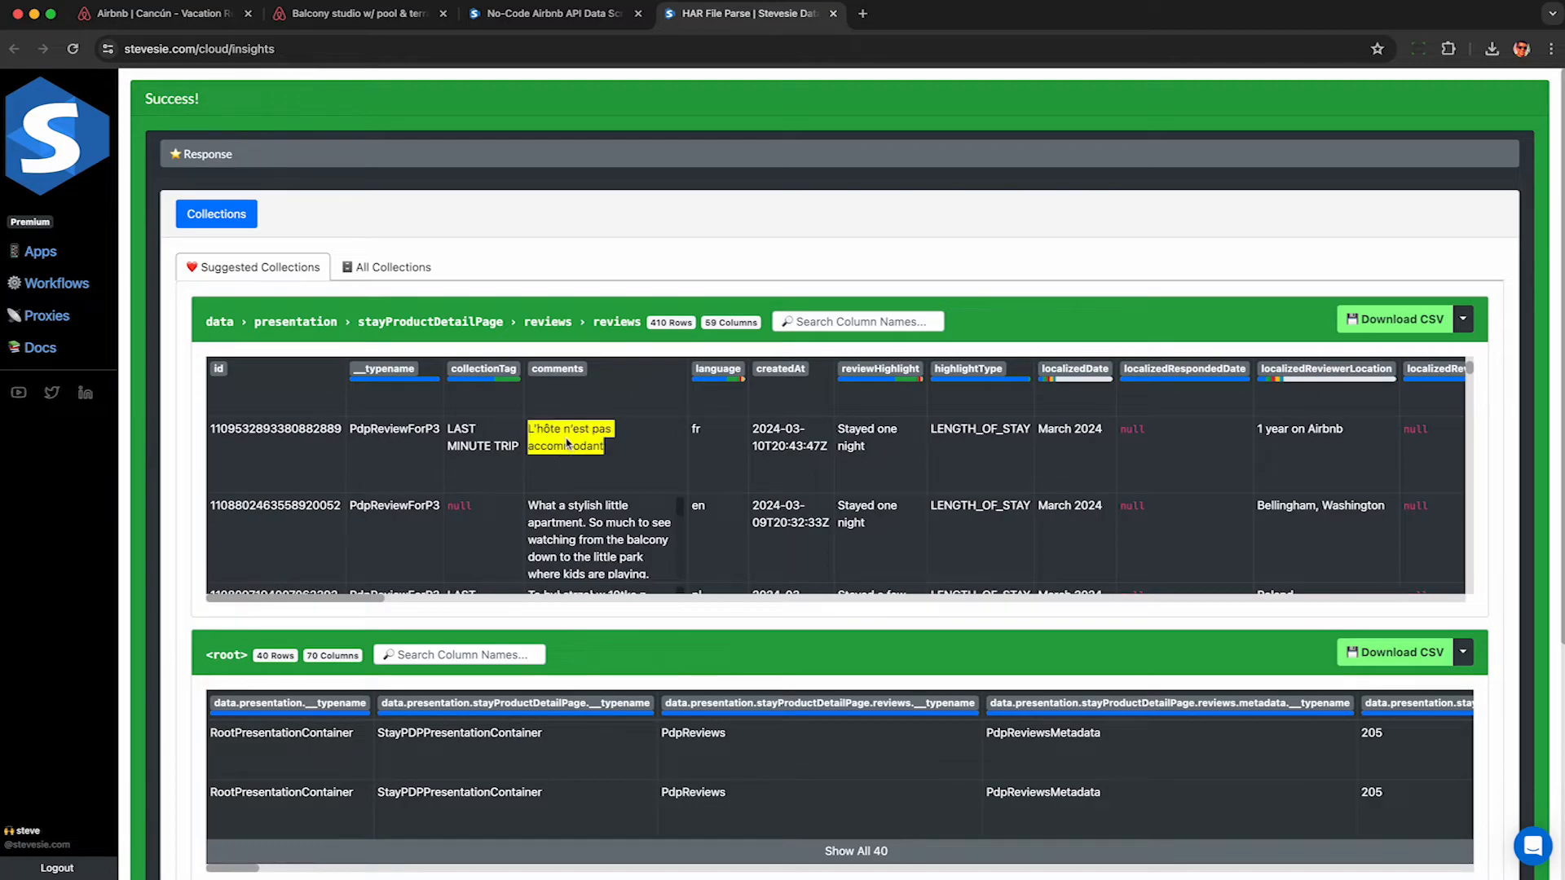
mouse_move(614, 429)
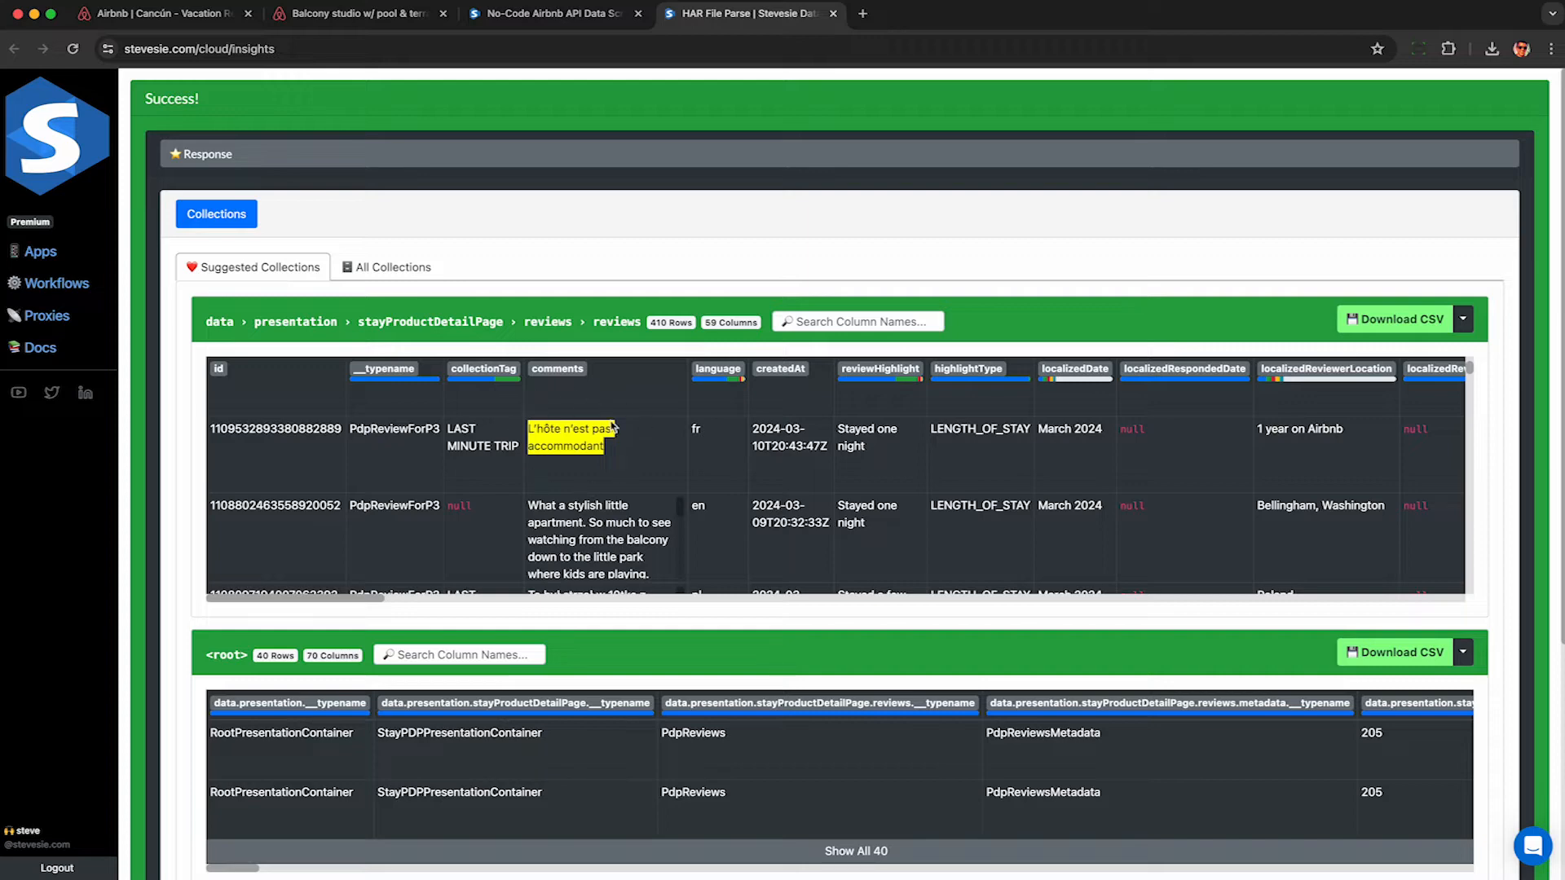
Return to the listing, scroll to Meet your Host, and open Hola Donceles' profile.
left_click(360, 13)
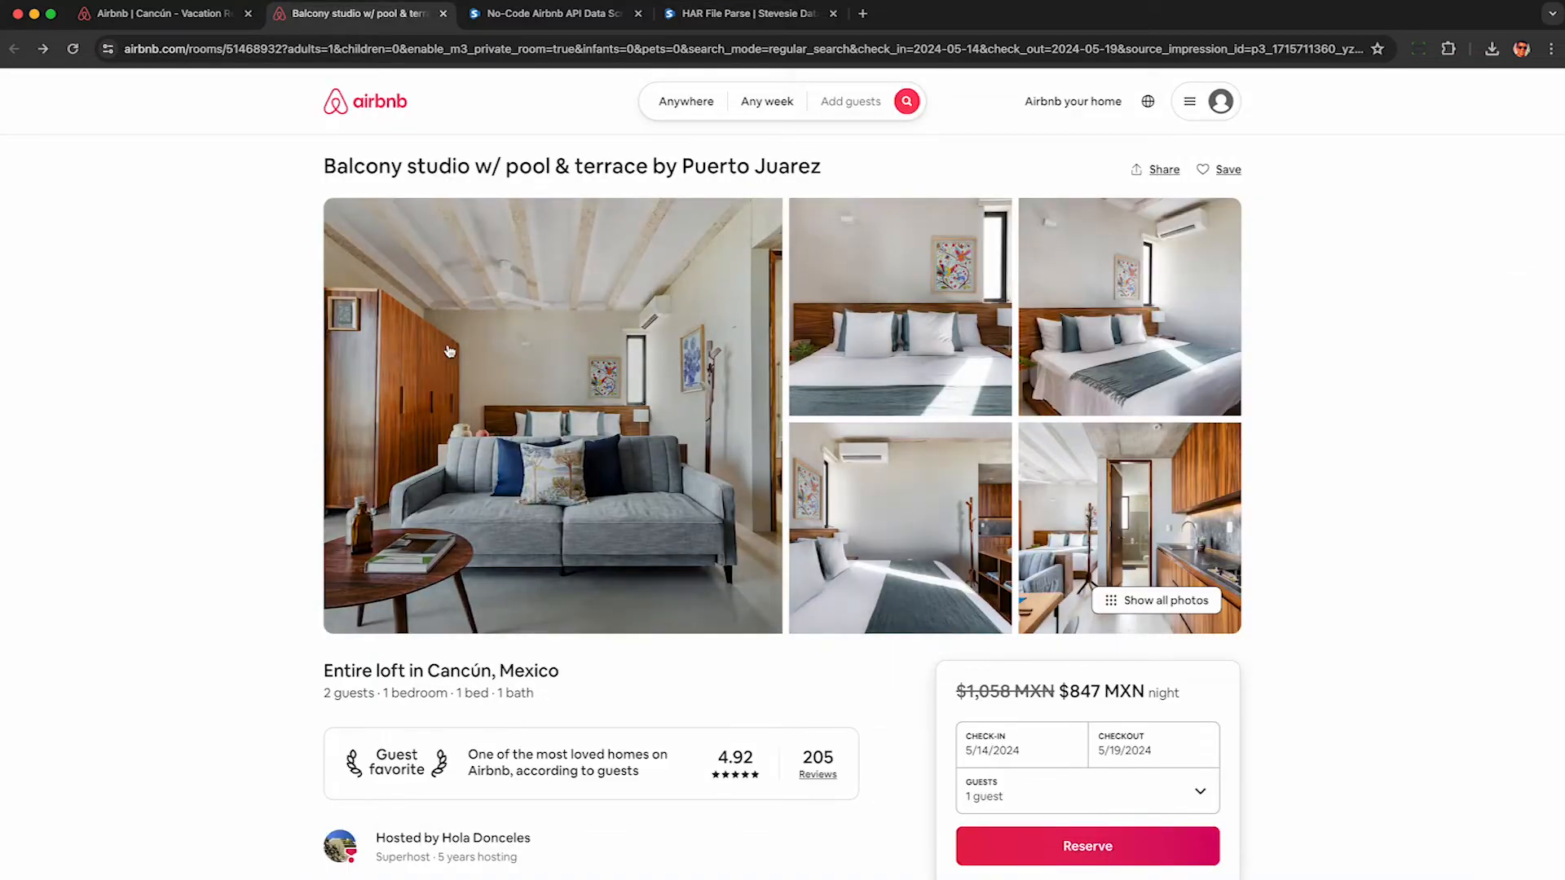
scroll("down", 3)
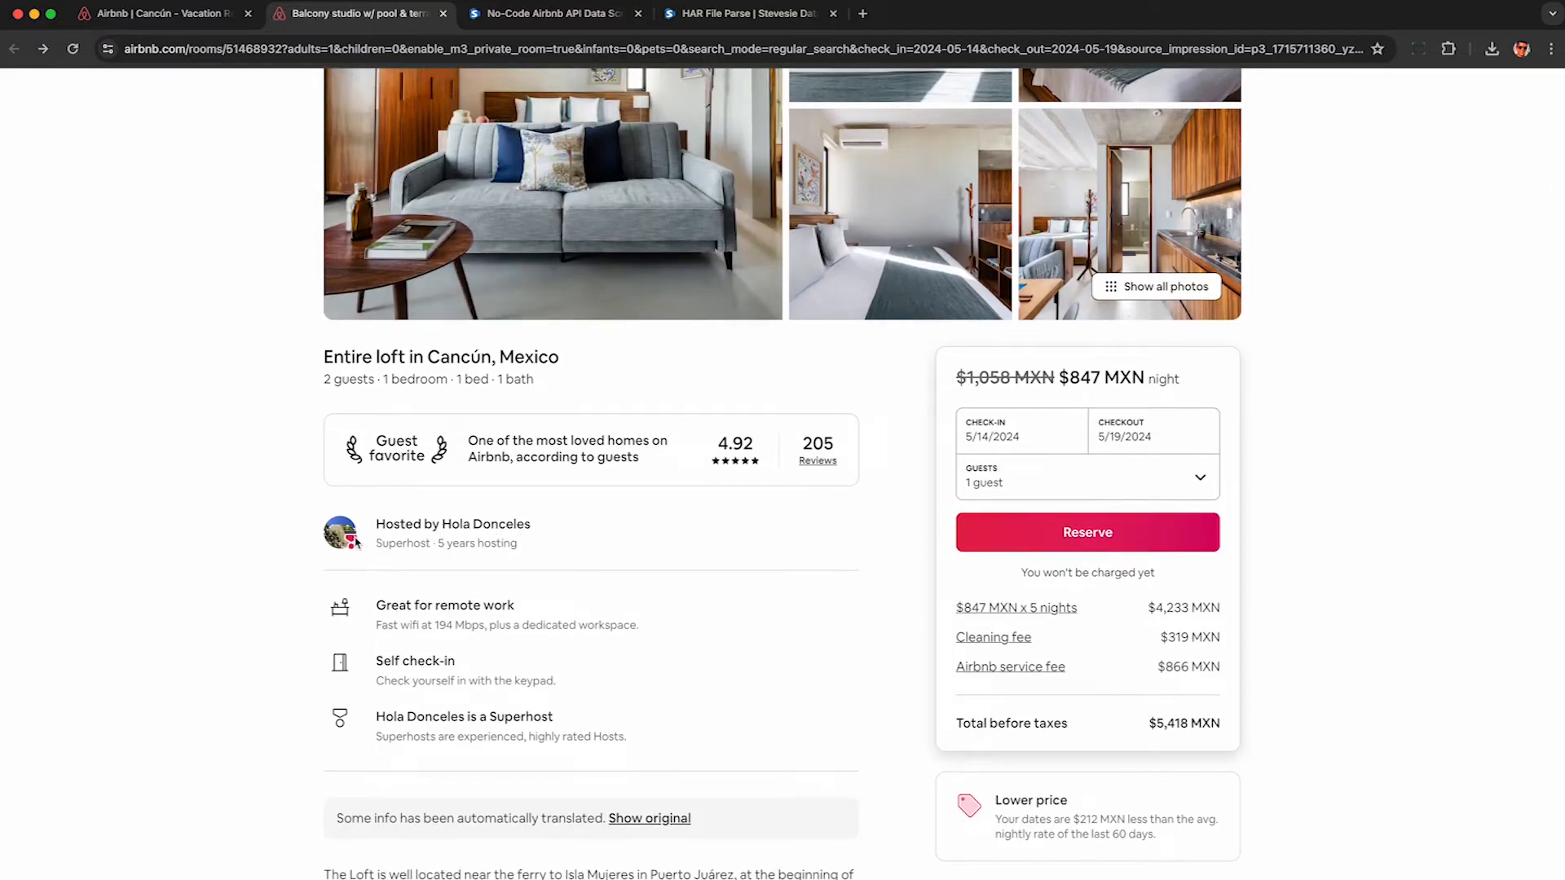
scroll("down", 3)
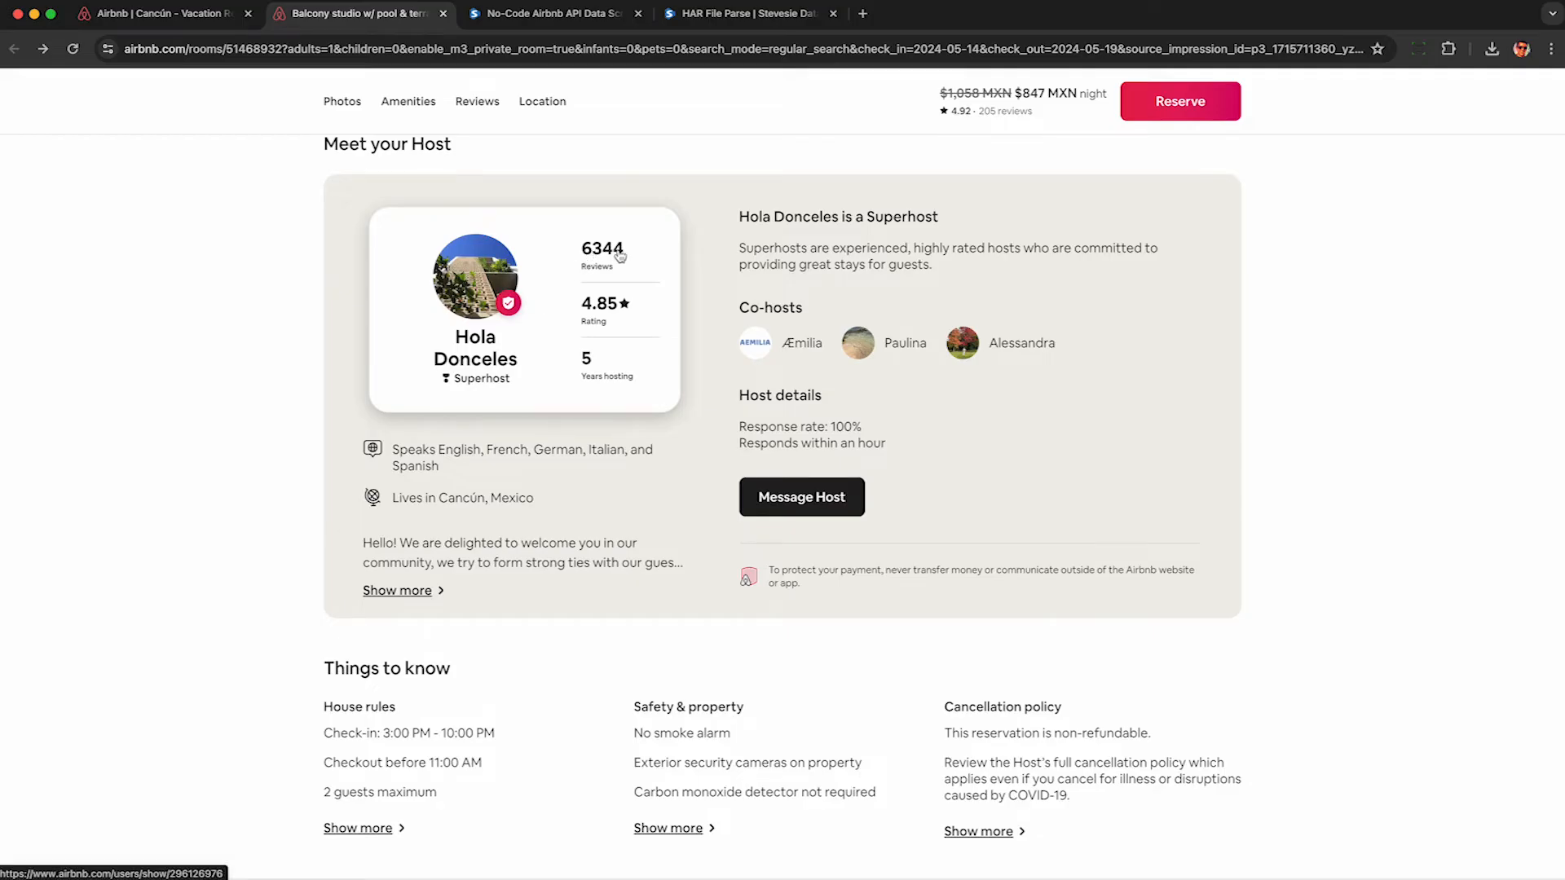
left_click(475, 360)
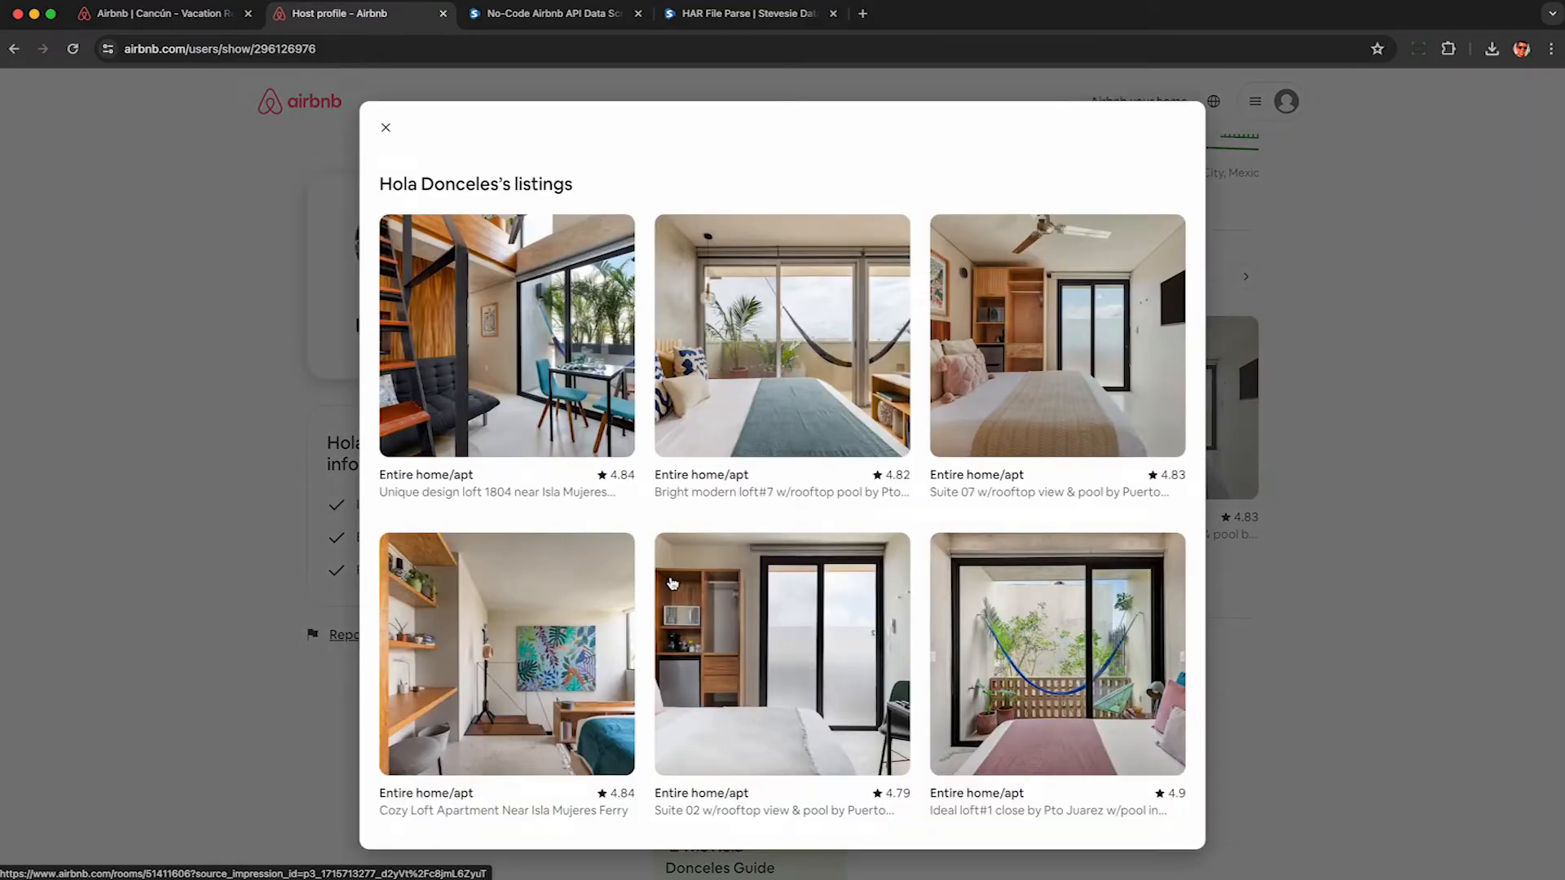
mouse_move(728, 664)
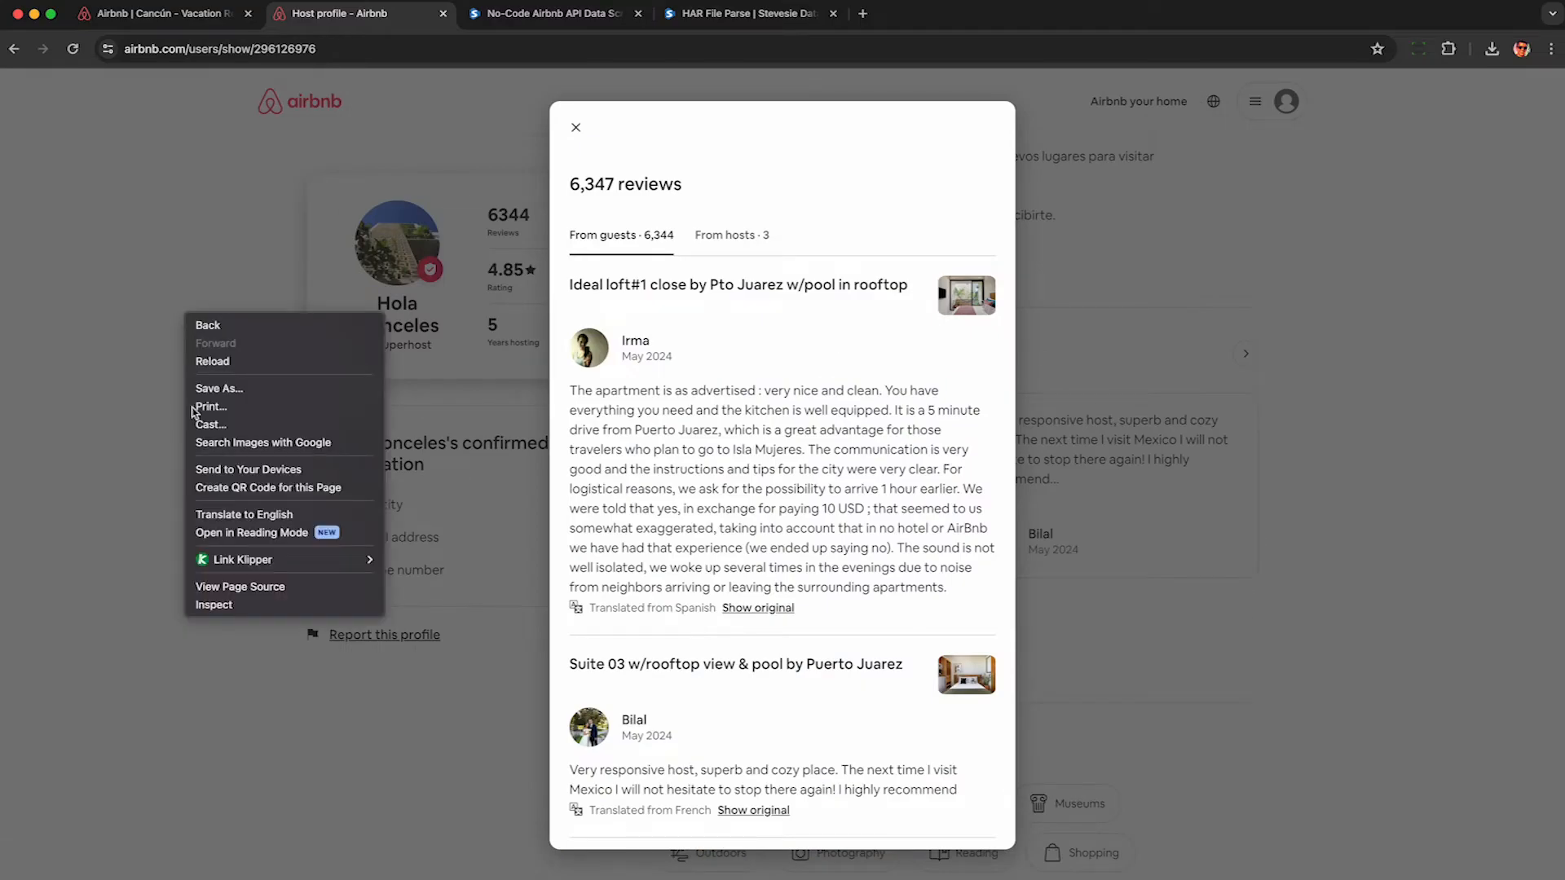
Open DevTools, clear the network log, and reload the host profile page.
left_click(213, 605)
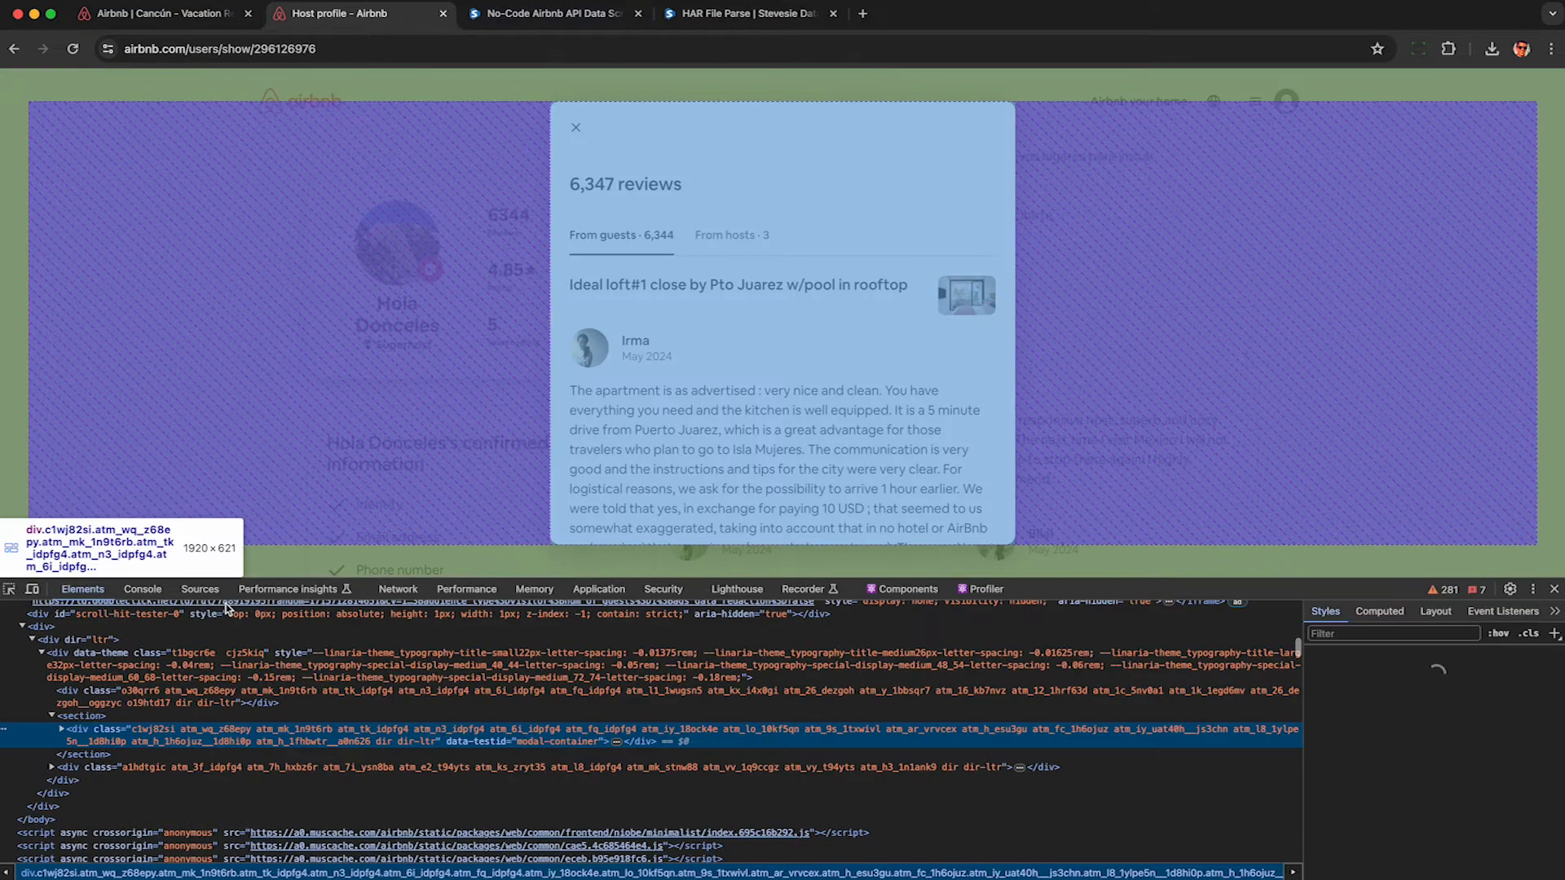
left_click(397, 588)
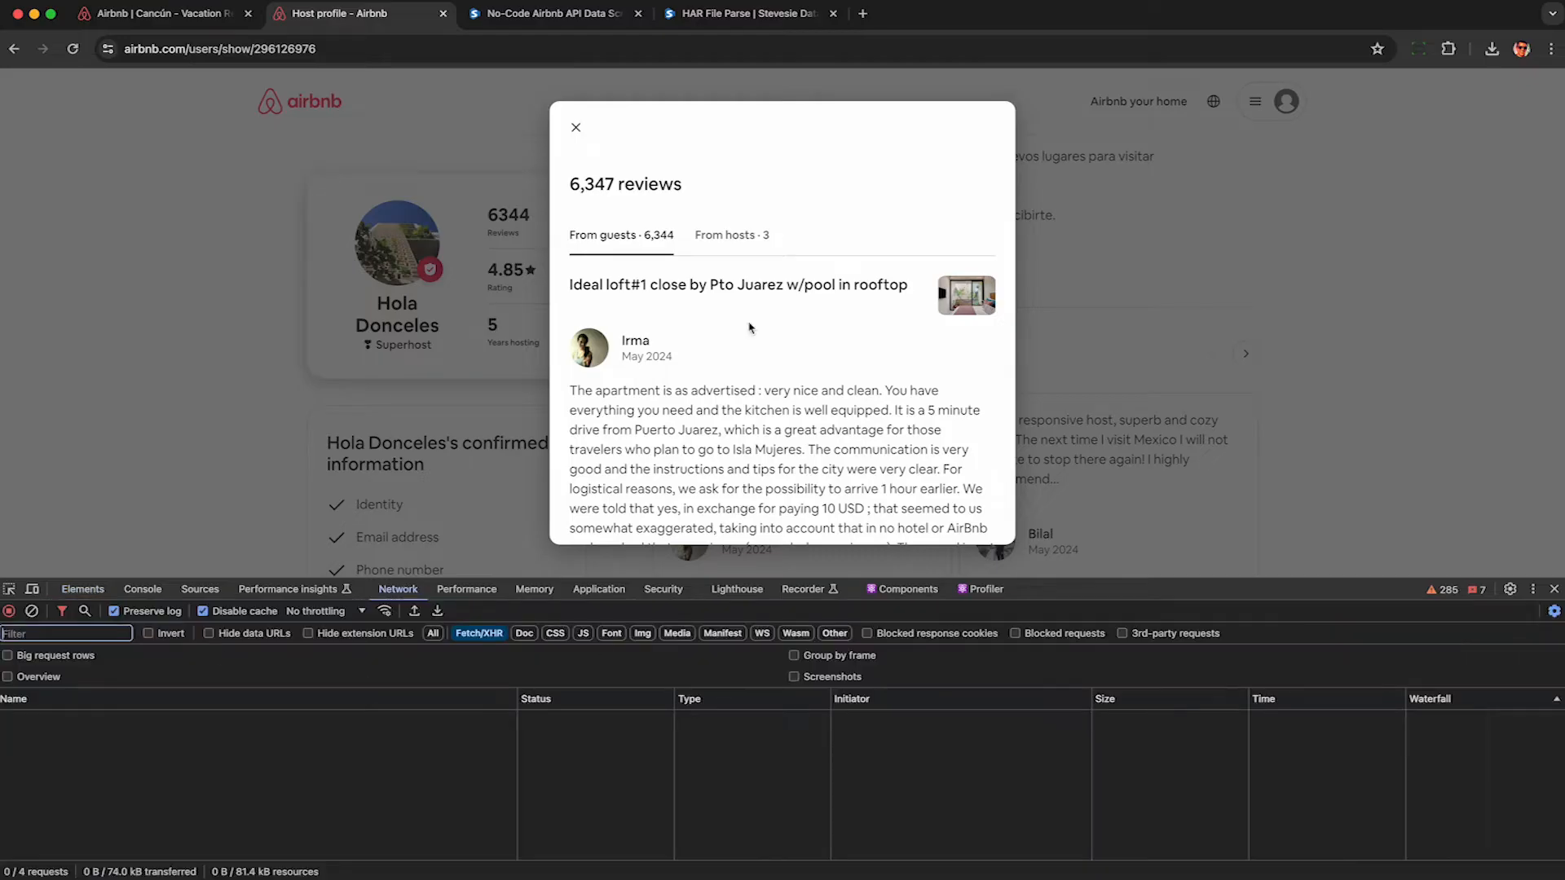
left_click(71, 48)
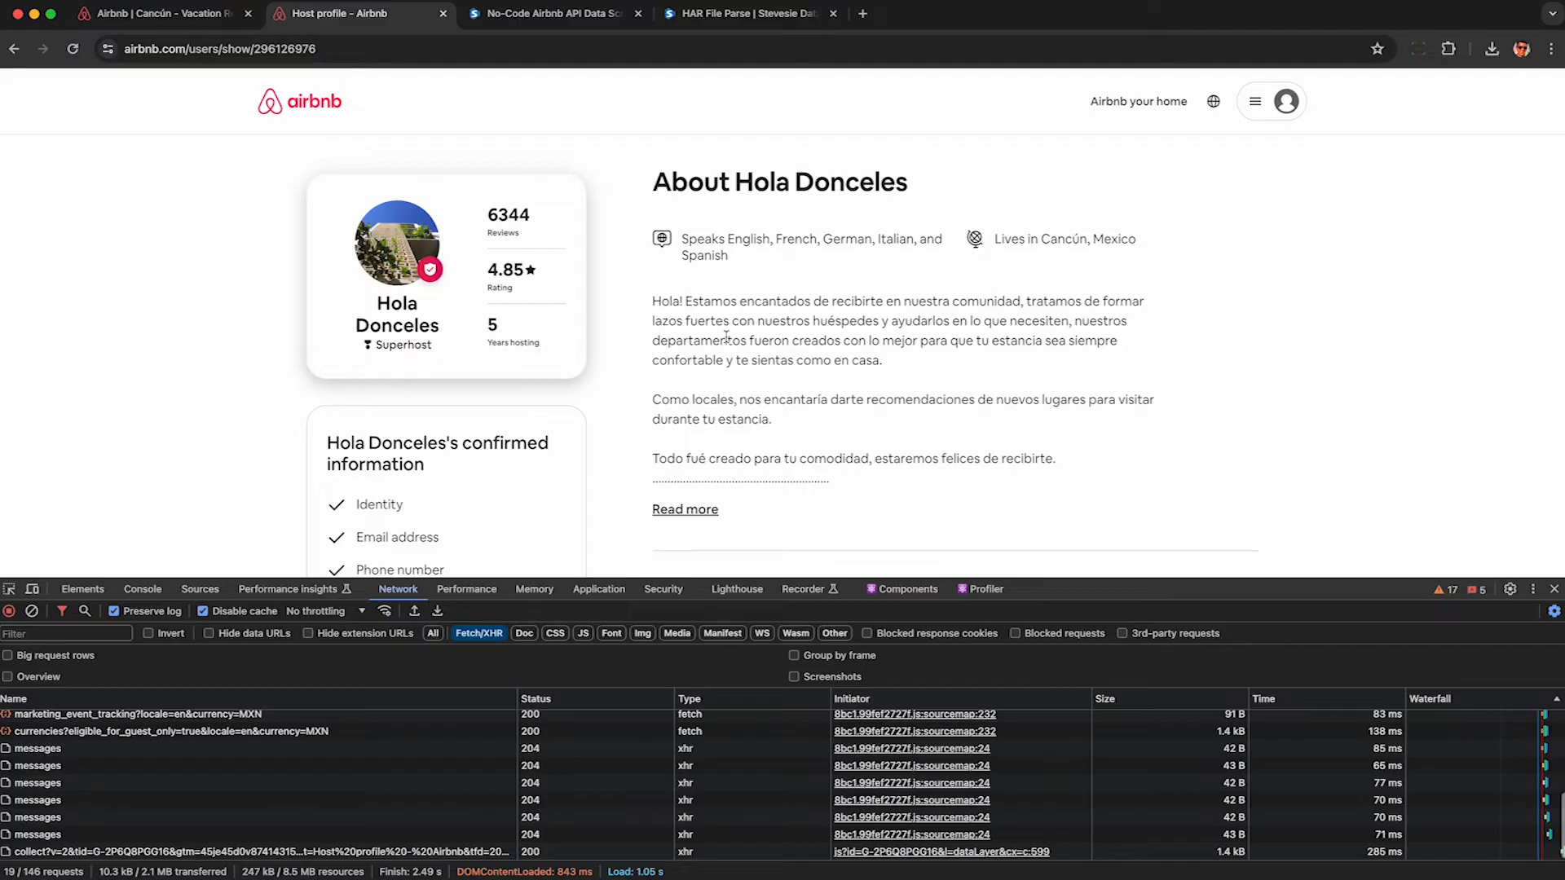
Open the host's full reviews list and select the GetUserProfileReviews request.
scroll("down", 3)
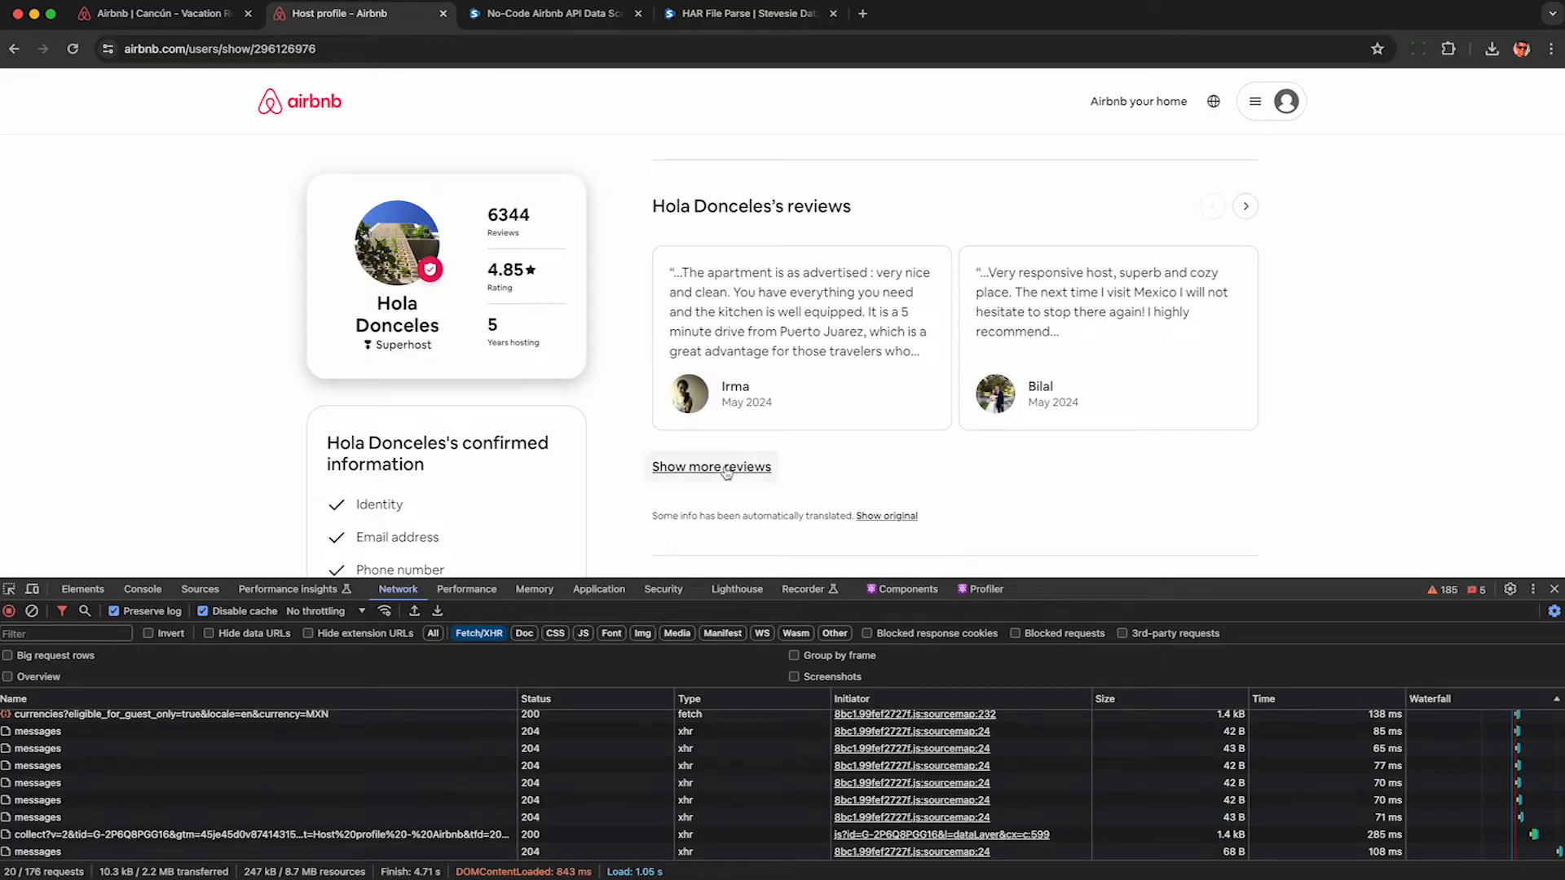
left_click(711, 467)
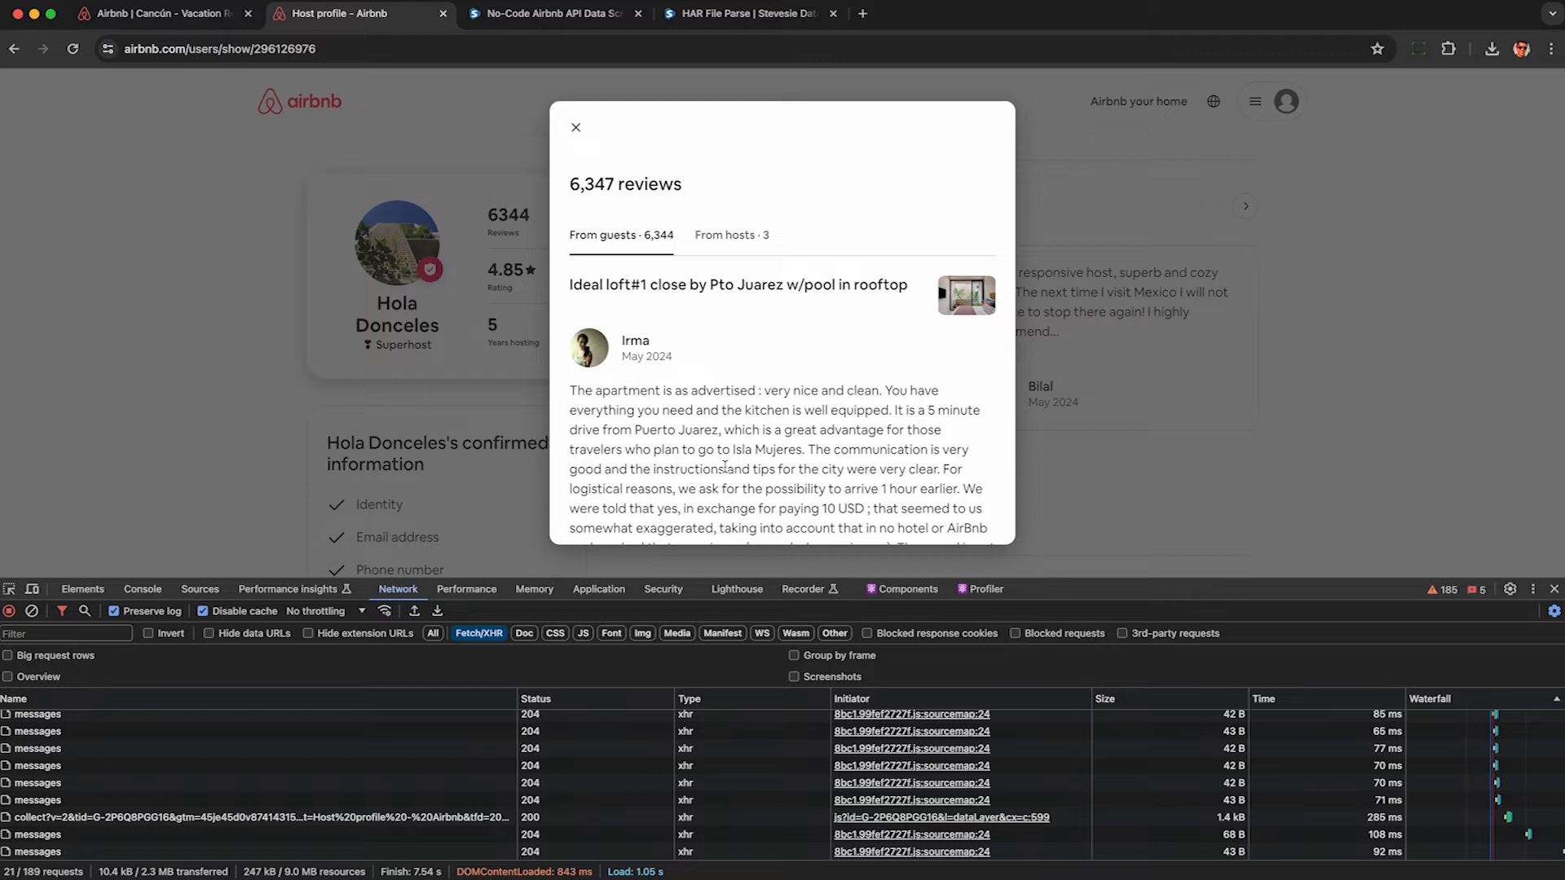
scroll("down", 3)
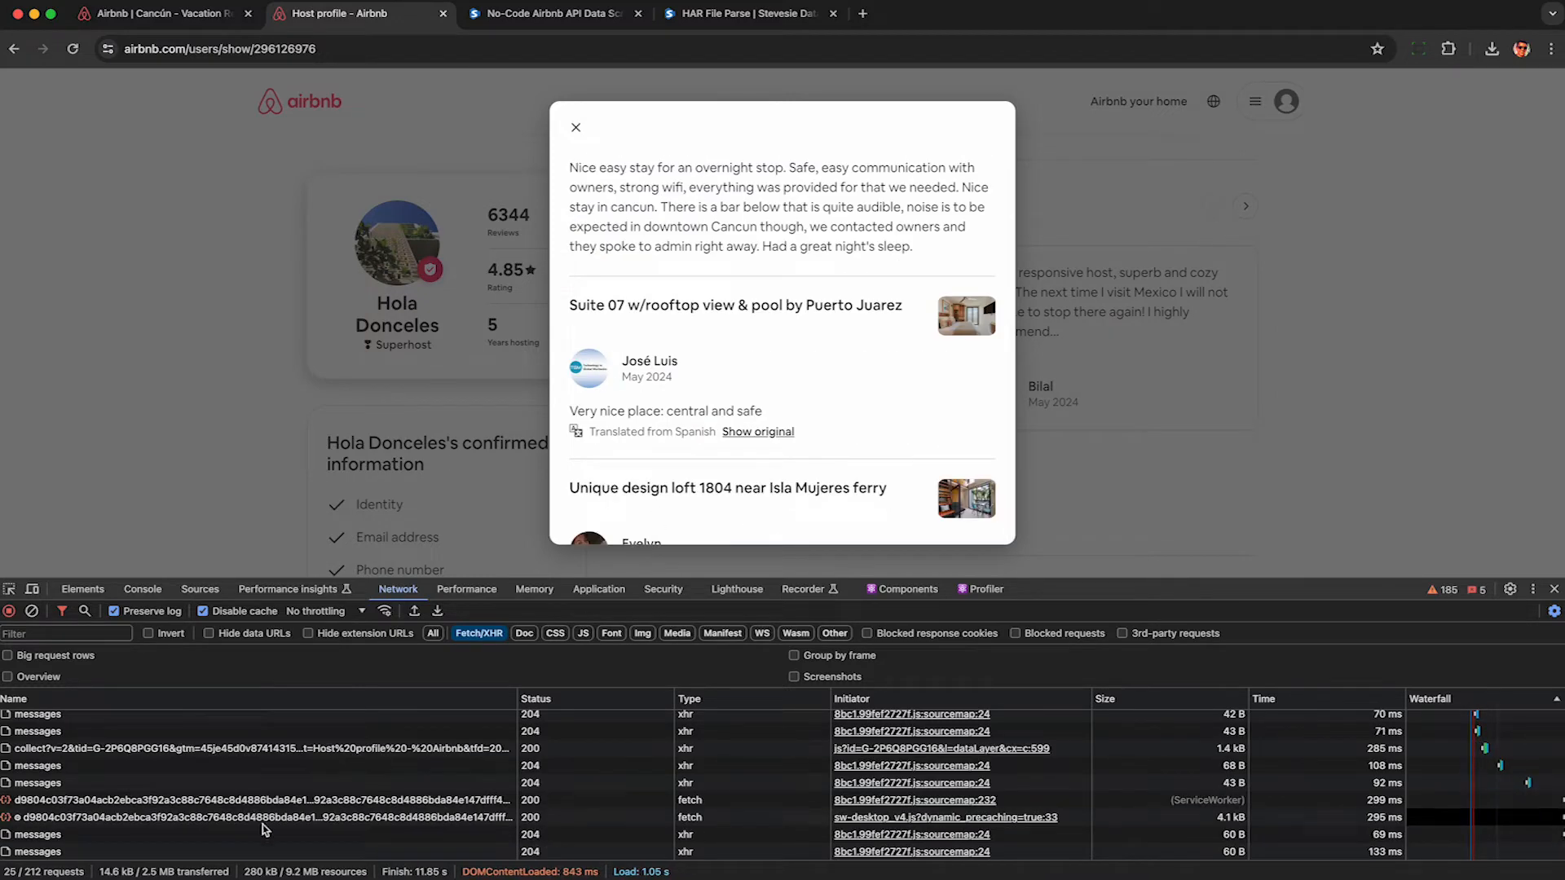
left_click(139, 800)
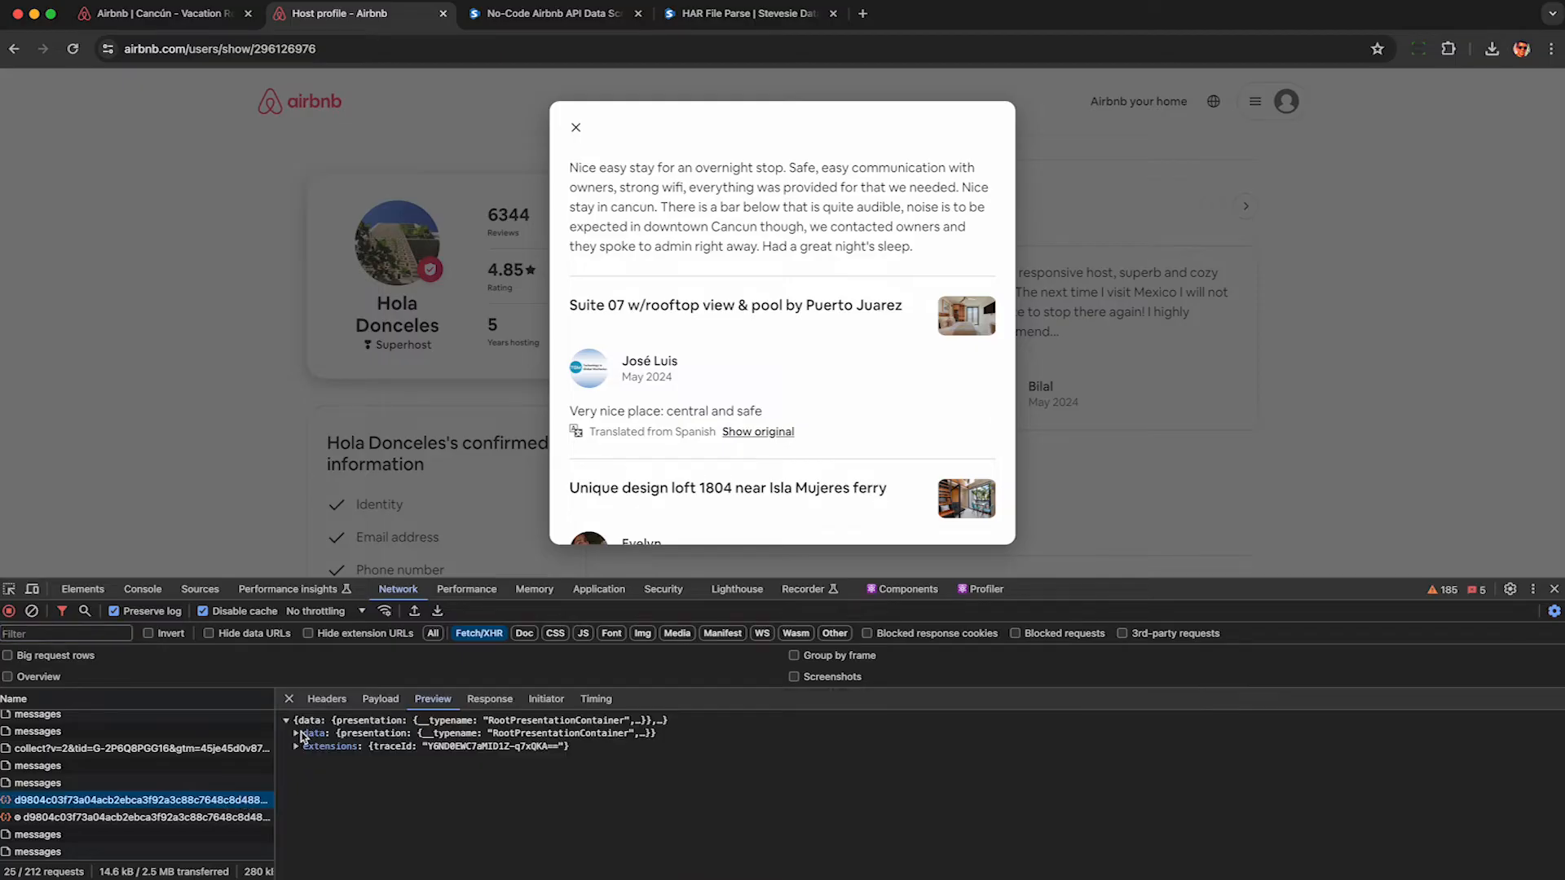
Expand the response's reviews, select Evelyn's comment, and open the Isla Mujeres loft listing.
left_click(298, 734)
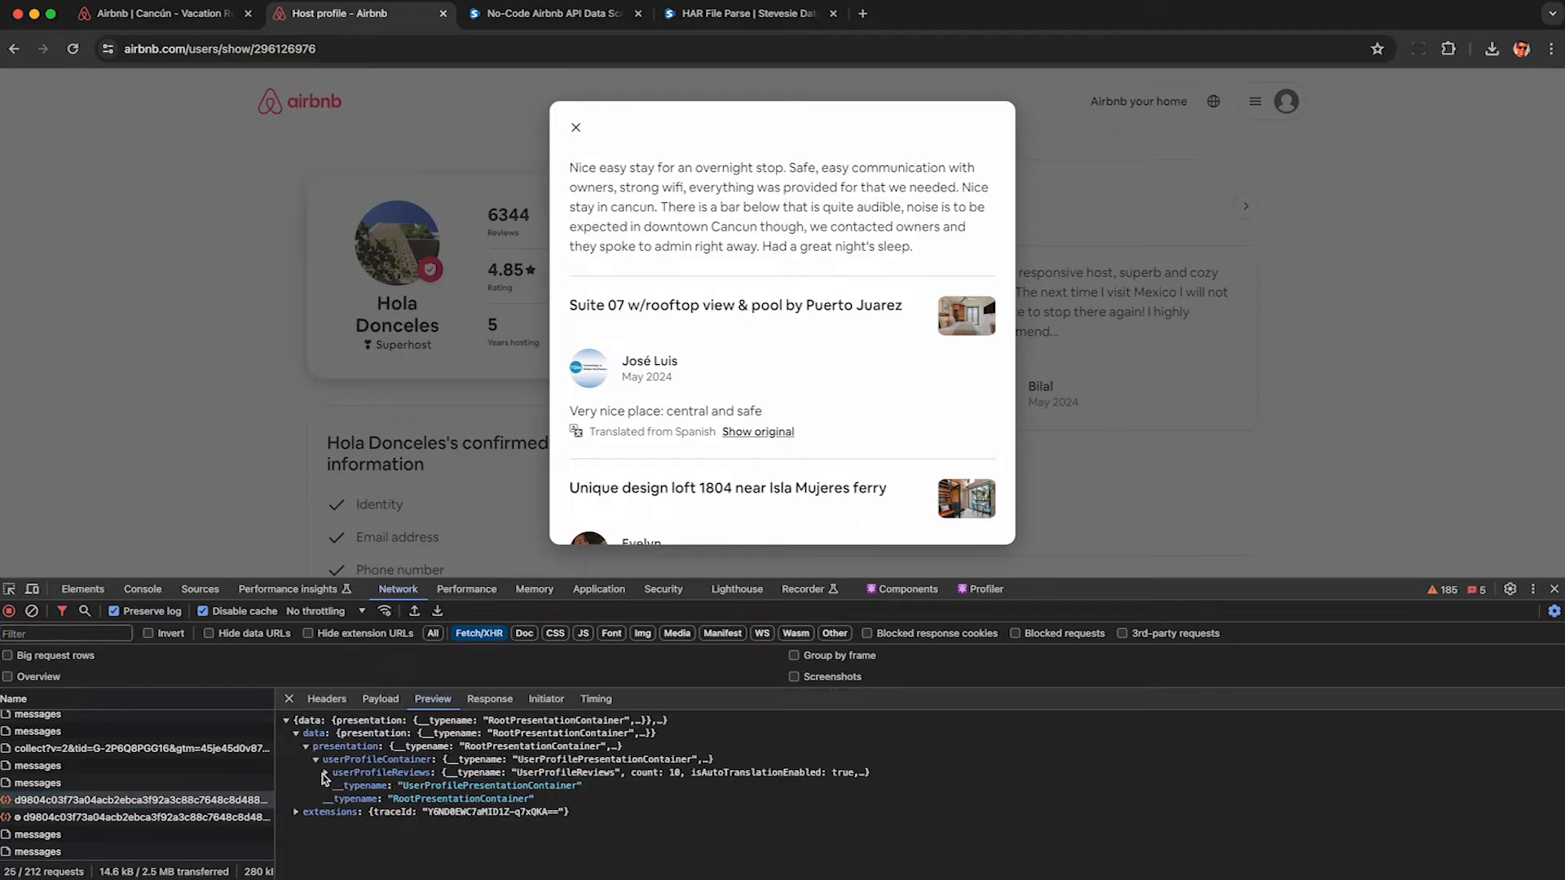
left_click(325, 773)
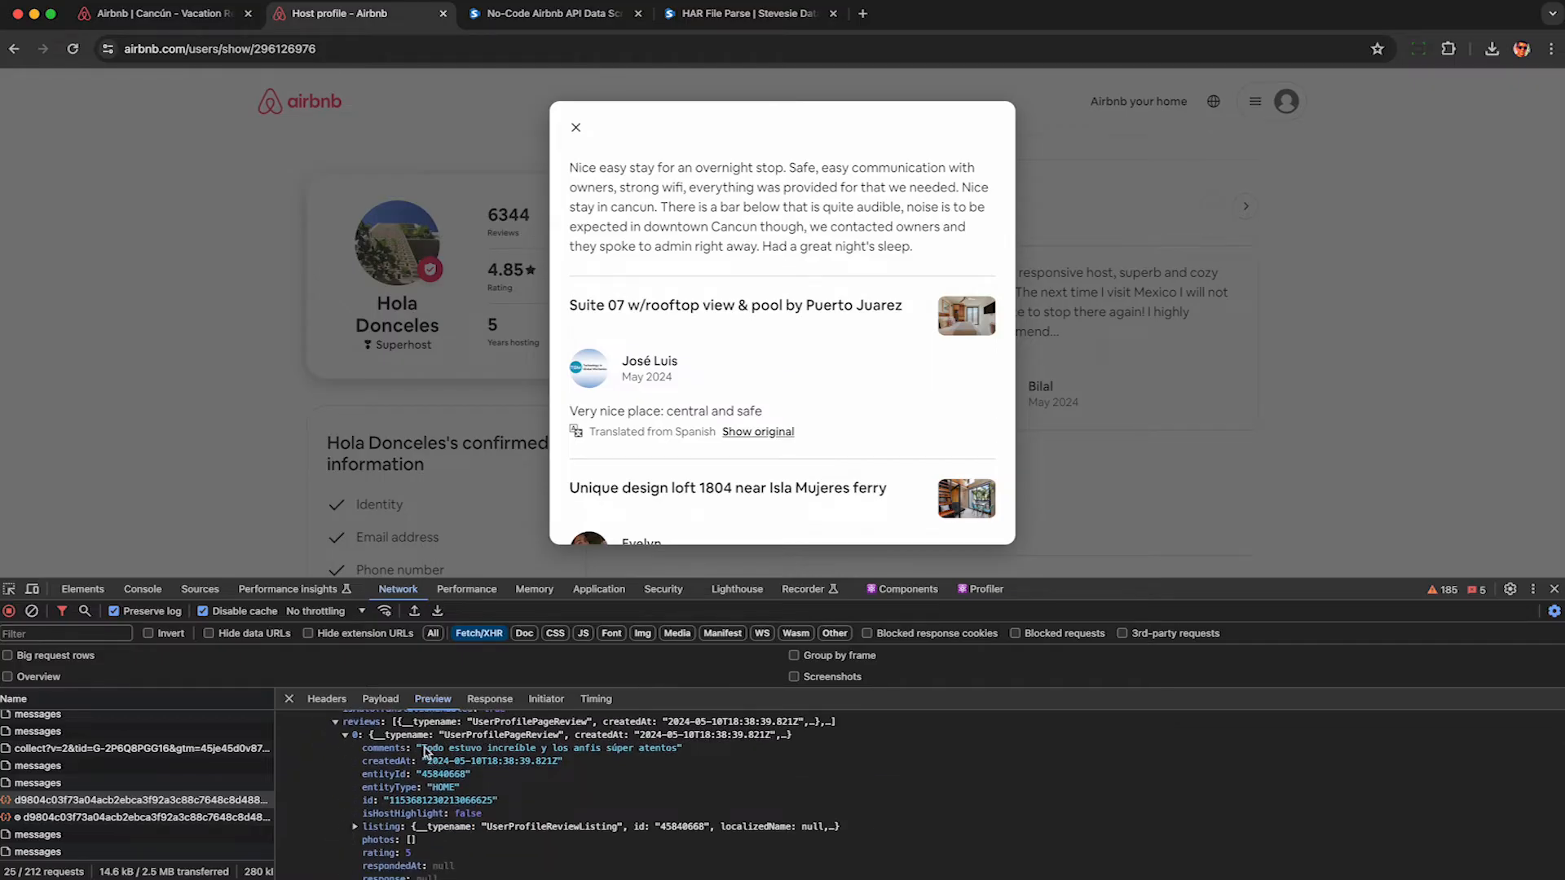
double_click(549, 748)
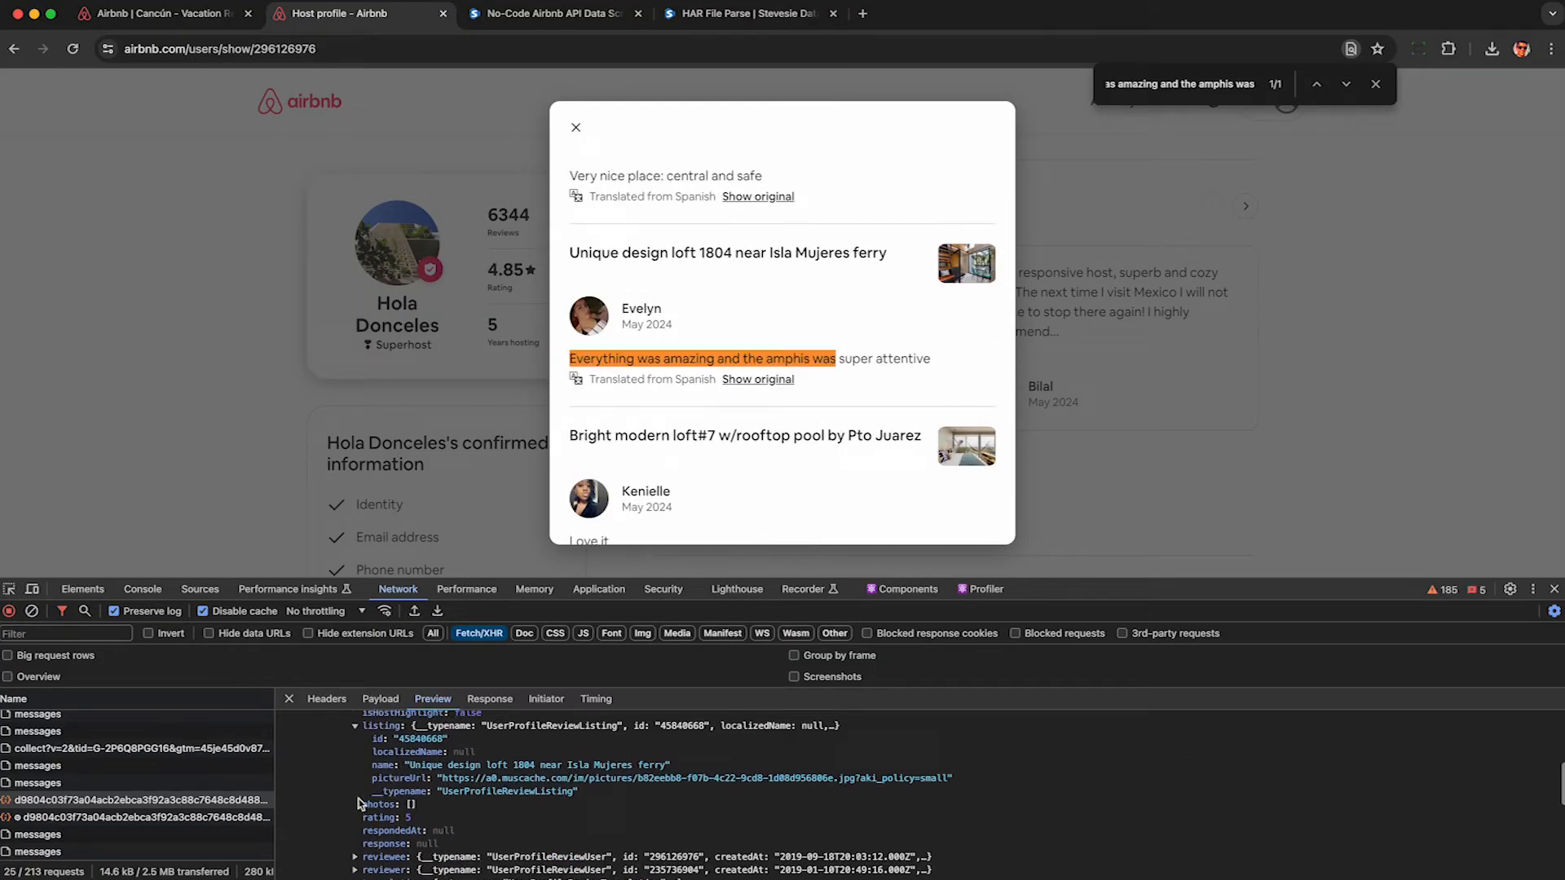
double_click(418, 739)
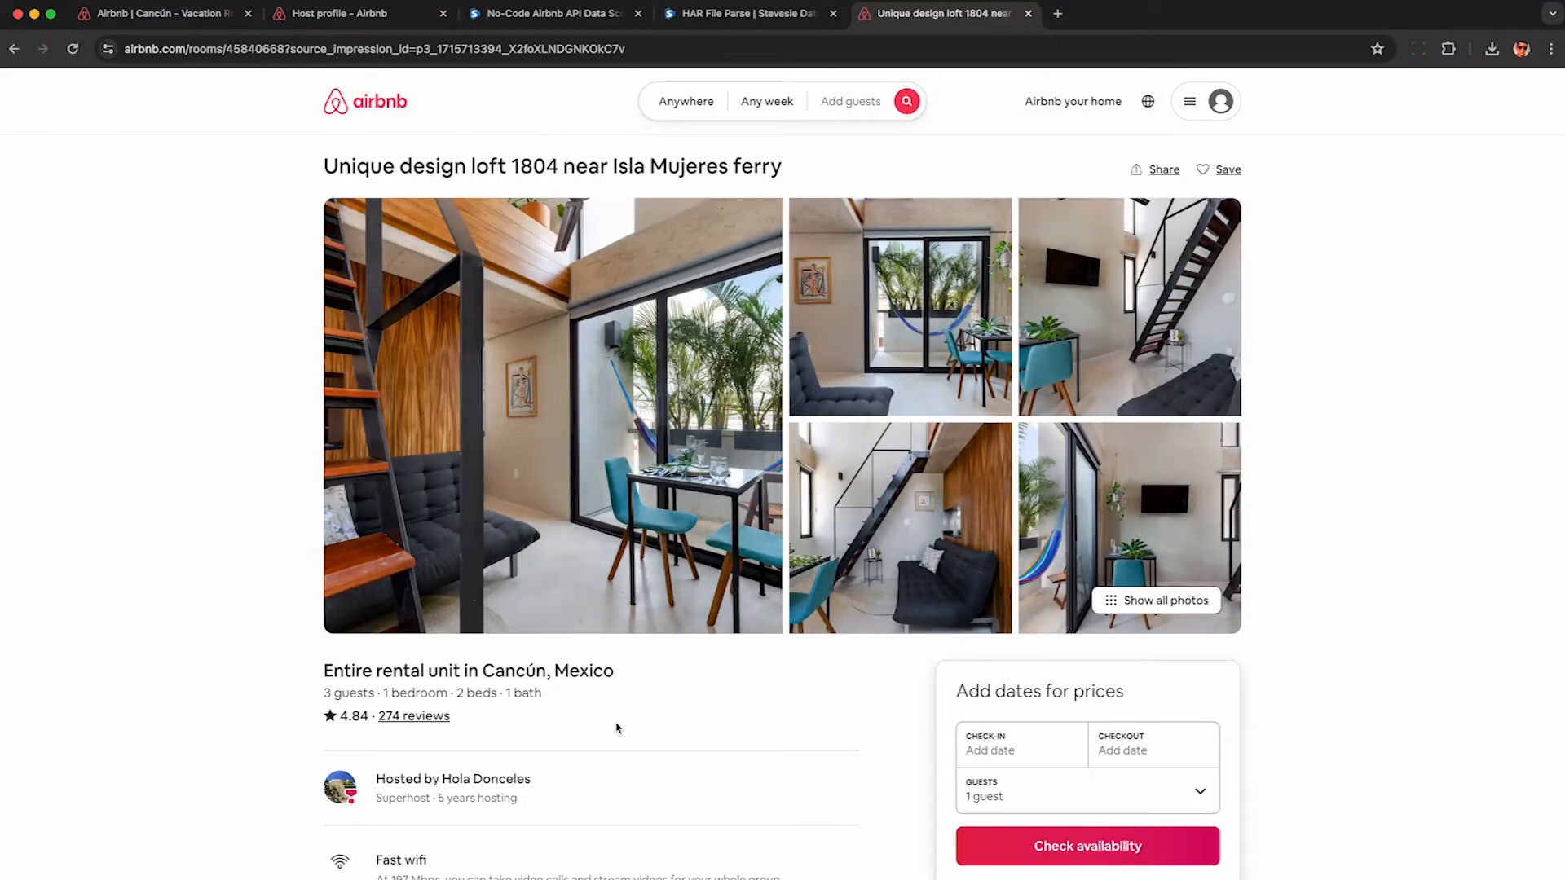
Back on the host profile, load several more pages of host reviews in the popup.
left_click(360, 13)
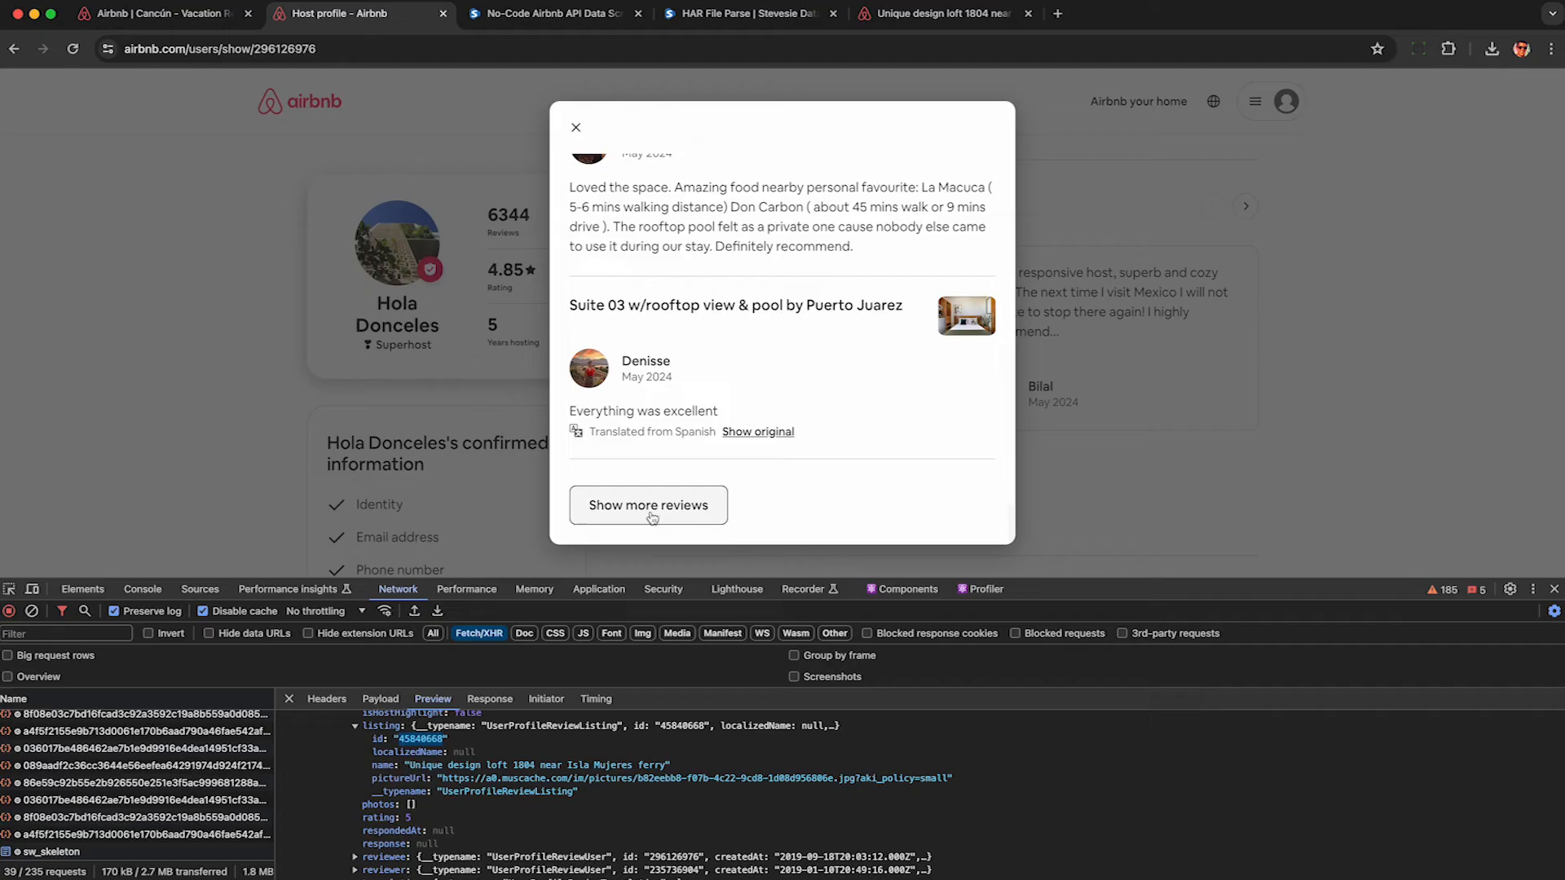
left_click(647, 505)
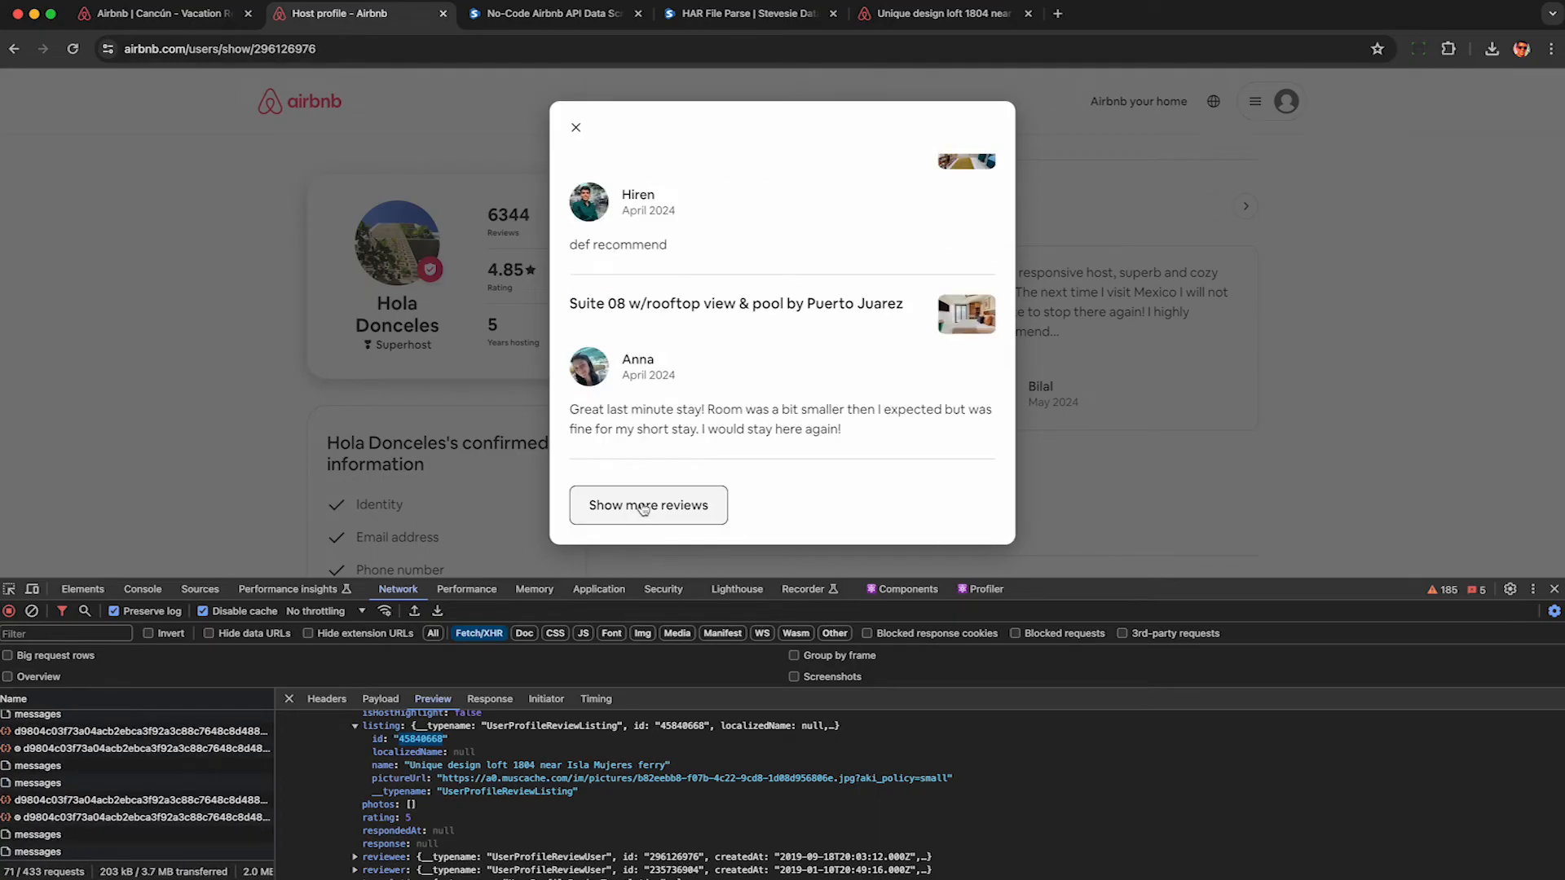
left_click(646, 506)
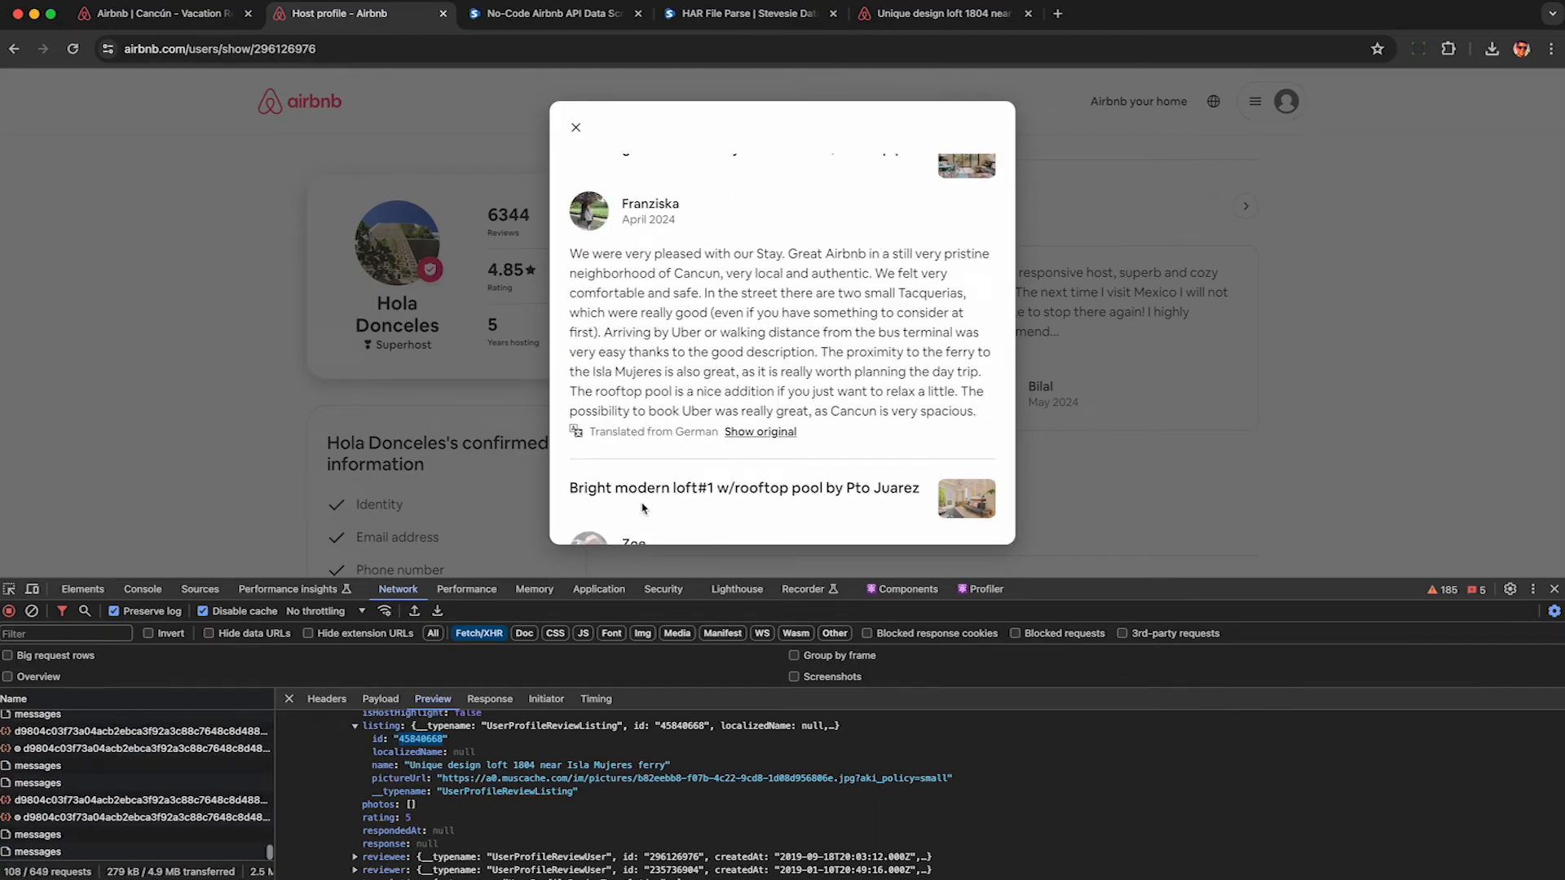
scroll("down", 3)
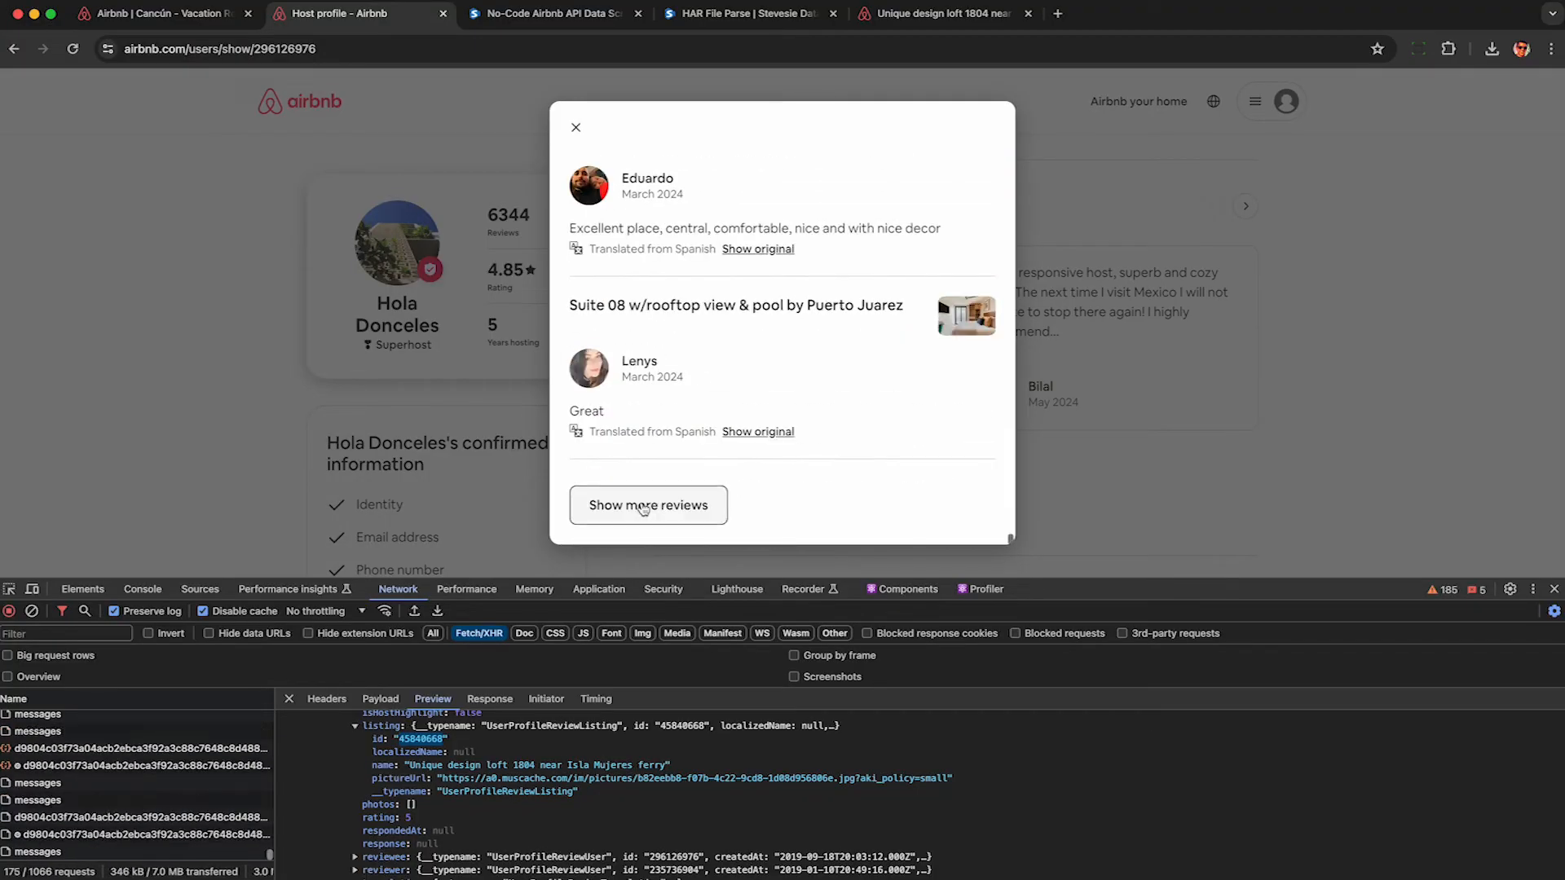
left_click(646, 505)
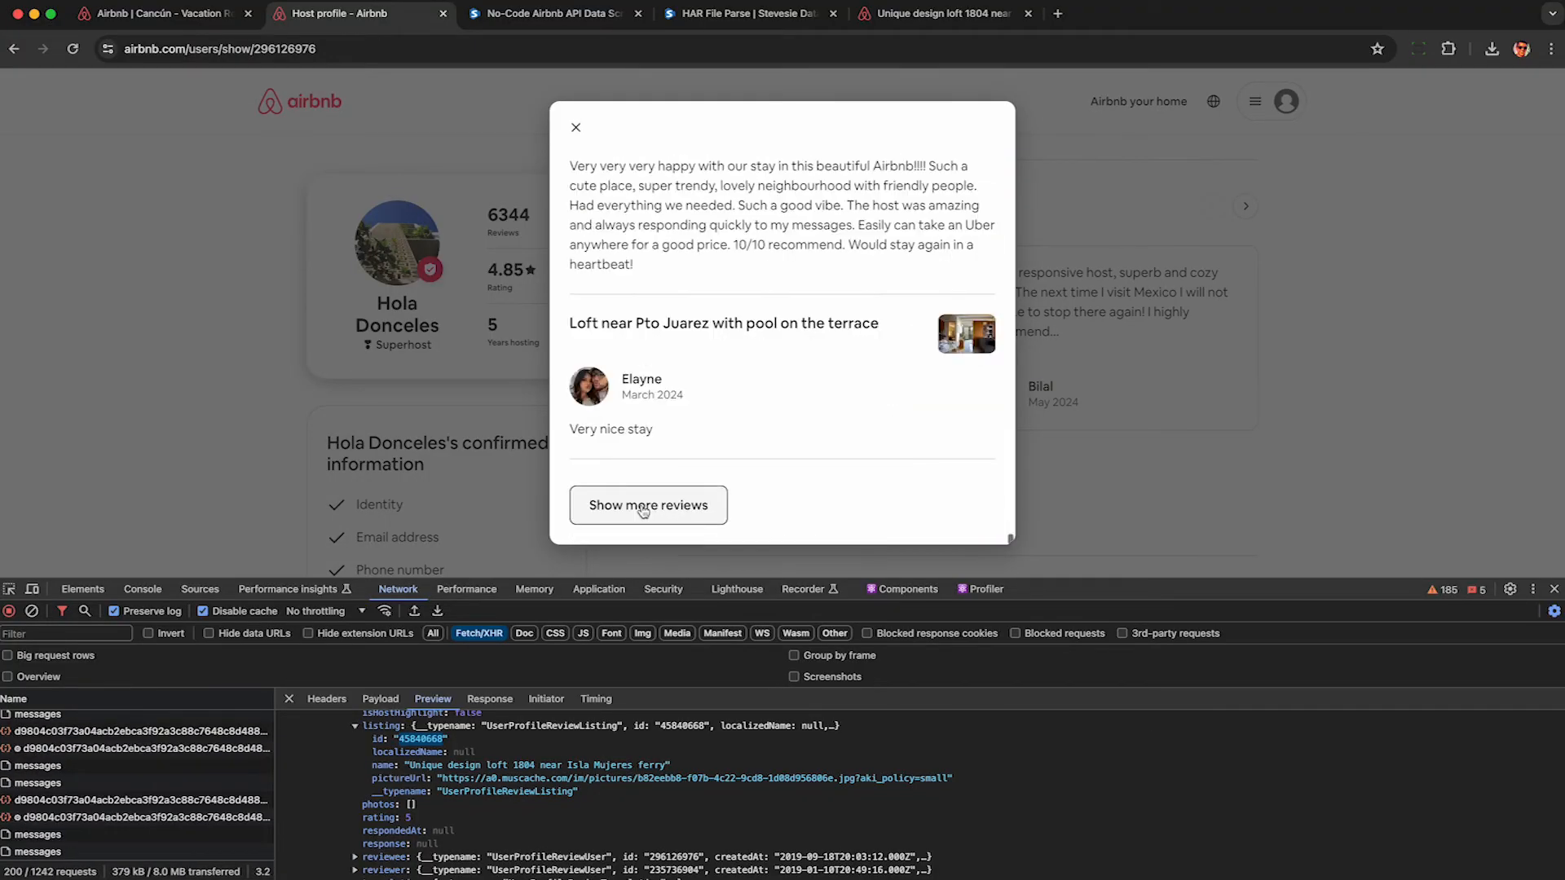
left_click(646, 506)
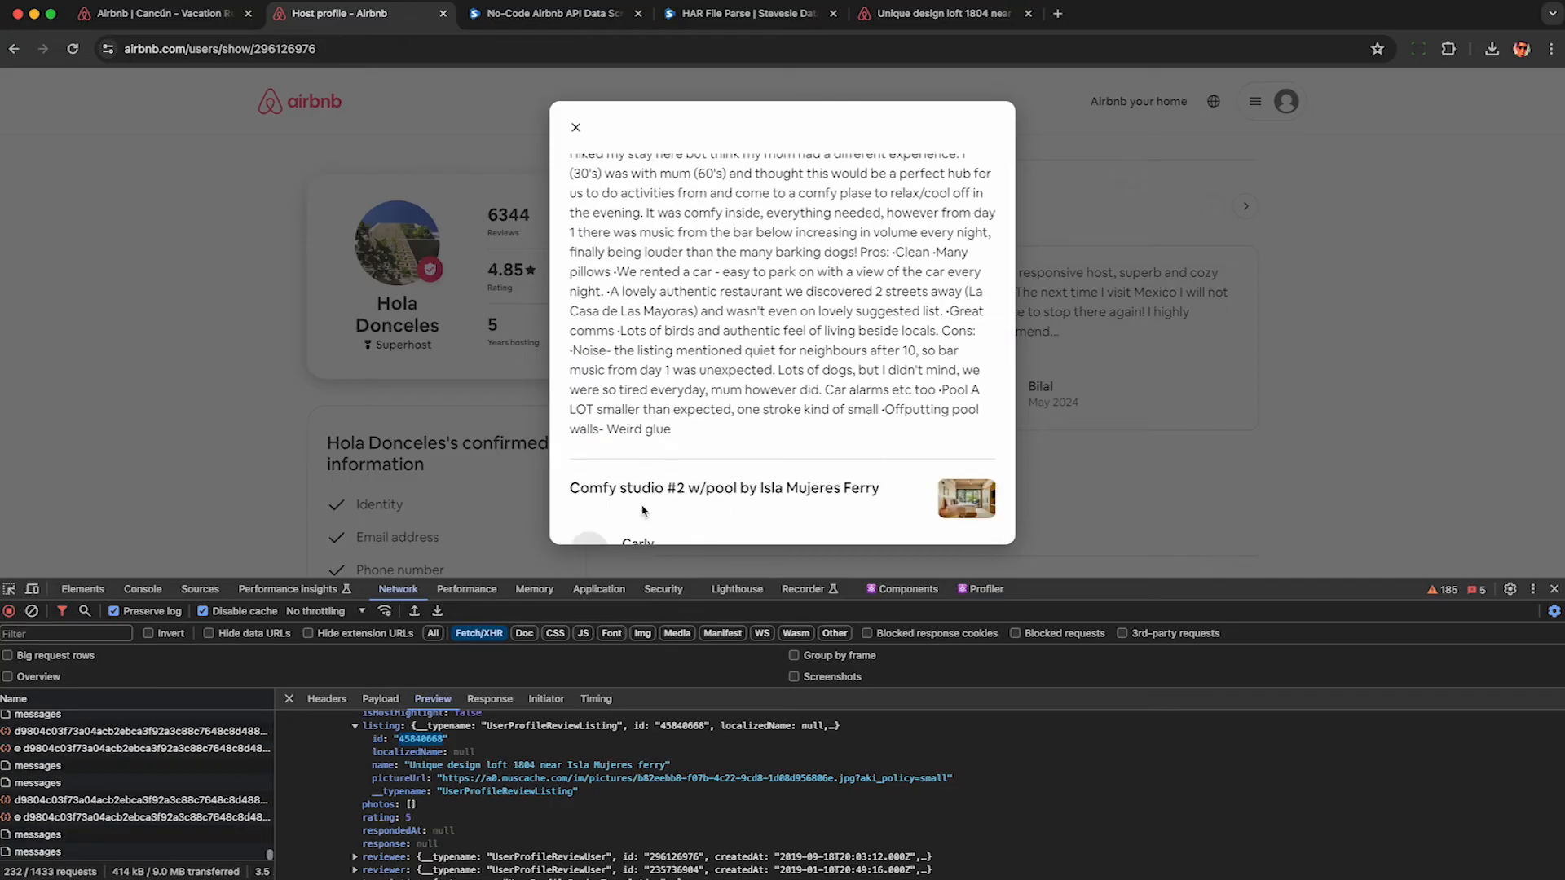
scroll("down", 3)
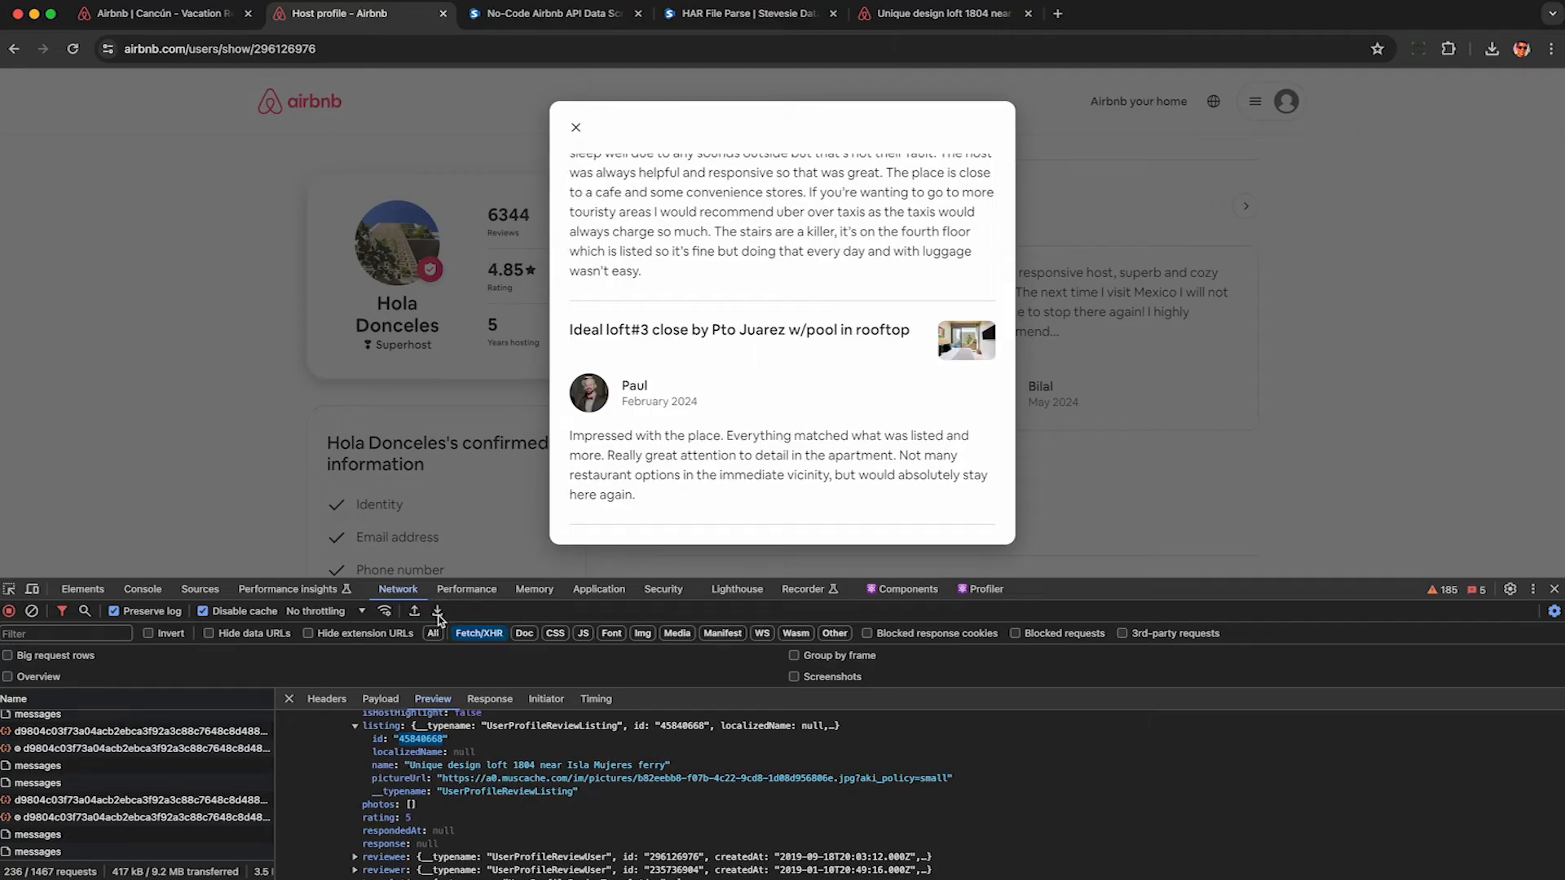
left_click(437, 610)
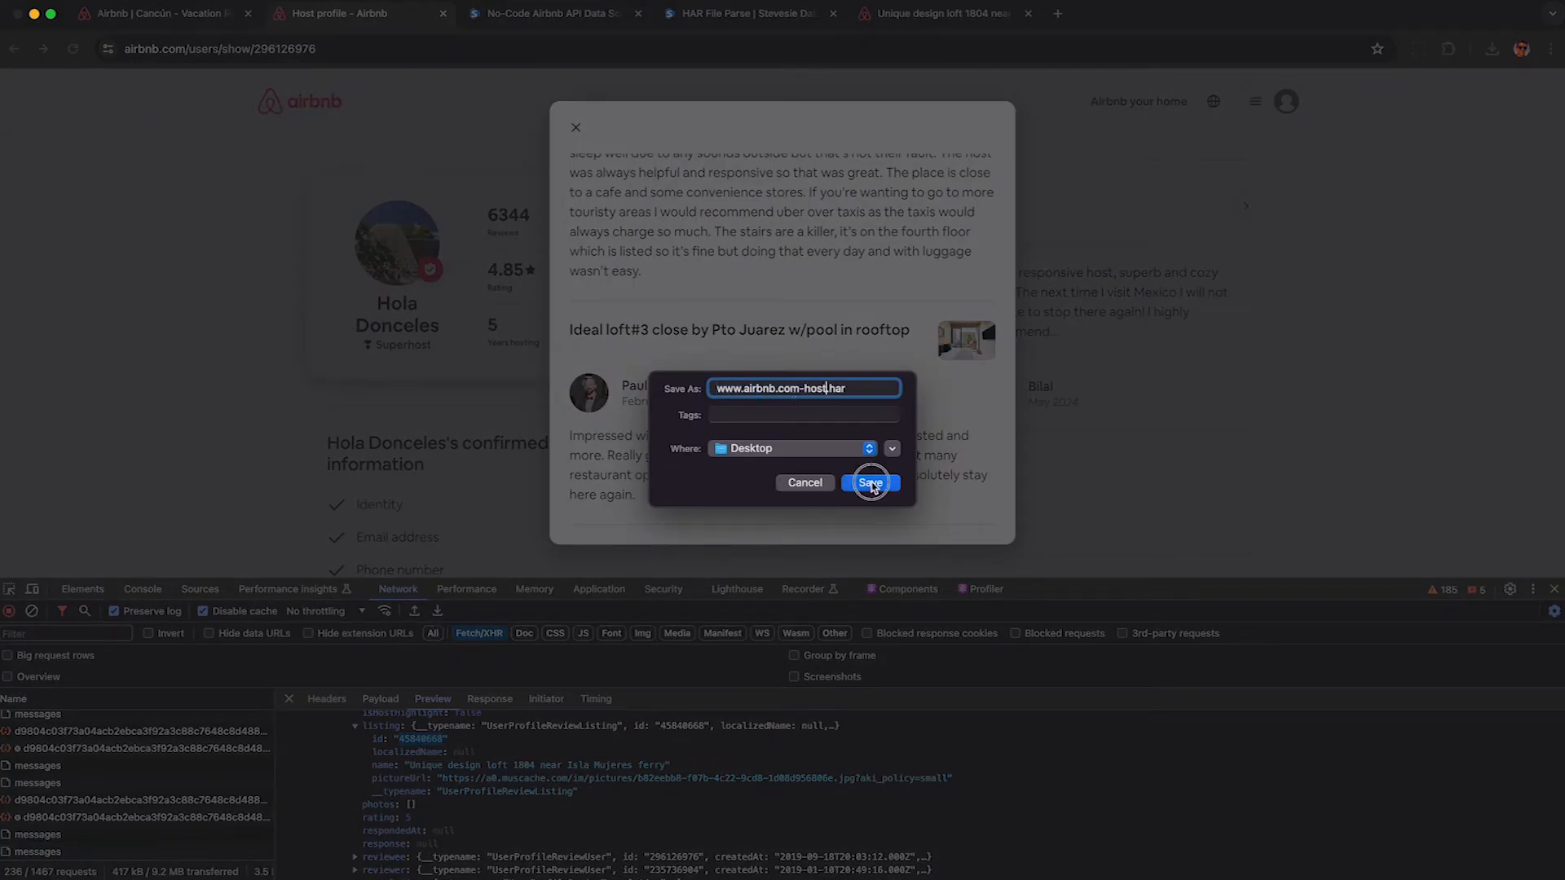
left_click(870, 483)
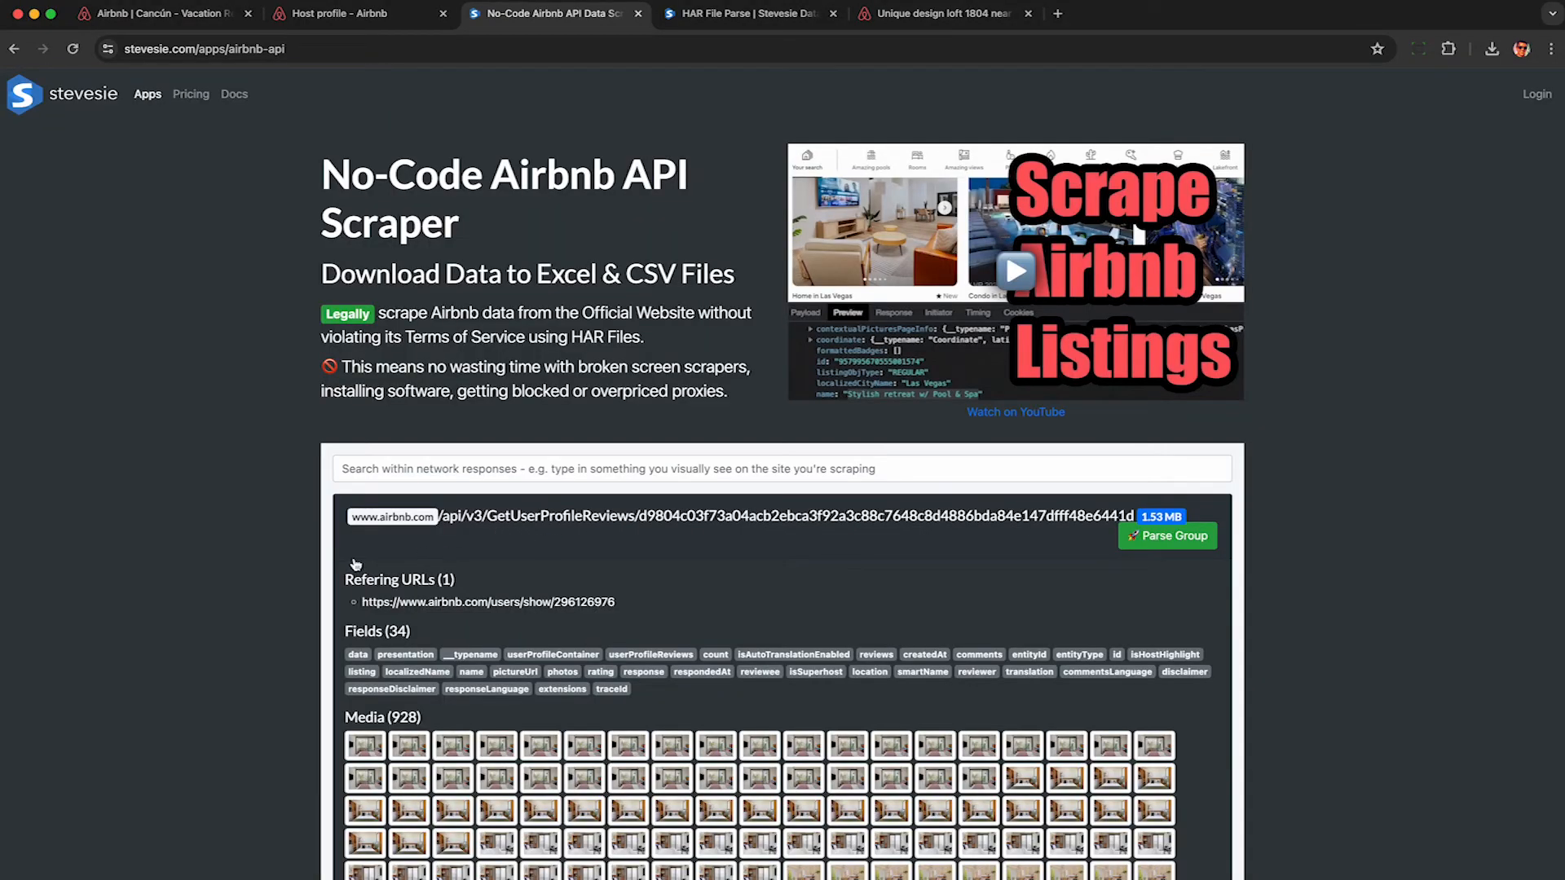
Scroll through Stevesie's list of GetUserProfileReviews requests in the captured group.
scroll("down", 3)
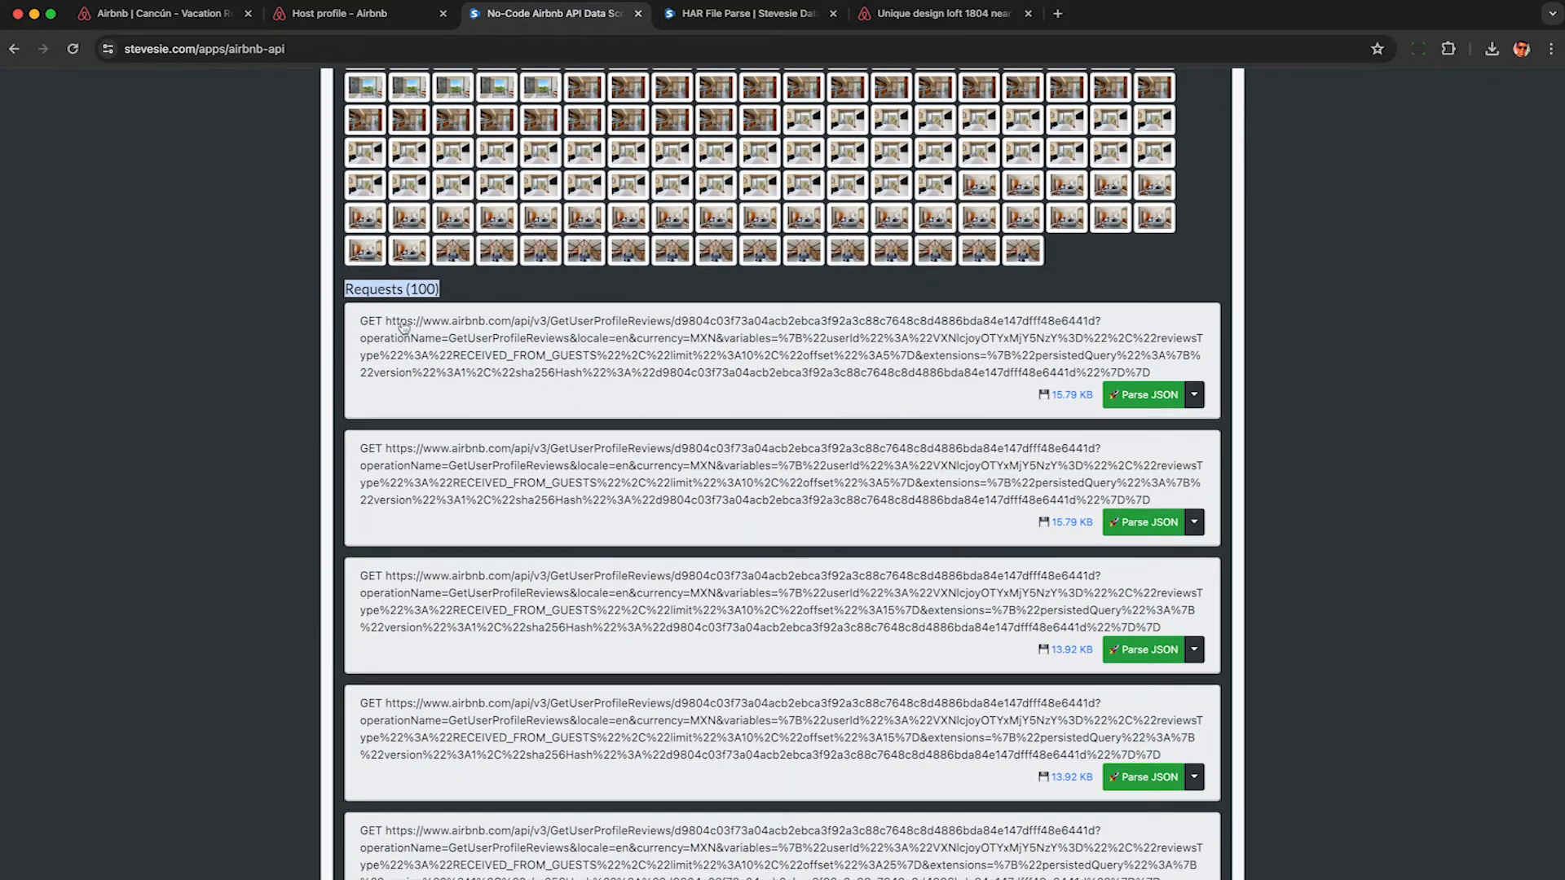
mouse_move(836, 404)
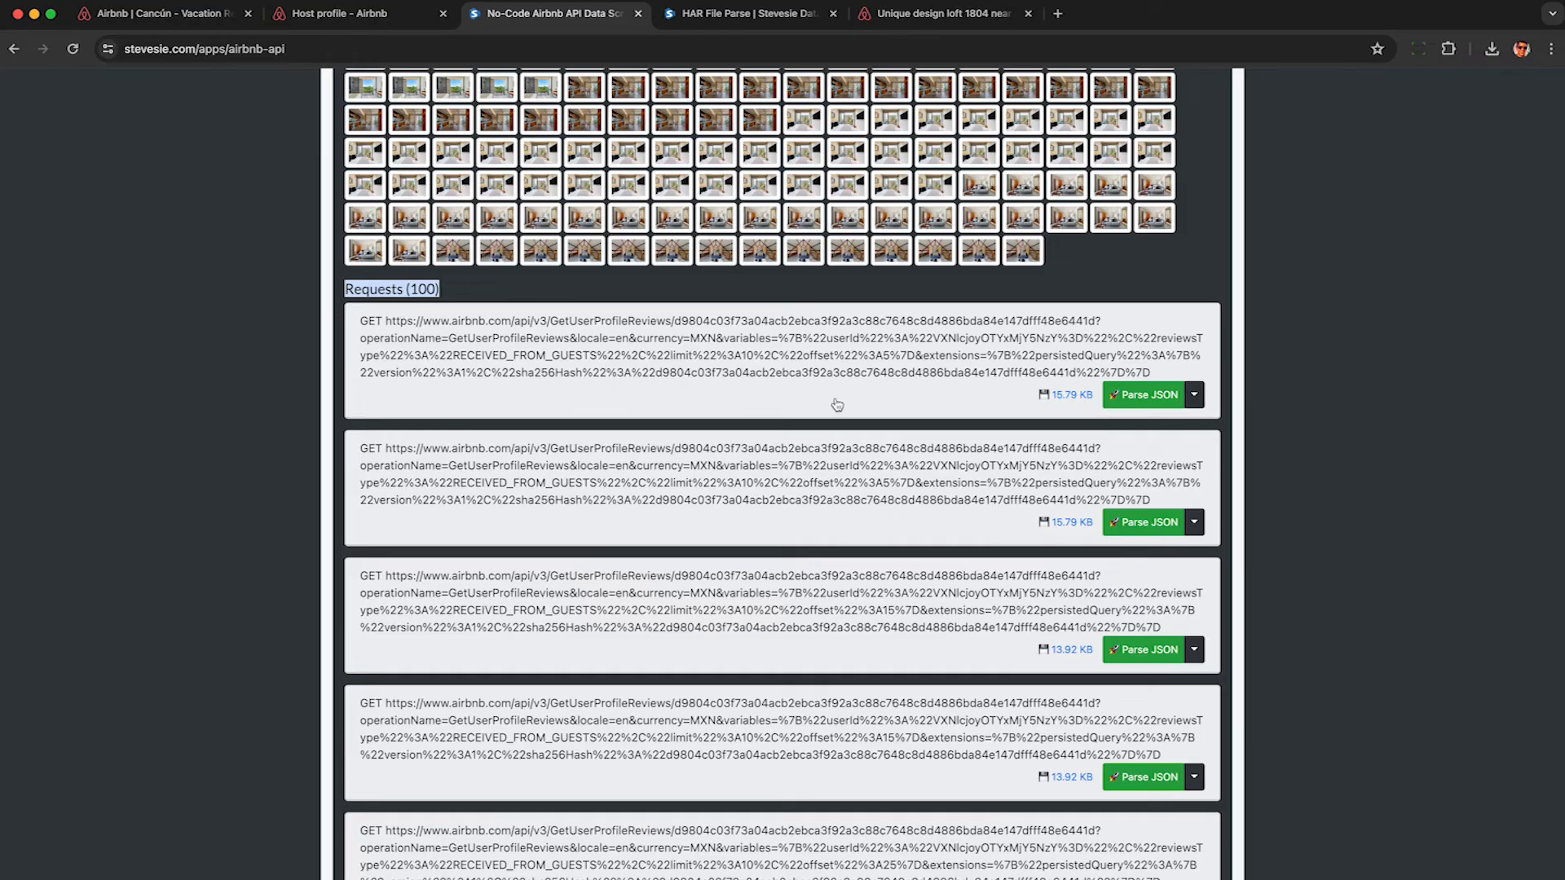
mouse_move(1156, 560)
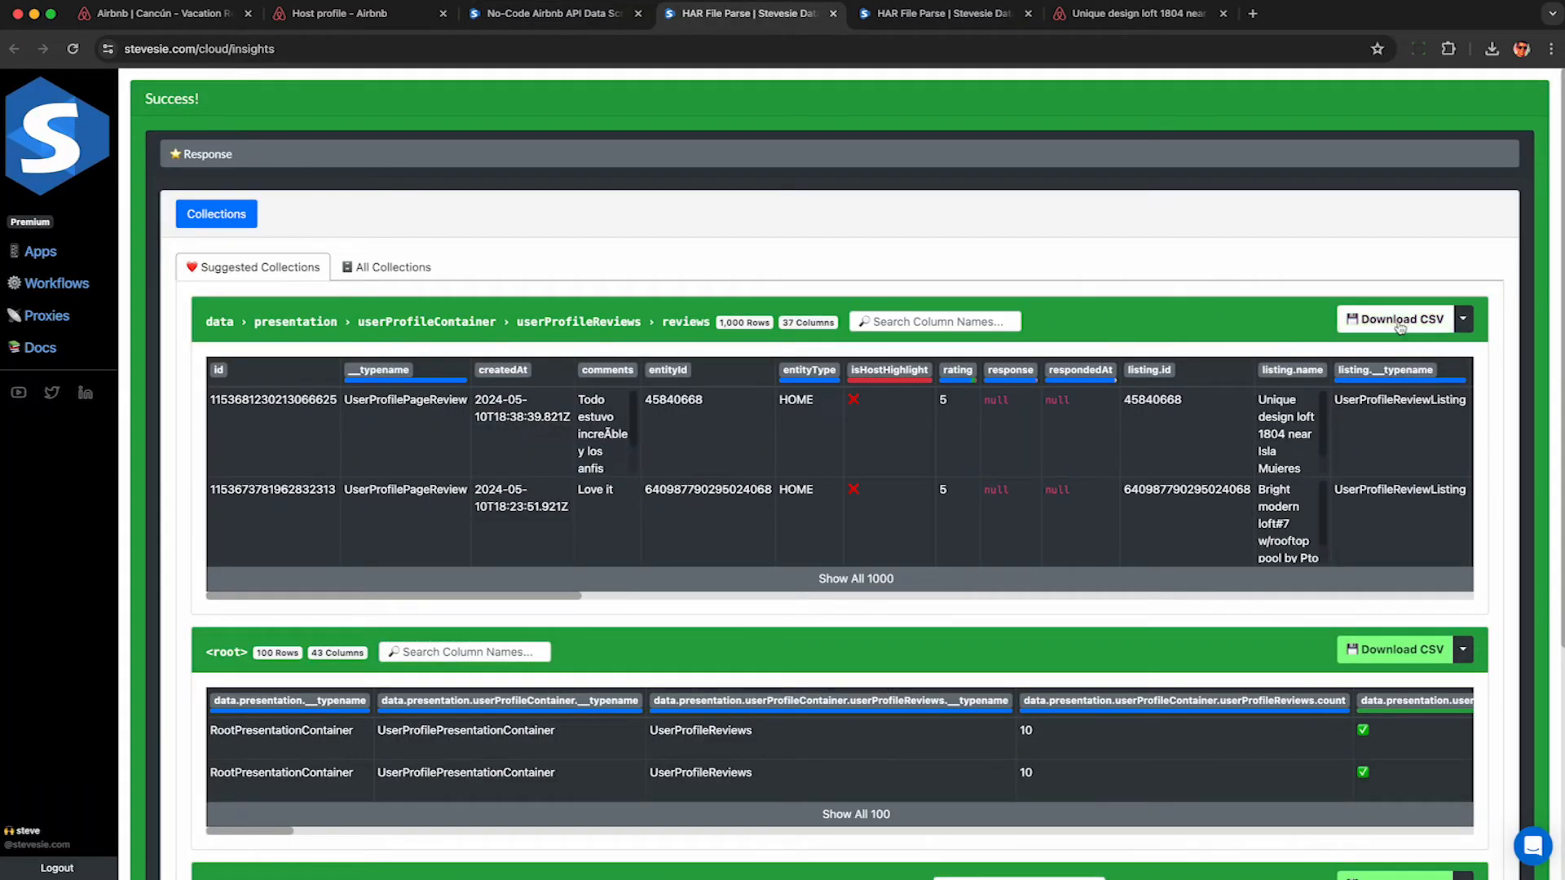
left_click(1395, 319)
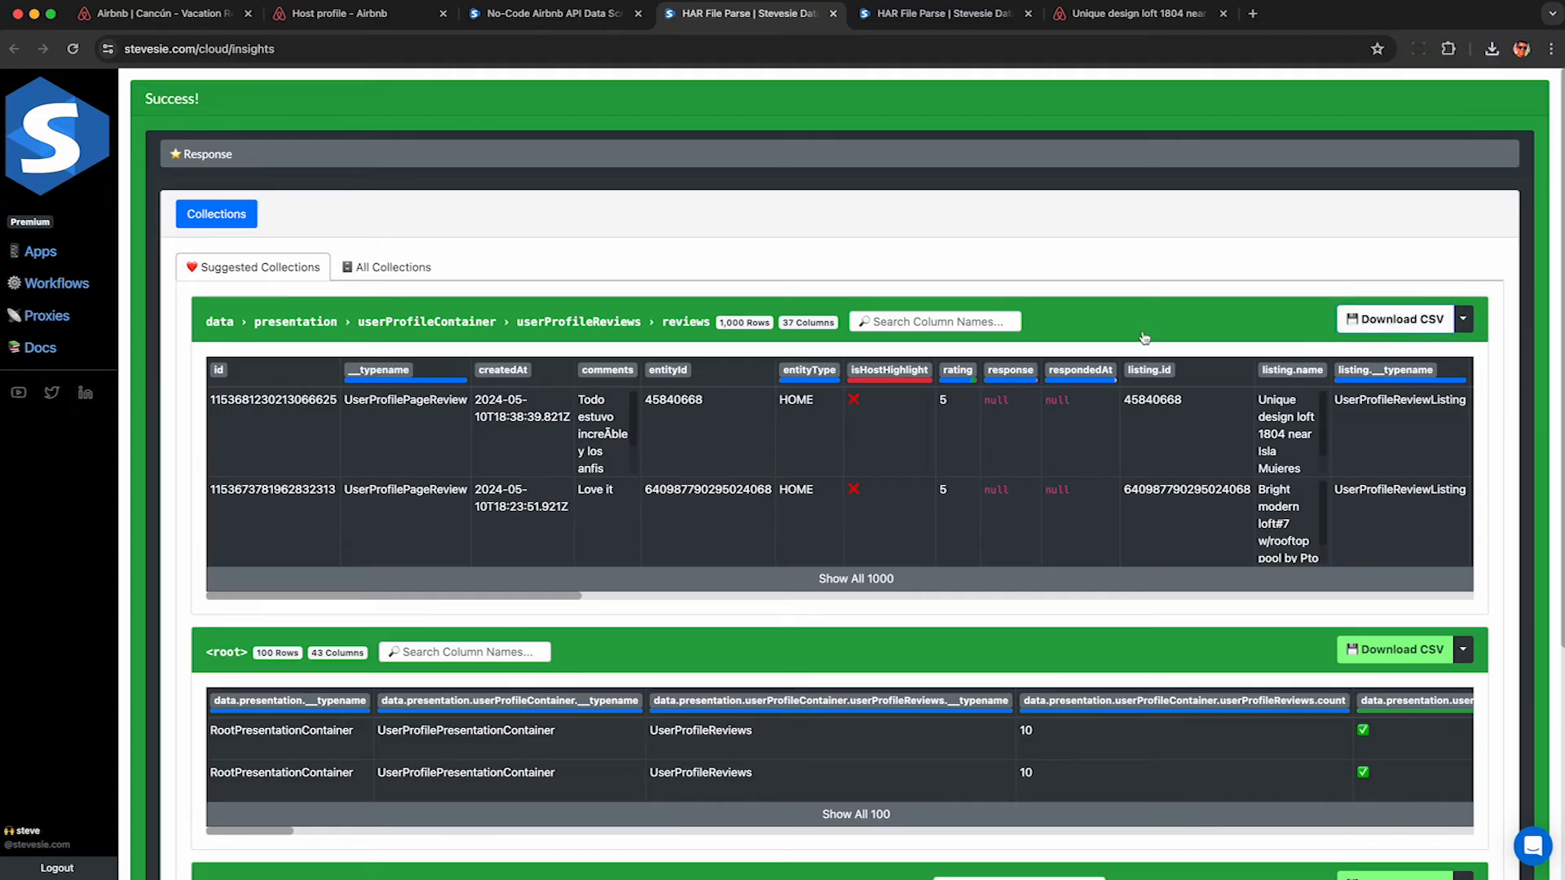
double_click(273, 399)
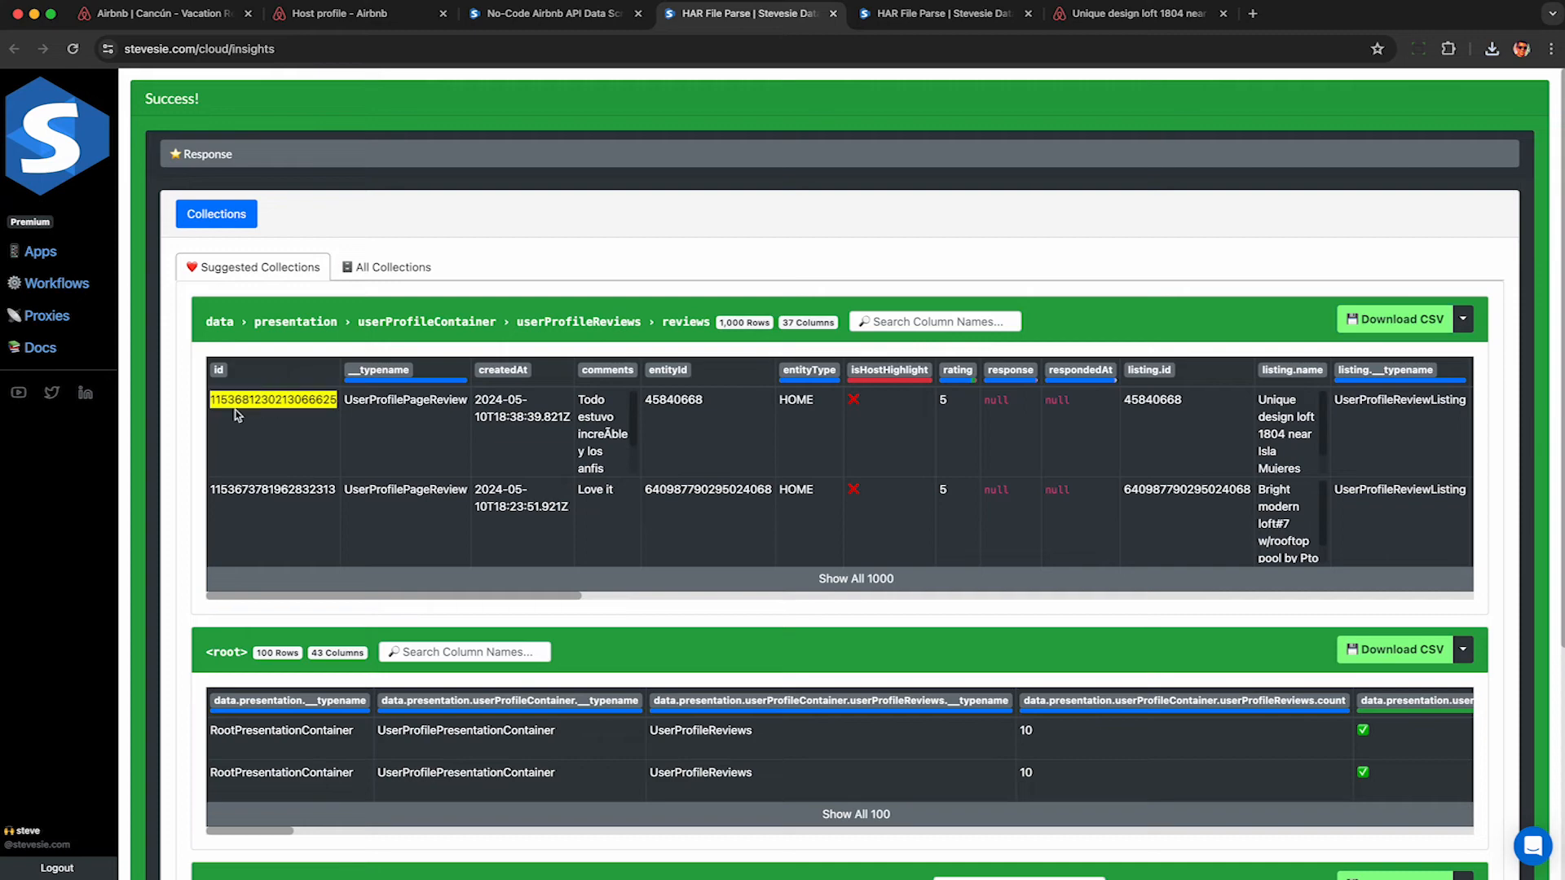
mouse_move(275, 427)
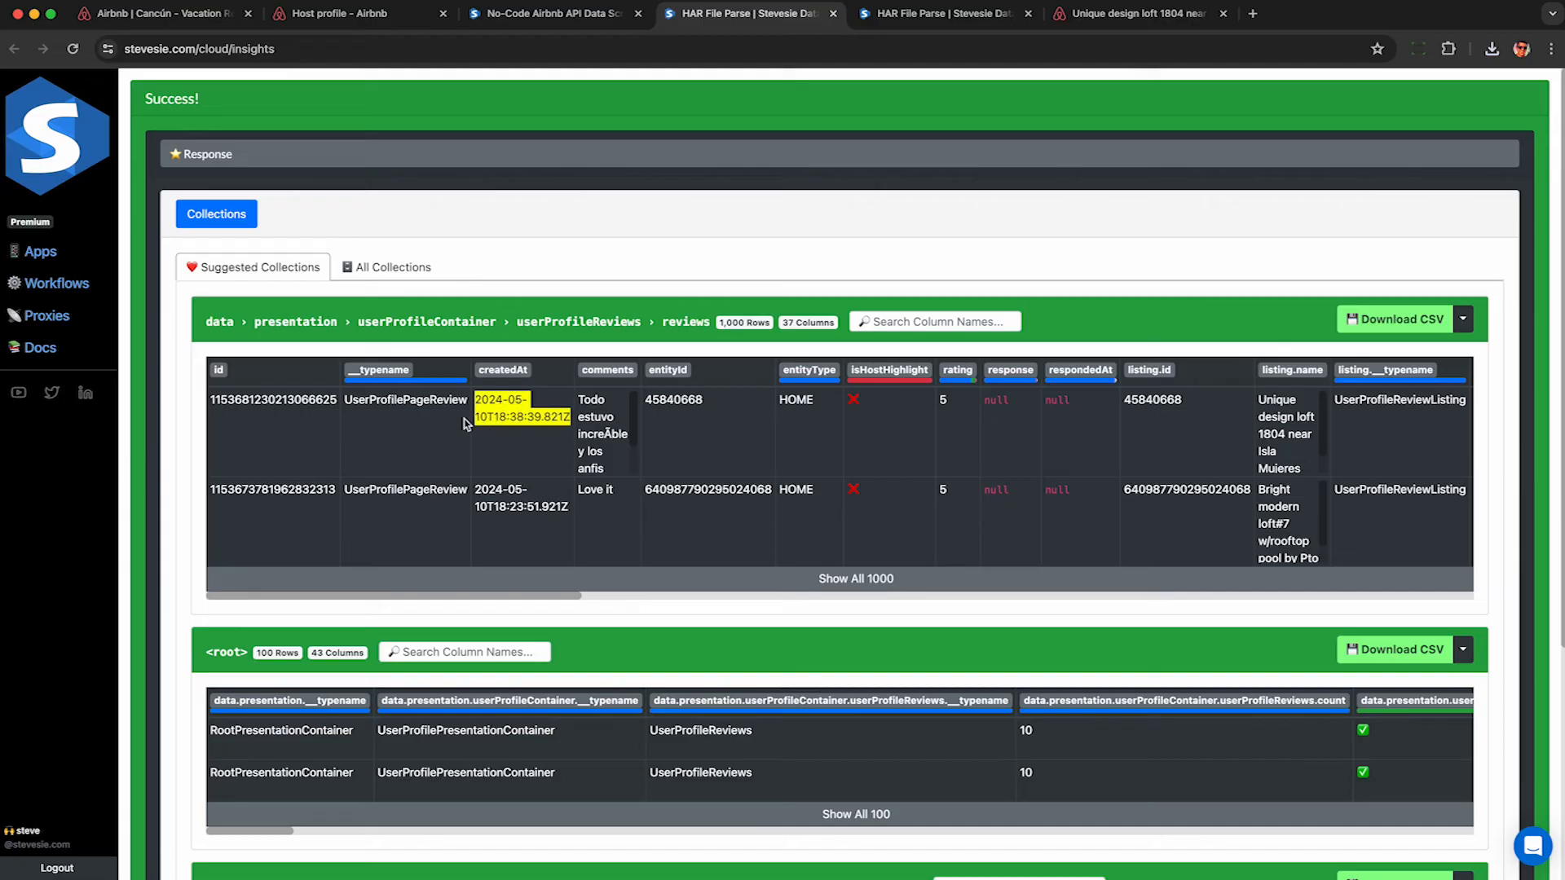
mouse_move(589, 414)
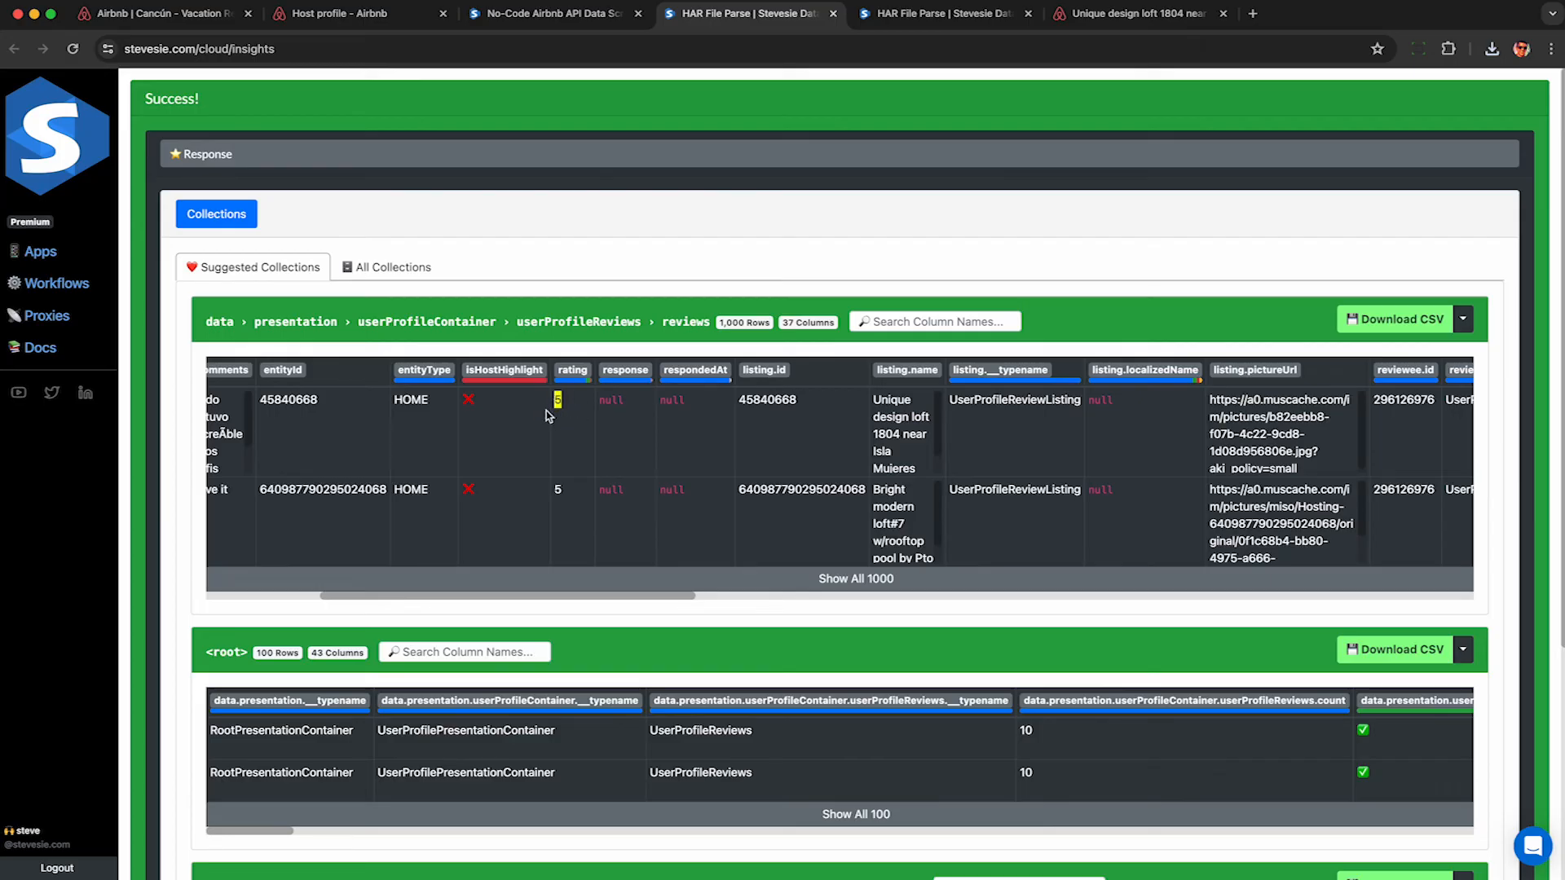
scroll("right", 3)
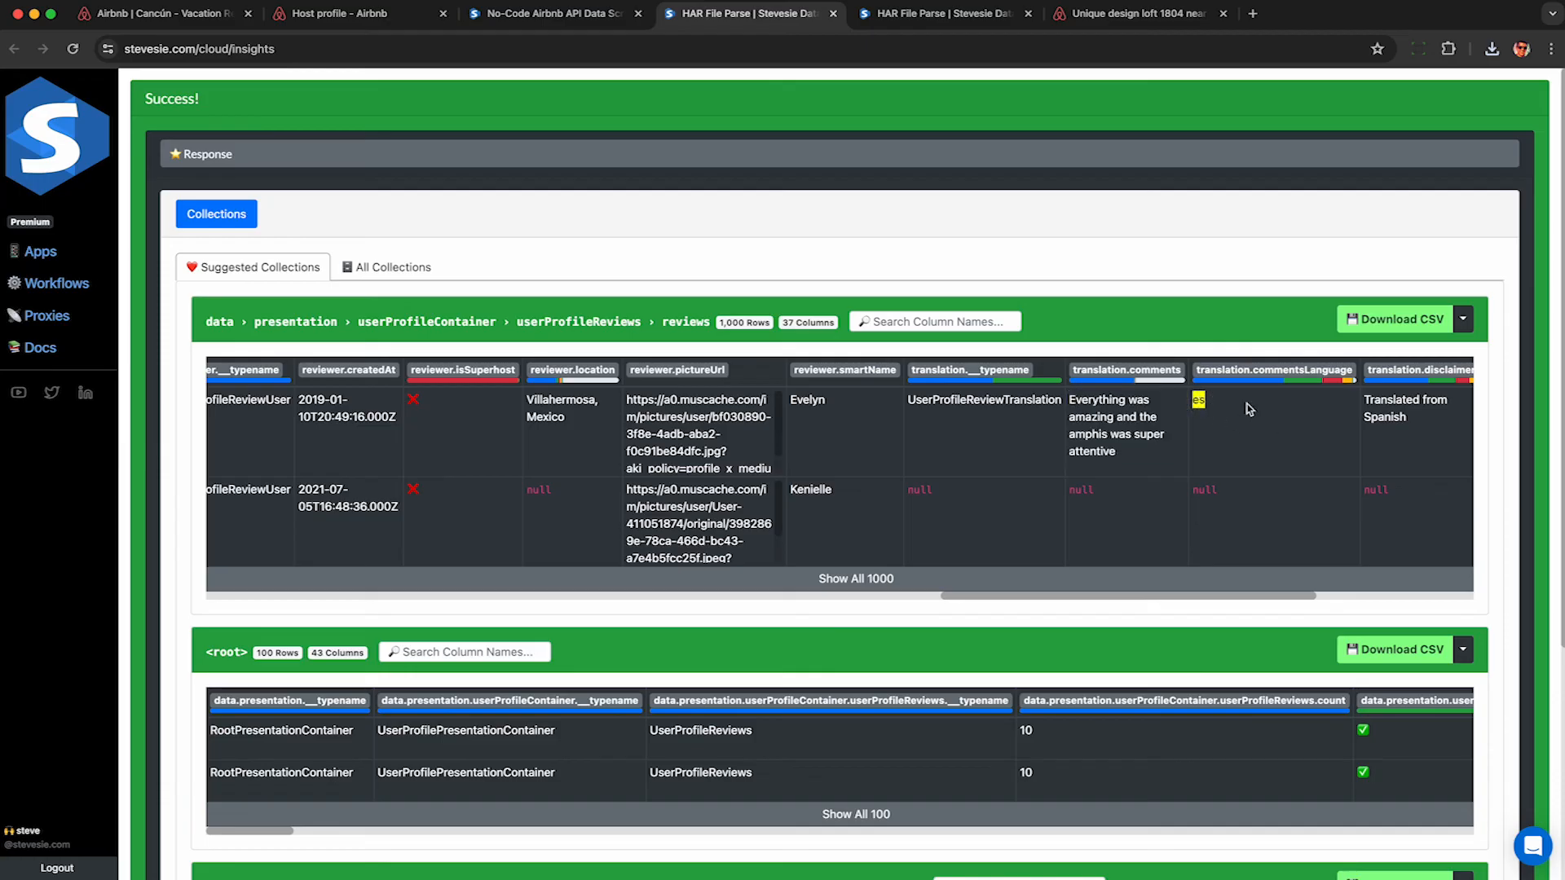
scroll("right", 3)
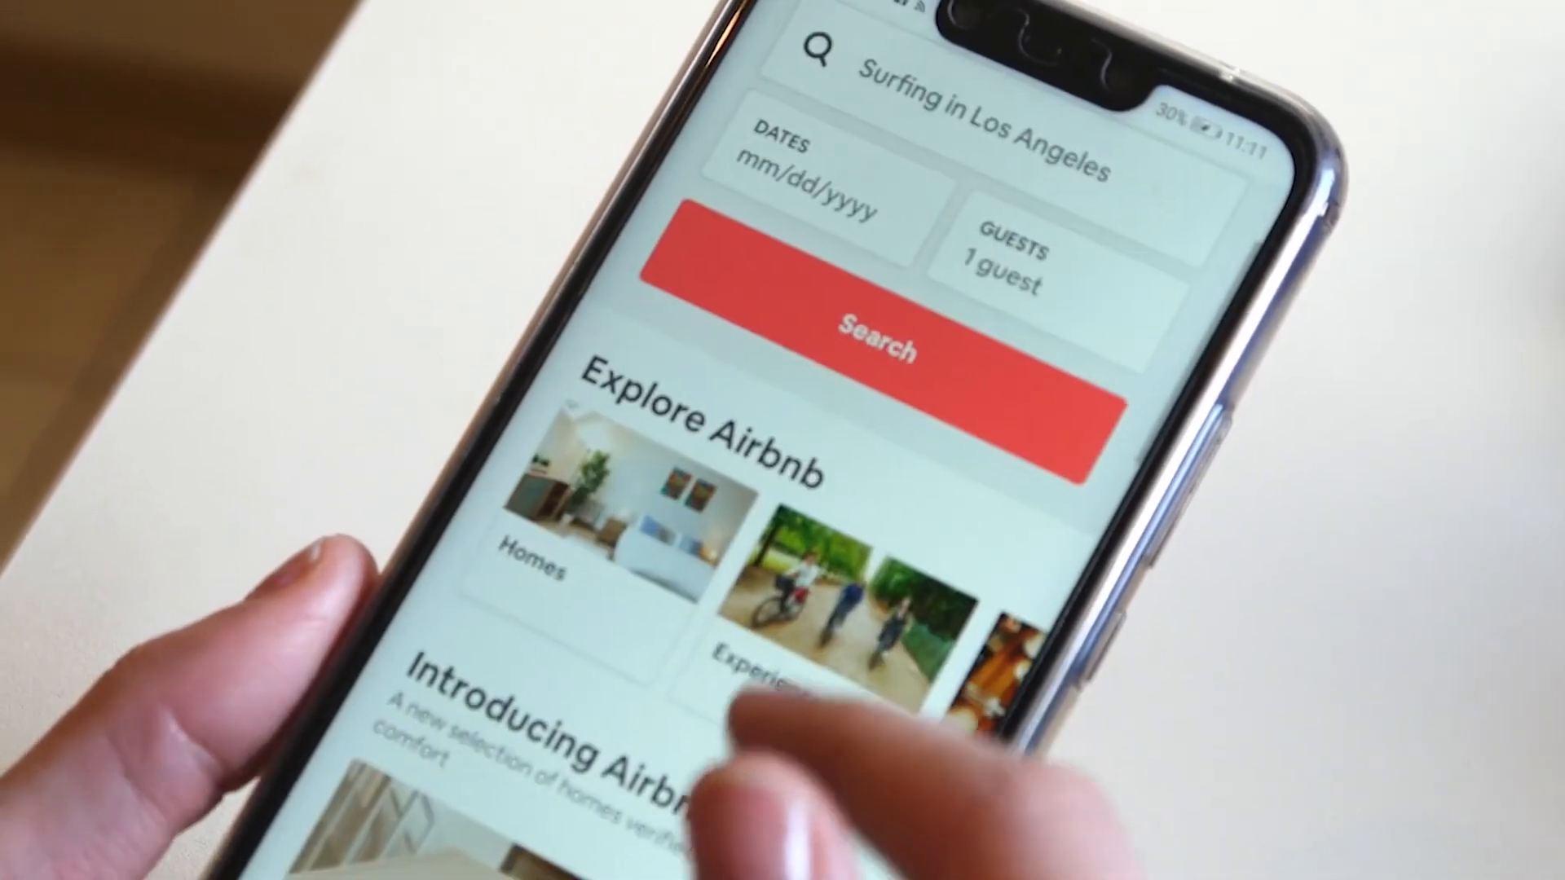
Scroll the balcony studio's 205-review popup and open DevTools on it.
scroll("down", 3)
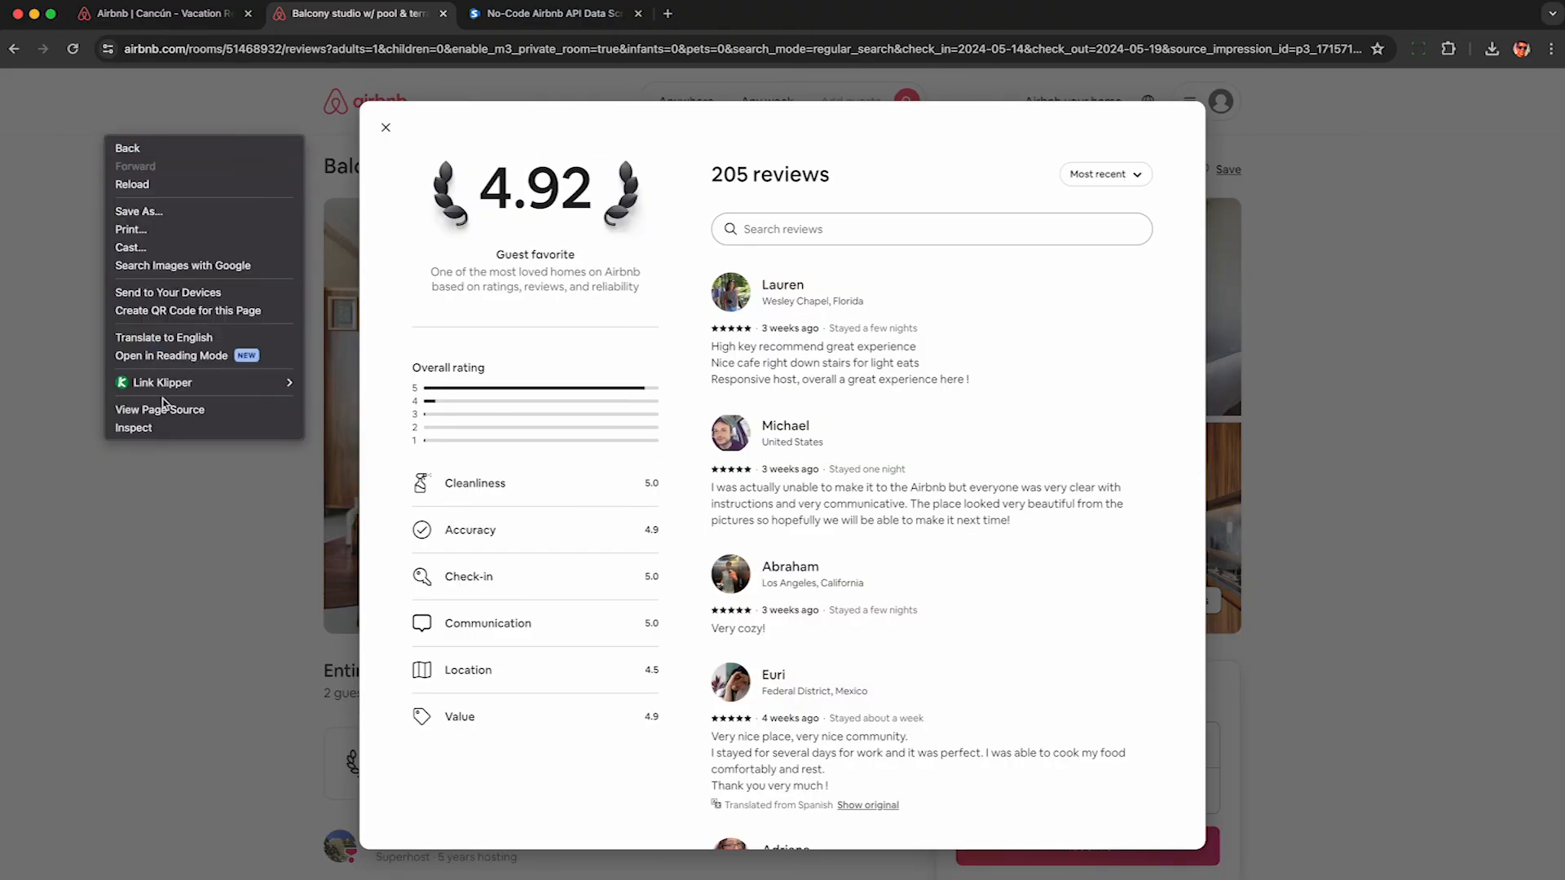
left_click(134, 427)
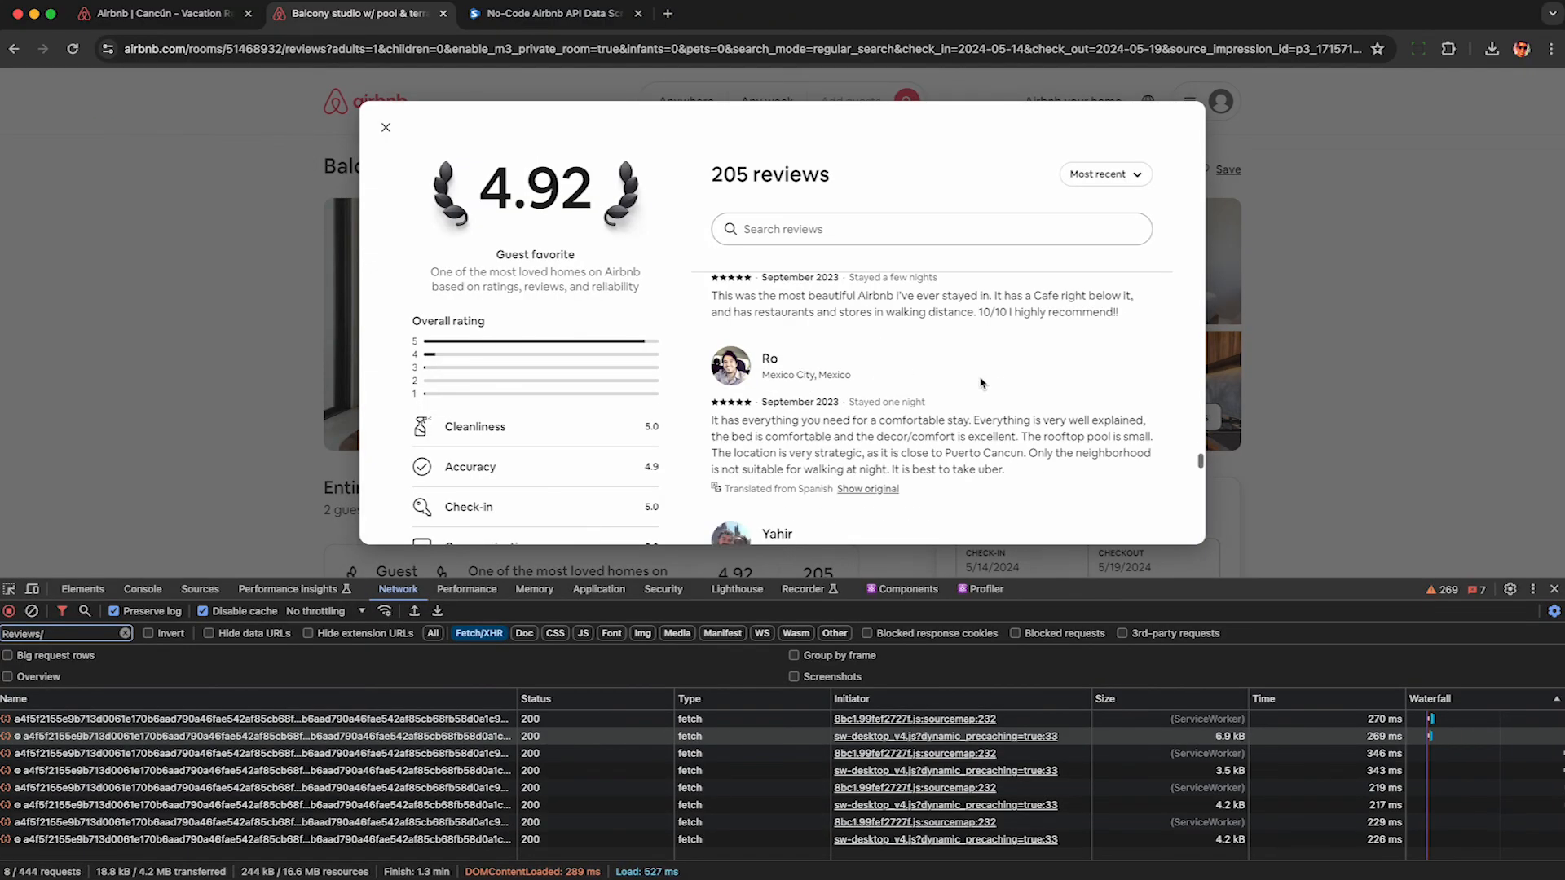